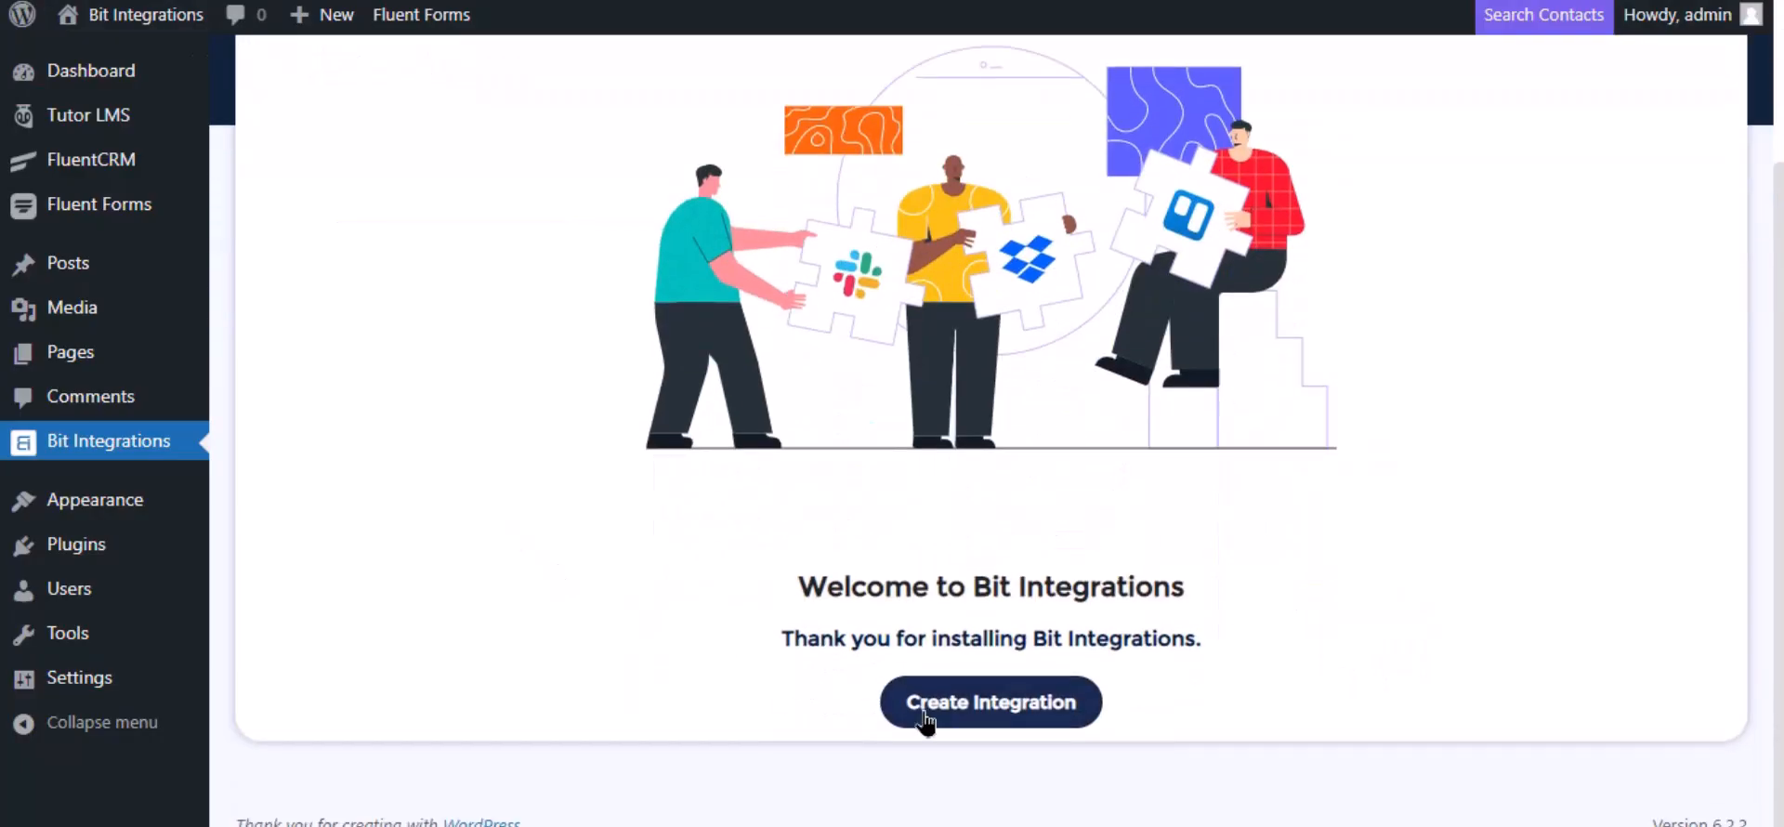
Start a new integration with Tutor LMS as the trigger.
click(990, 700)
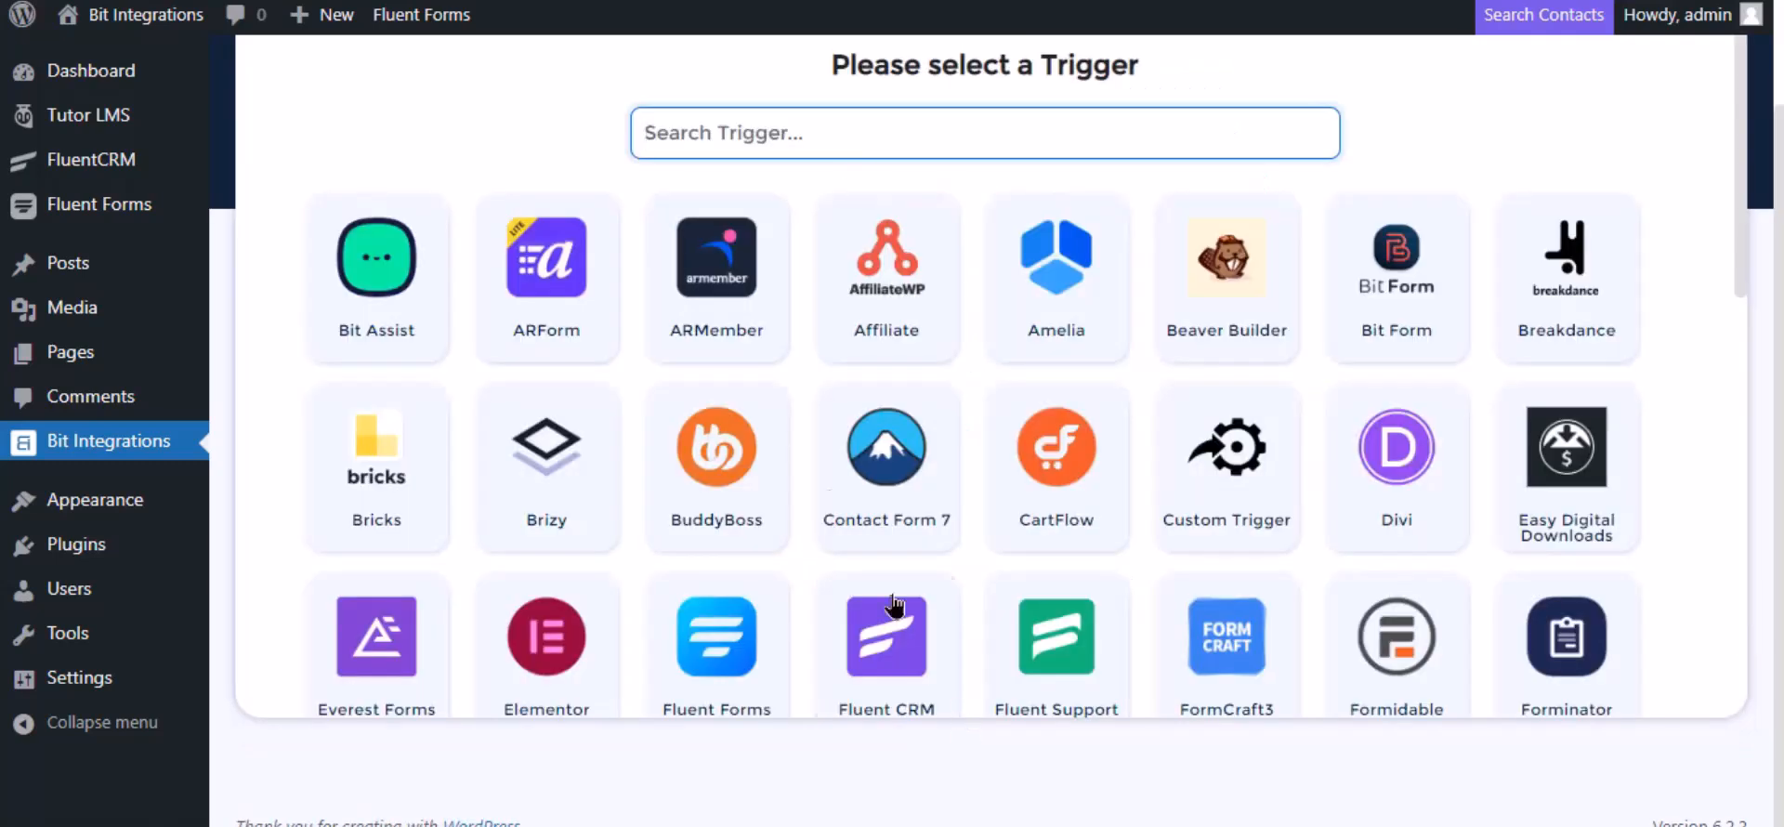
text(tu)
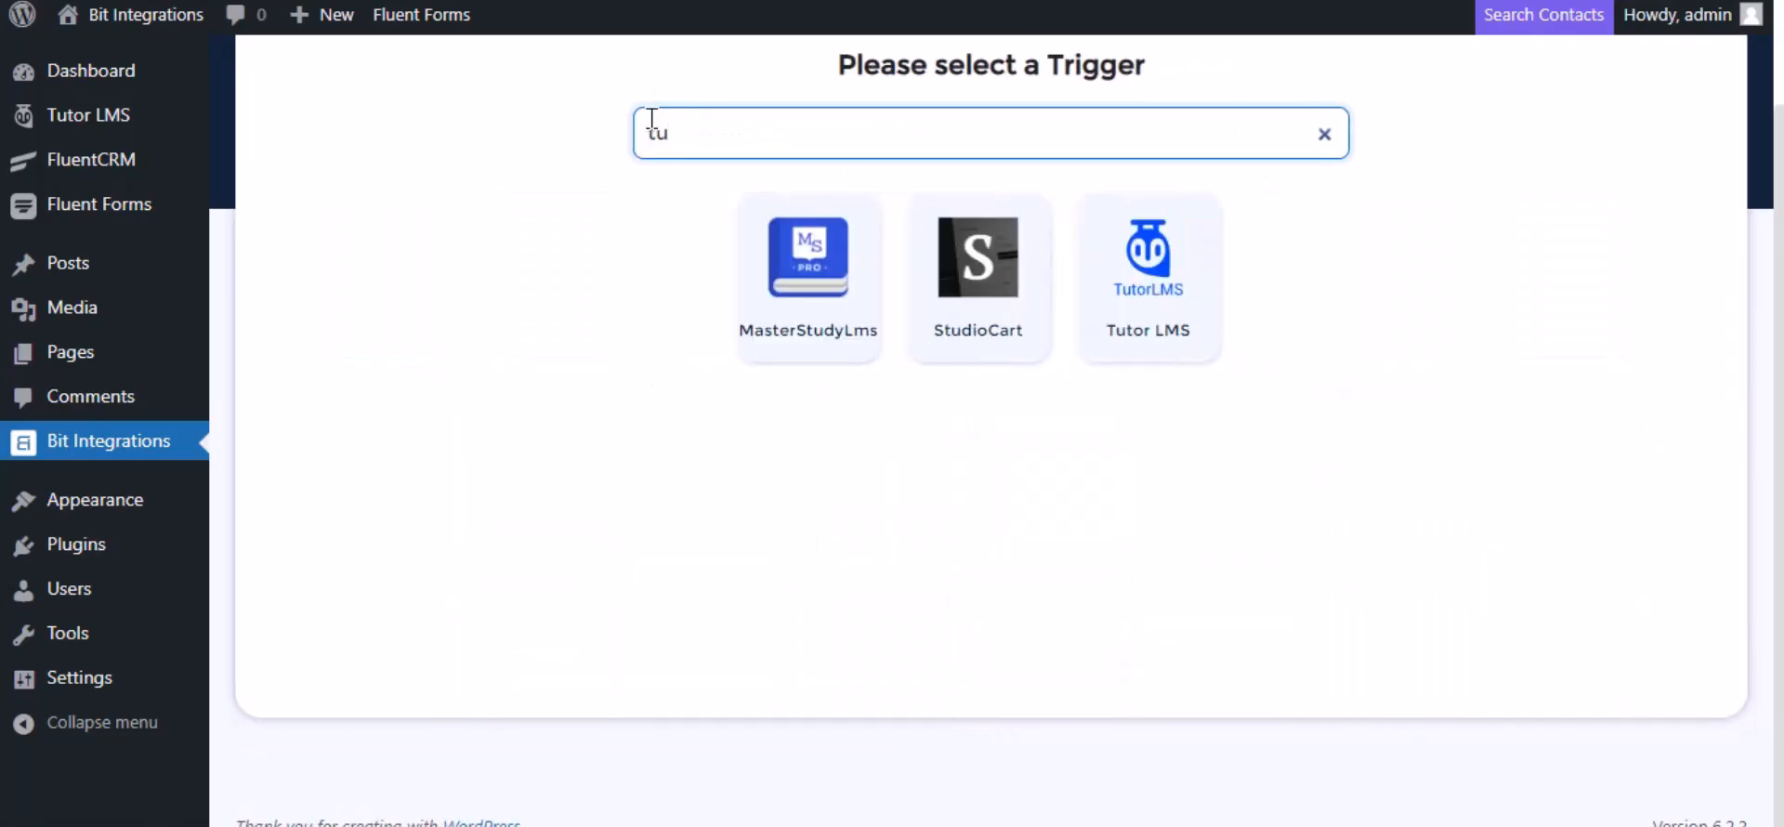
click(1149, 270)
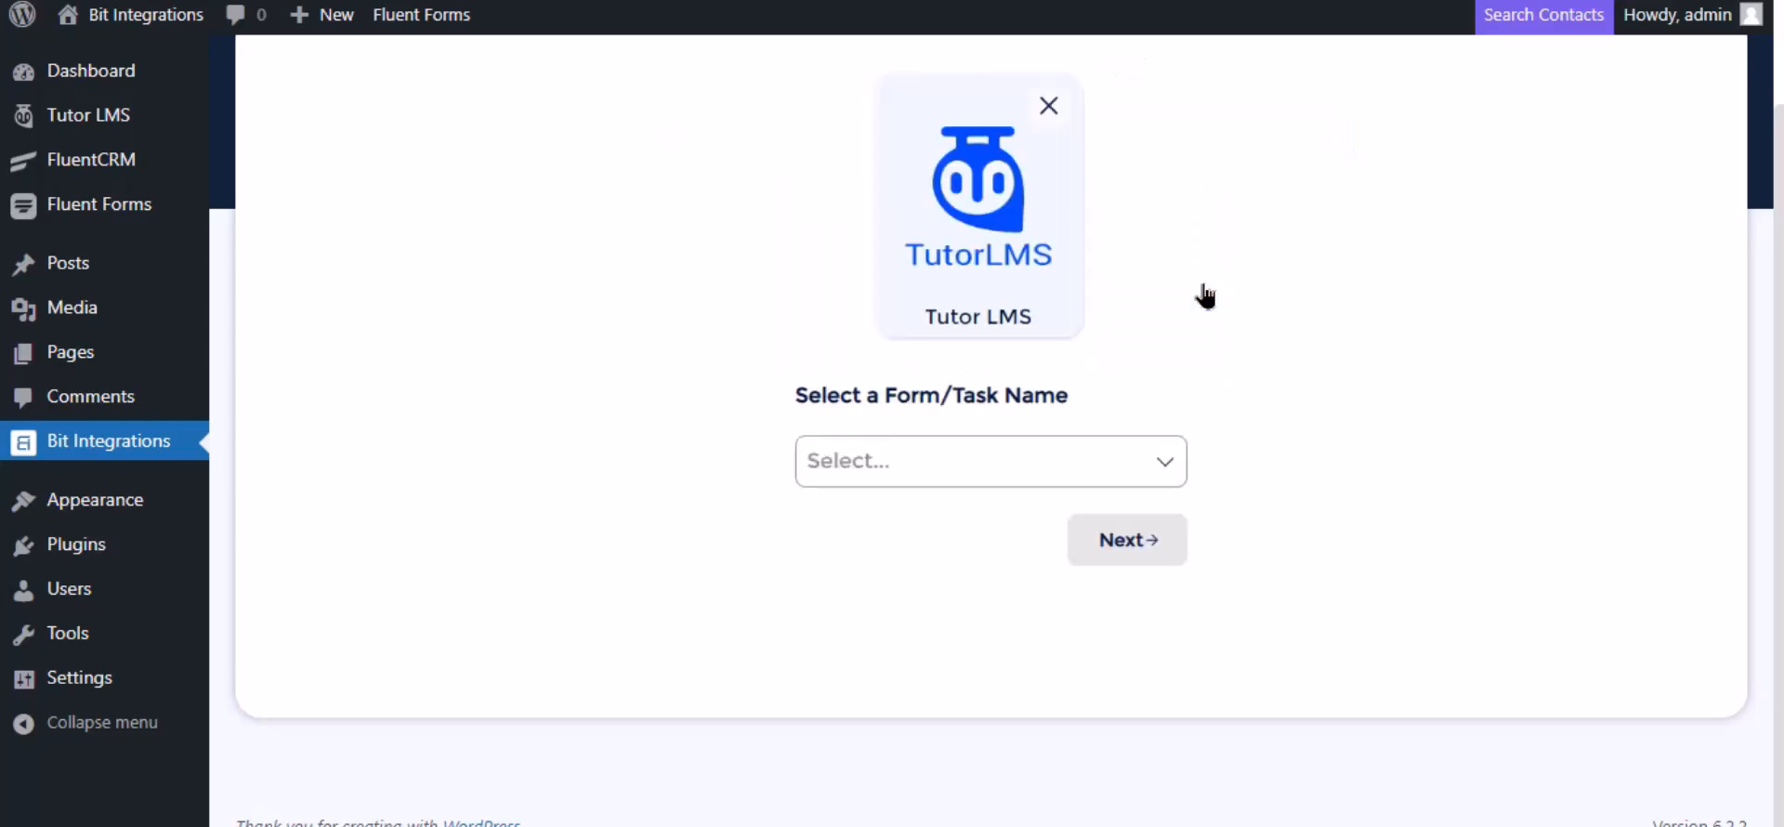
Set the trigger task to 'Complete a course' firing for Any Course.
click(990, 460)
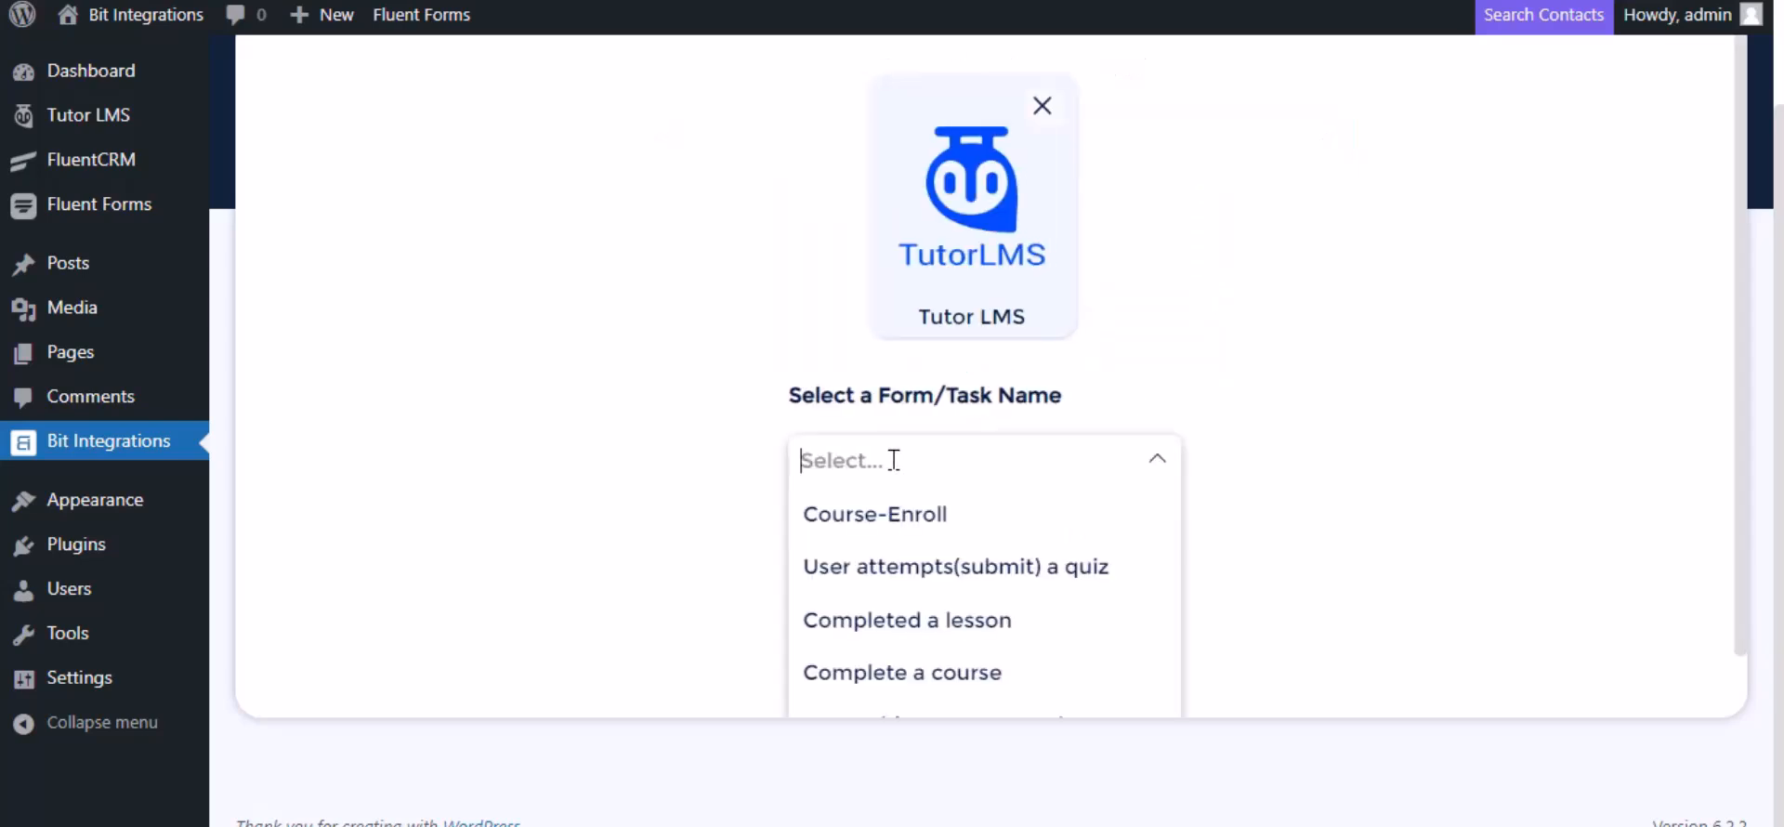
click(903, 673)
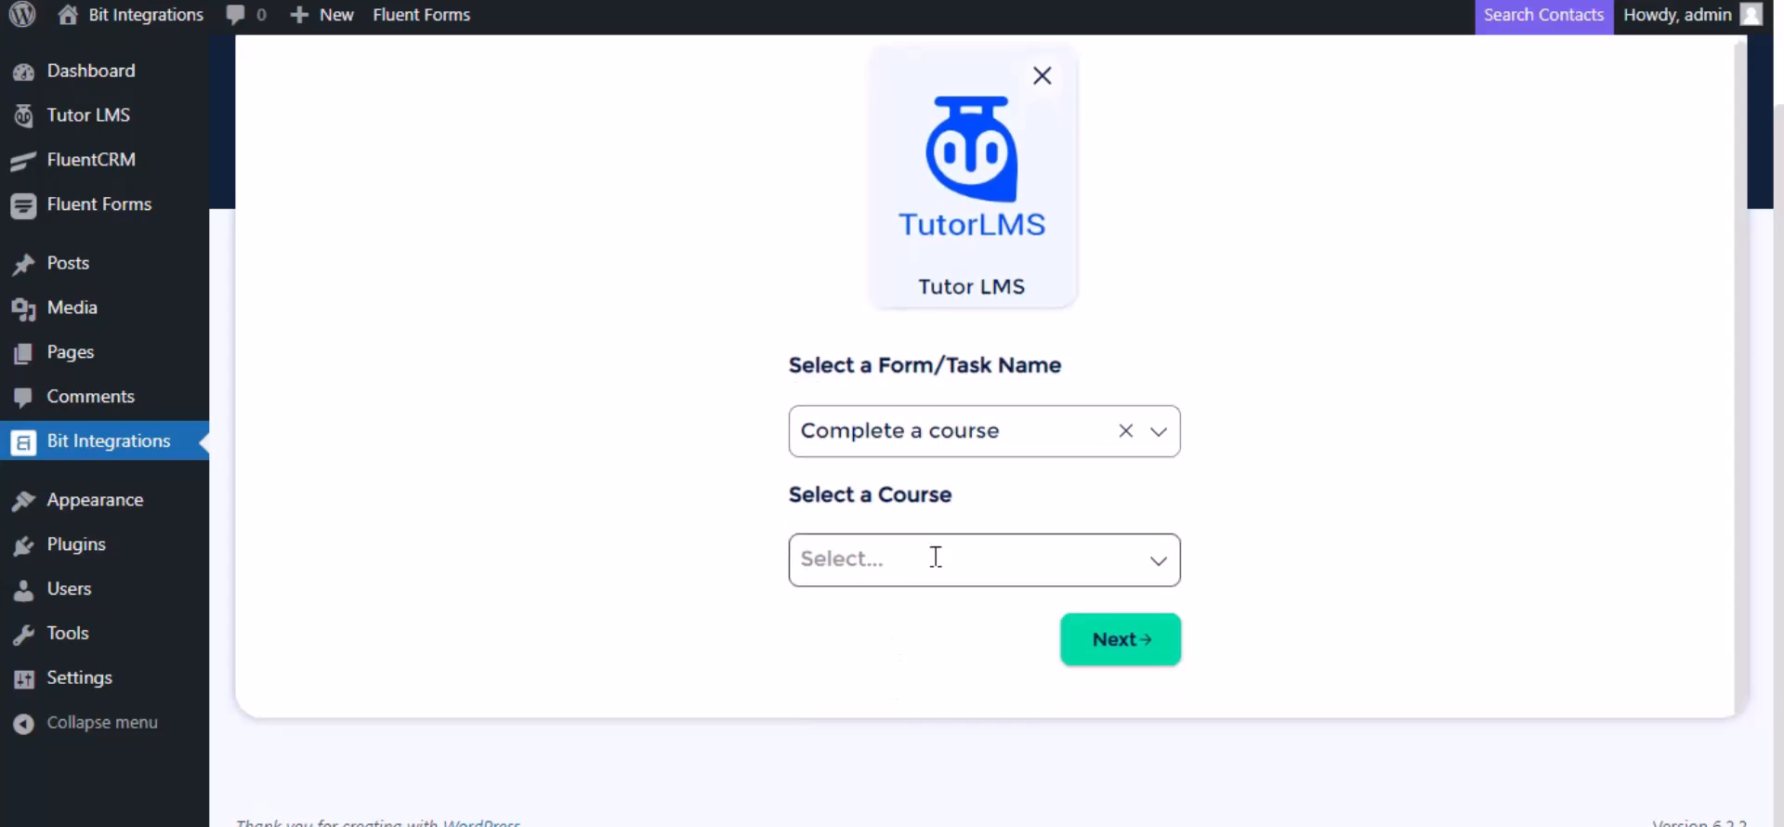
click(984, 559)
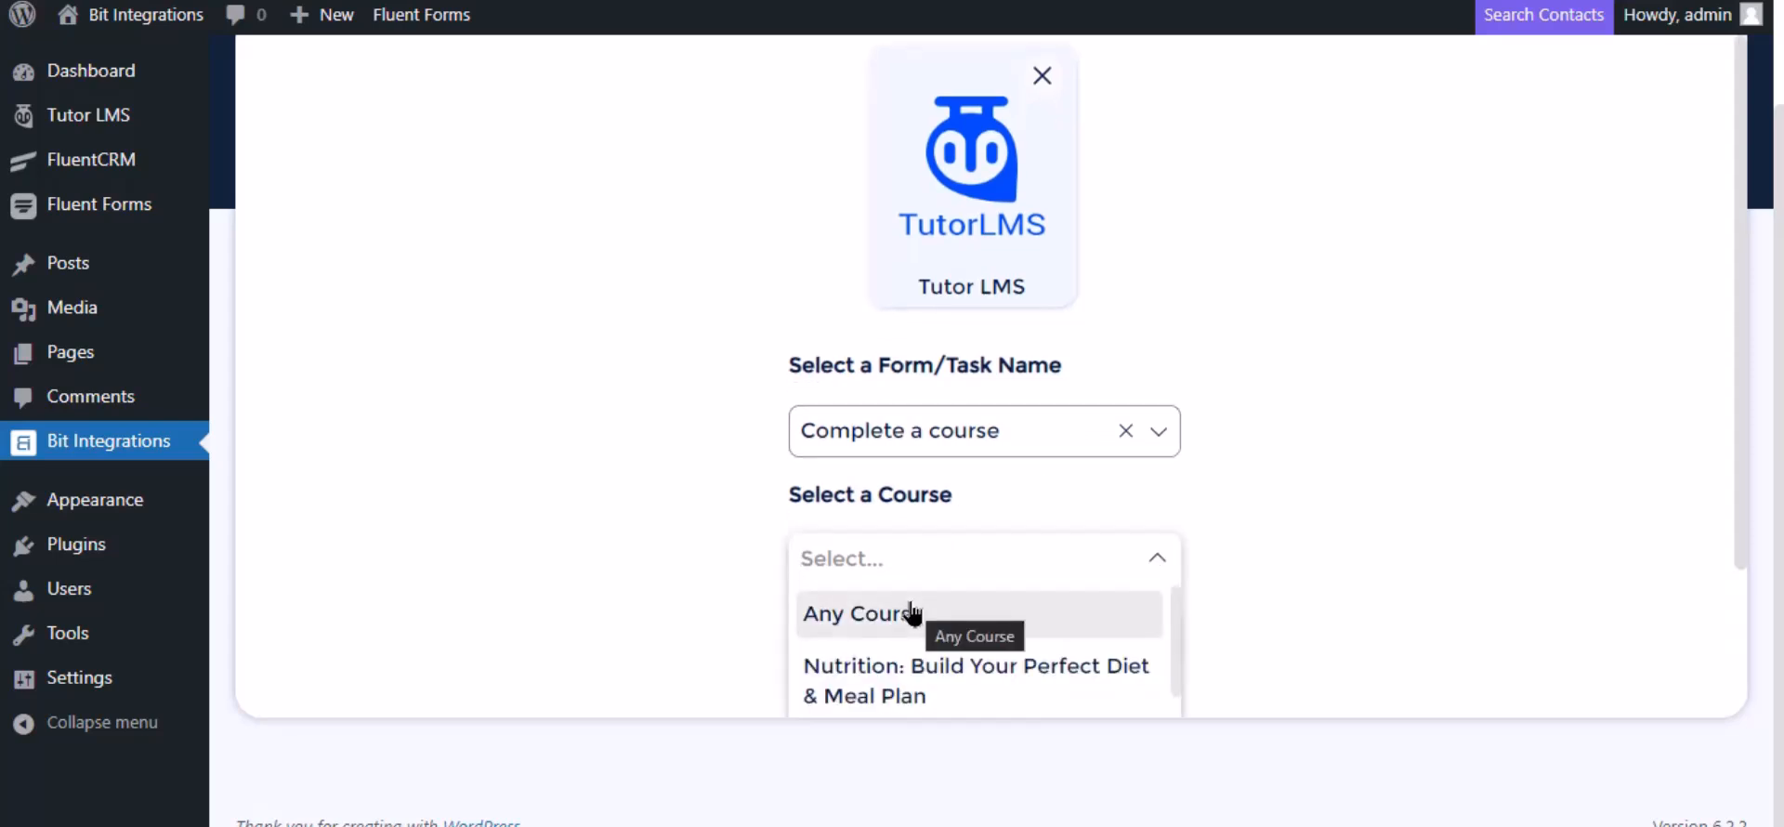
click(858, 613)
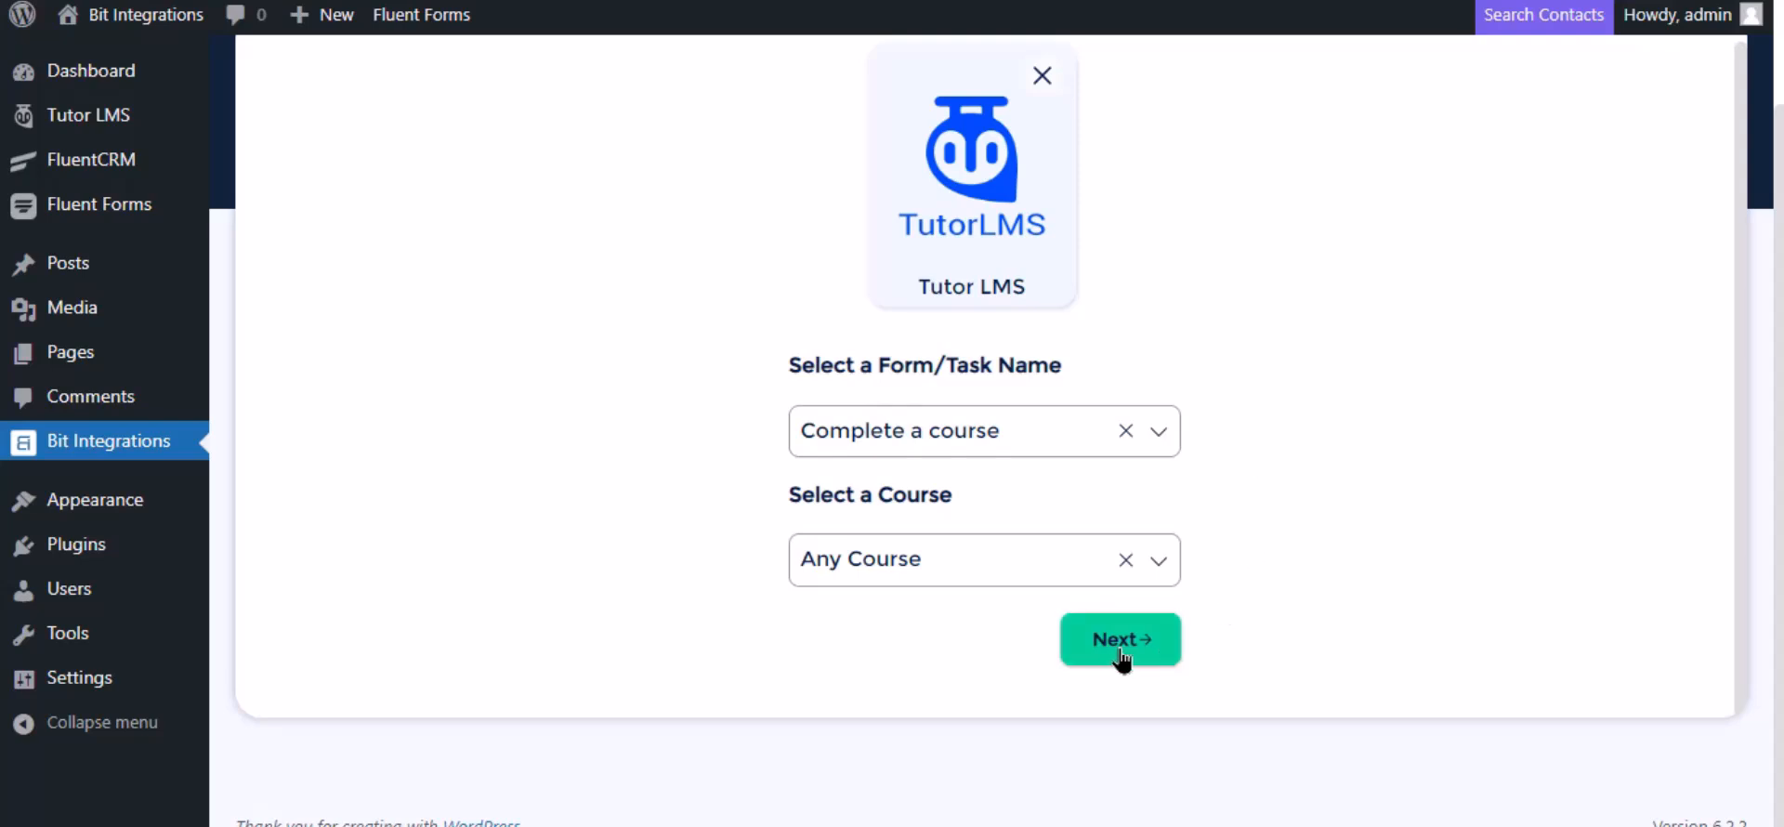
Proceed to the action step and choose Google Calendar as the action.
click(1120, 639)
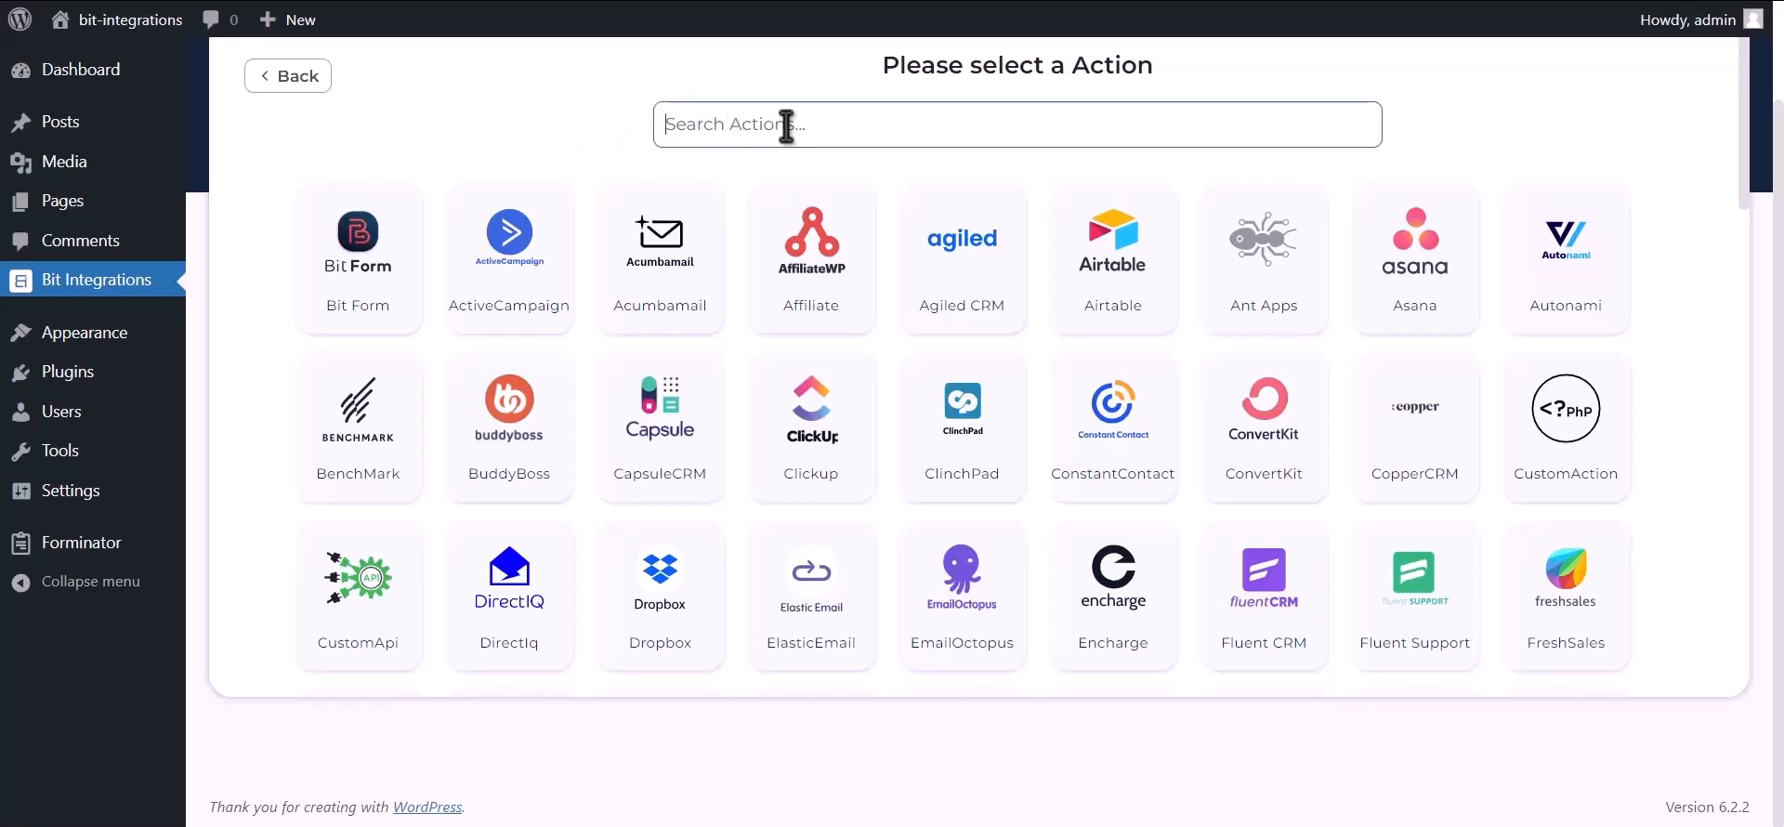
text(google calendar)
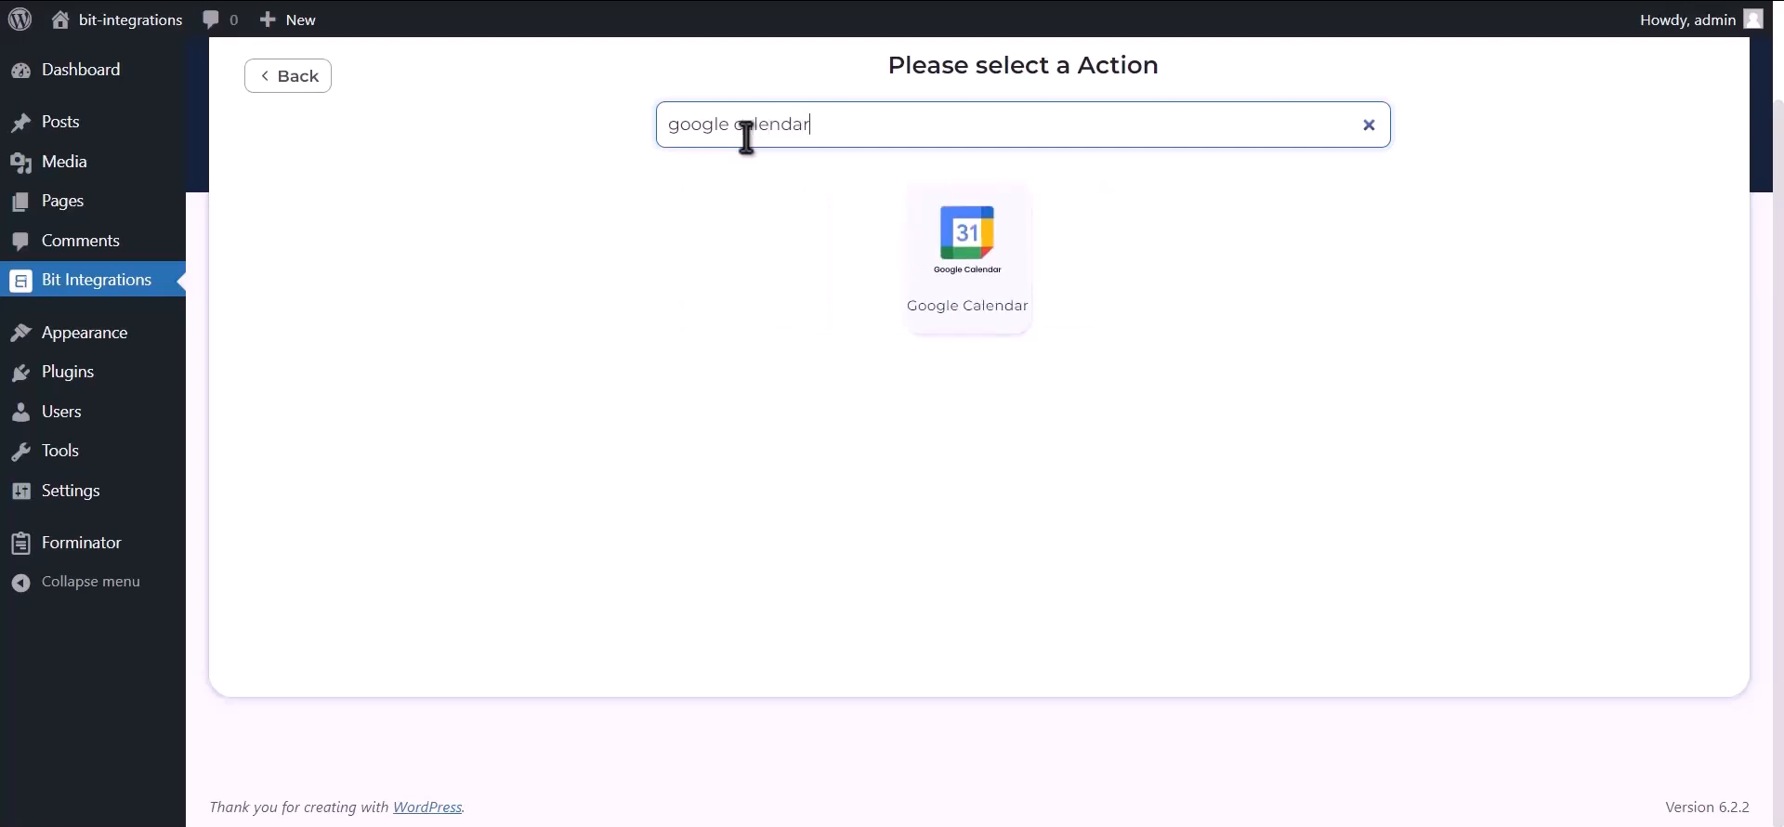
click(966, 240)
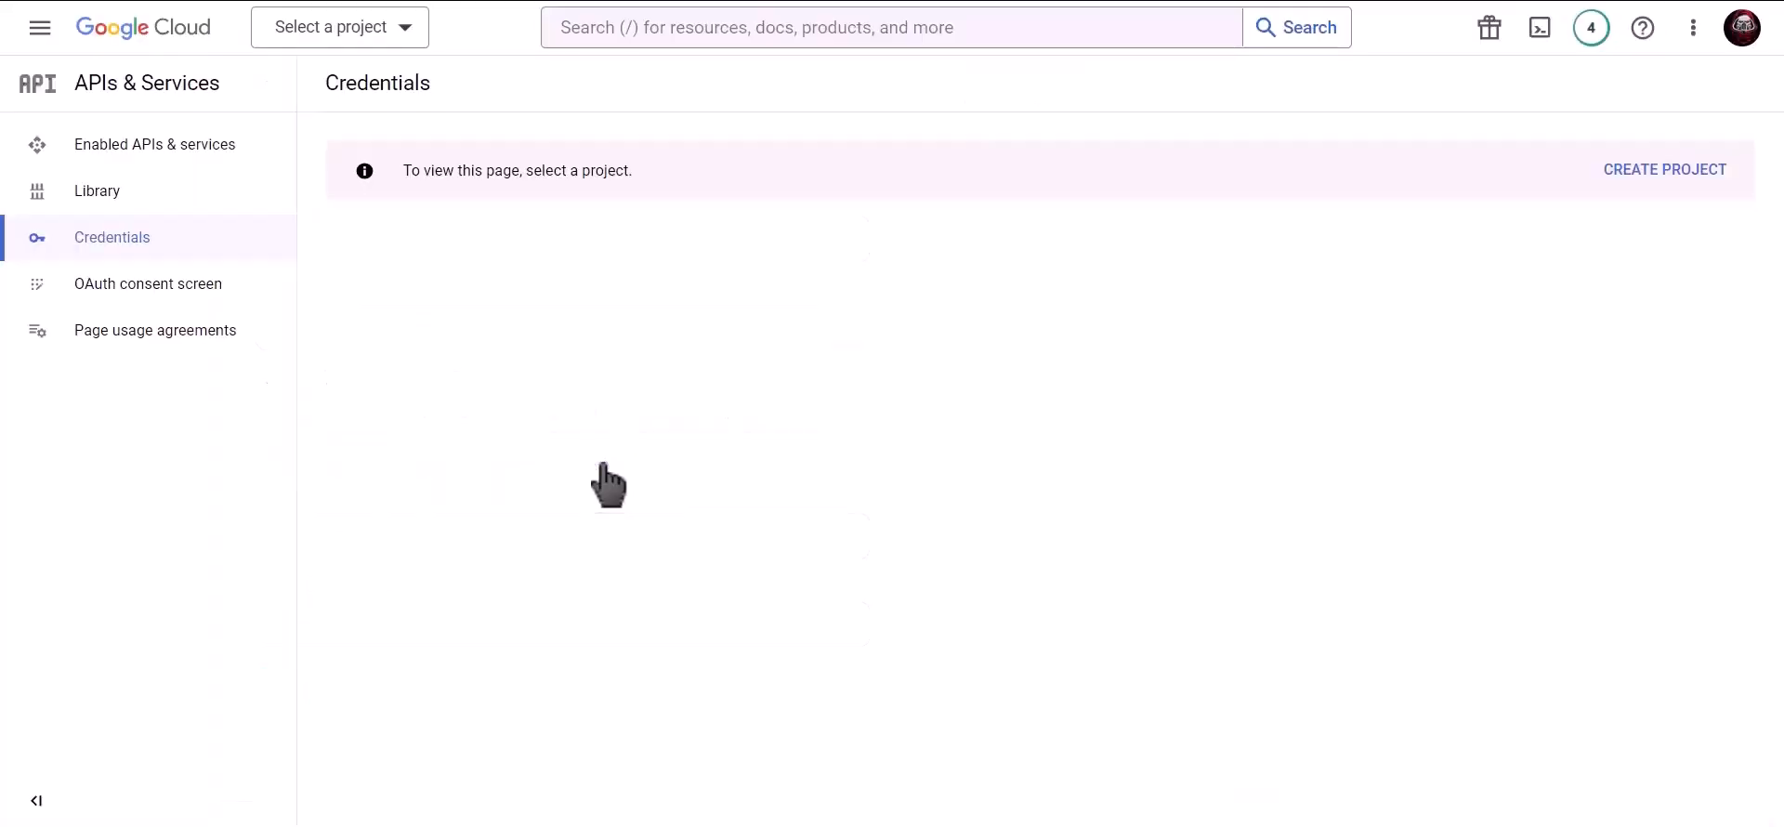
Create a new Google Cloud project named 'Bit Integrations'.
click(1663, 169)
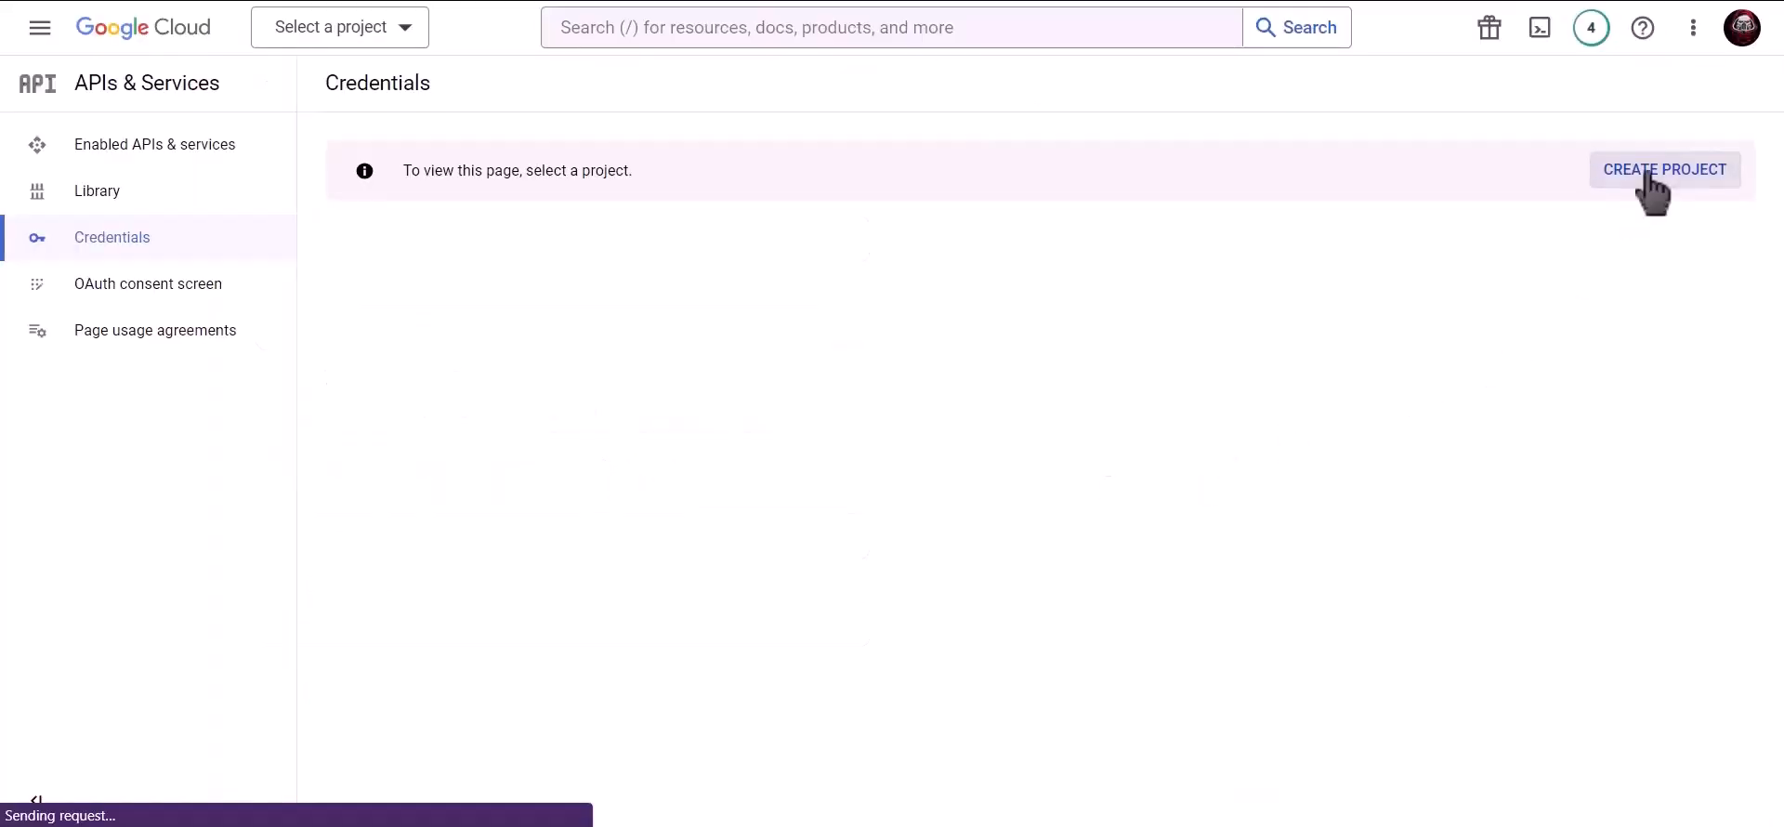
click(1662, 169)
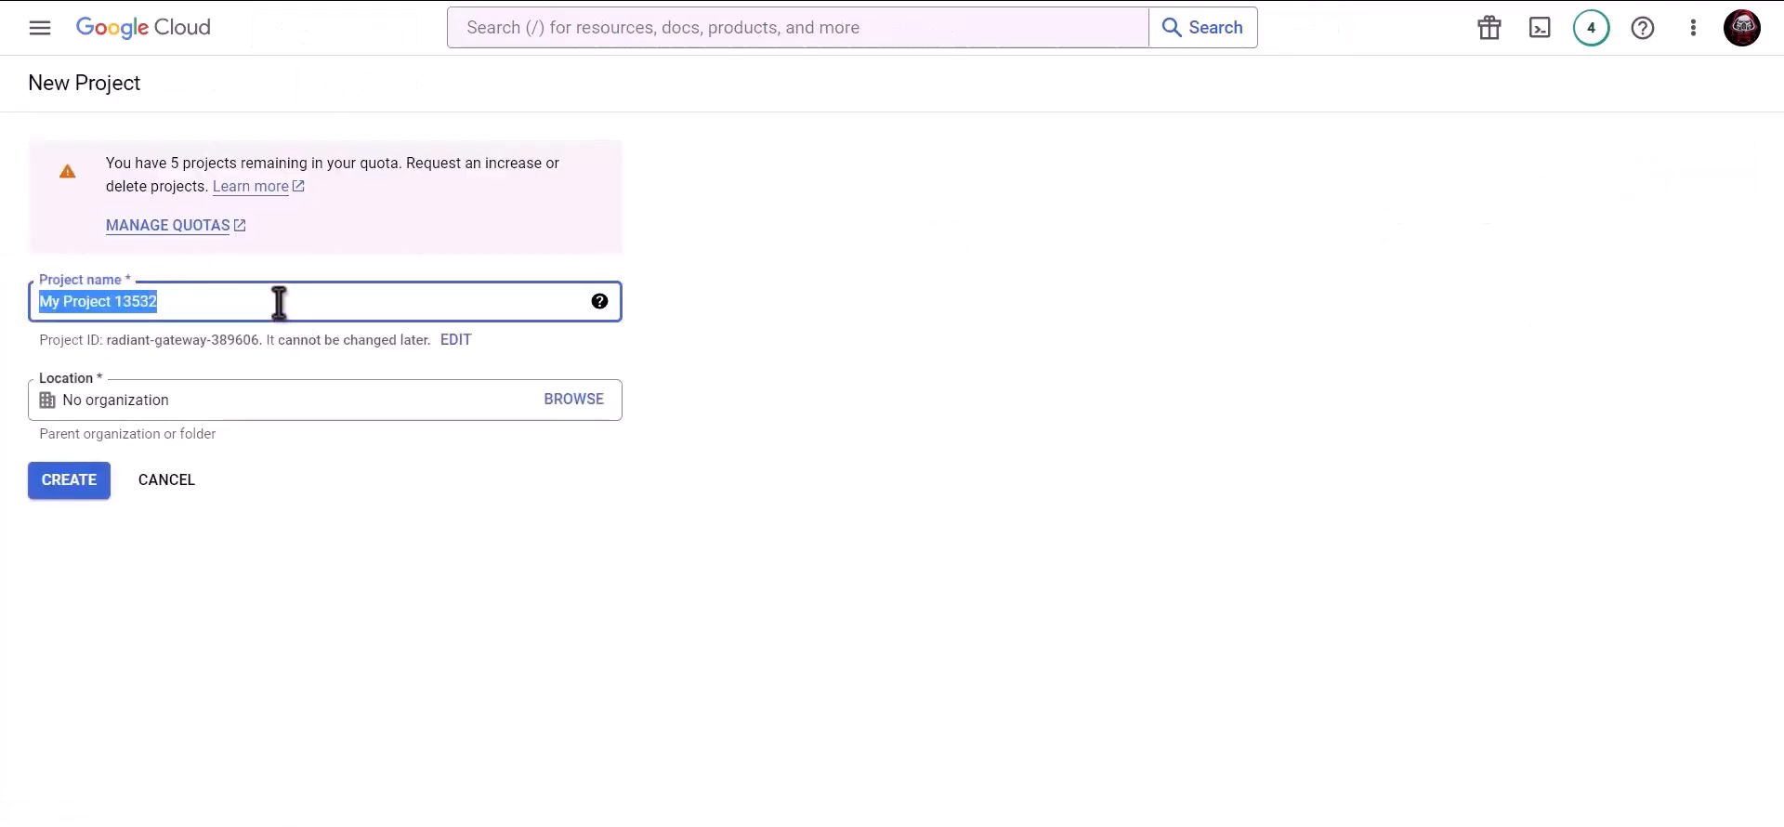
text(Bit In)
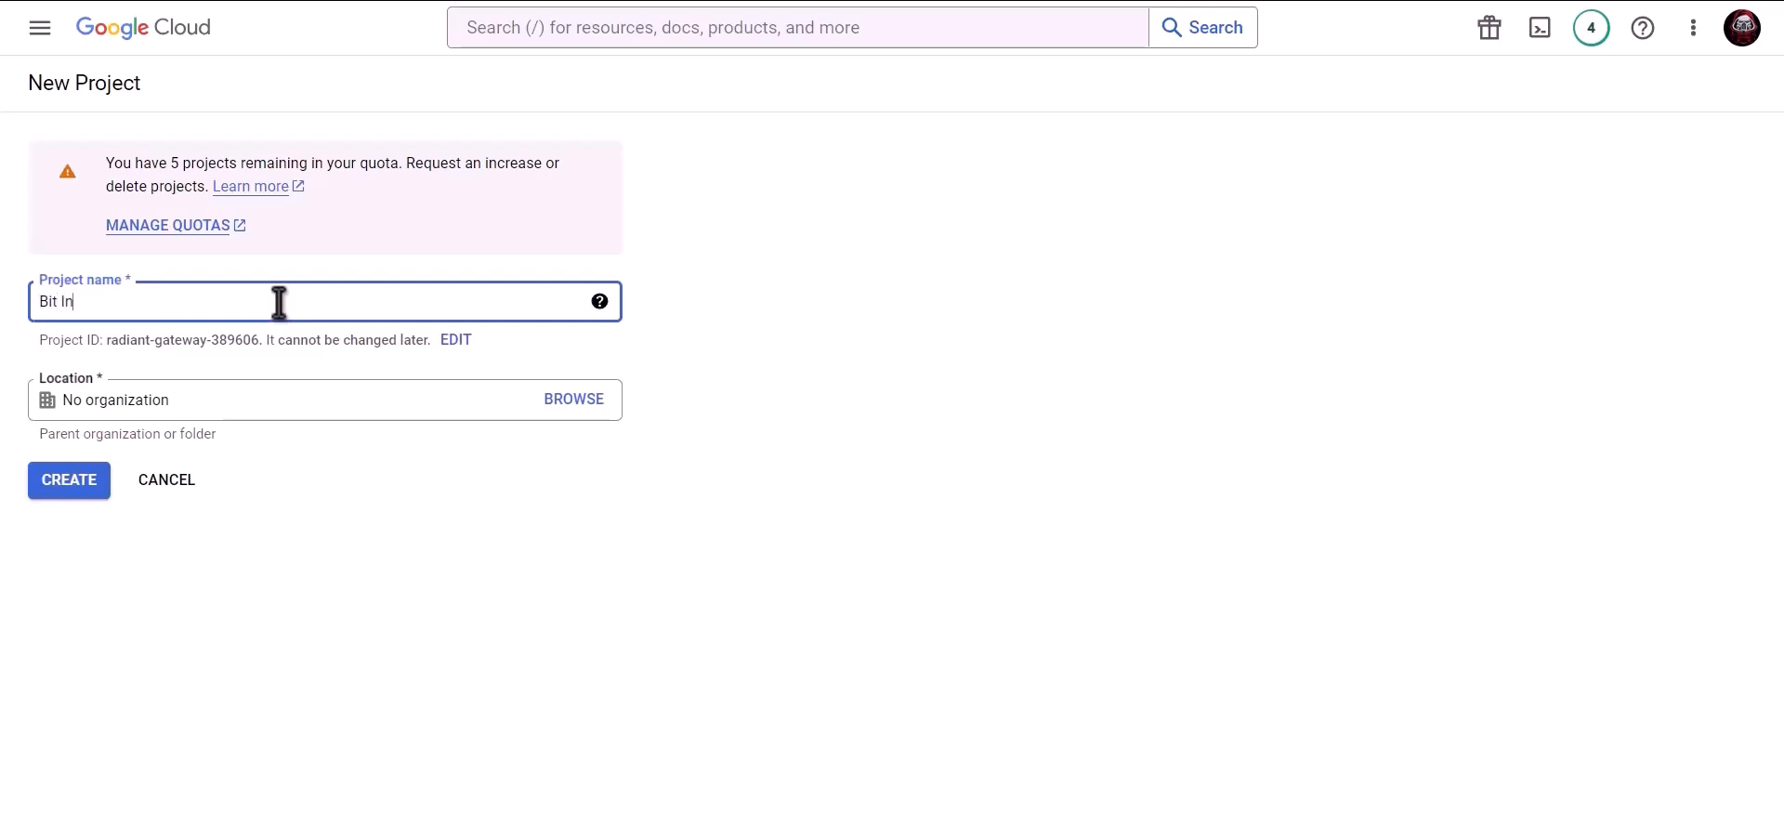
text(tegrations)
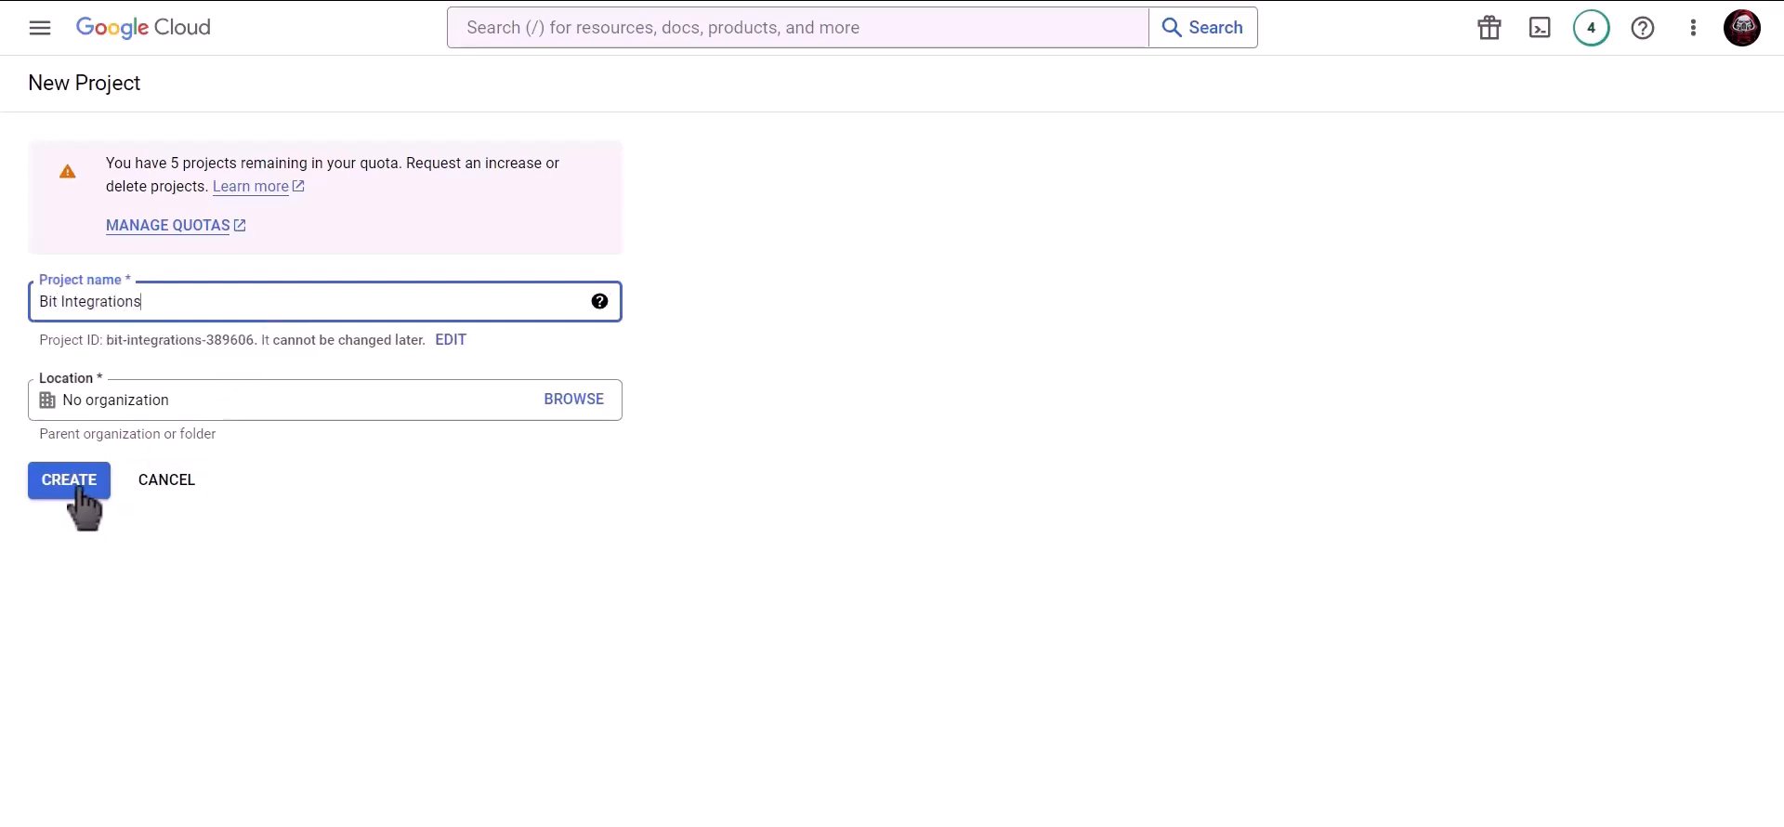
click(69, 480)
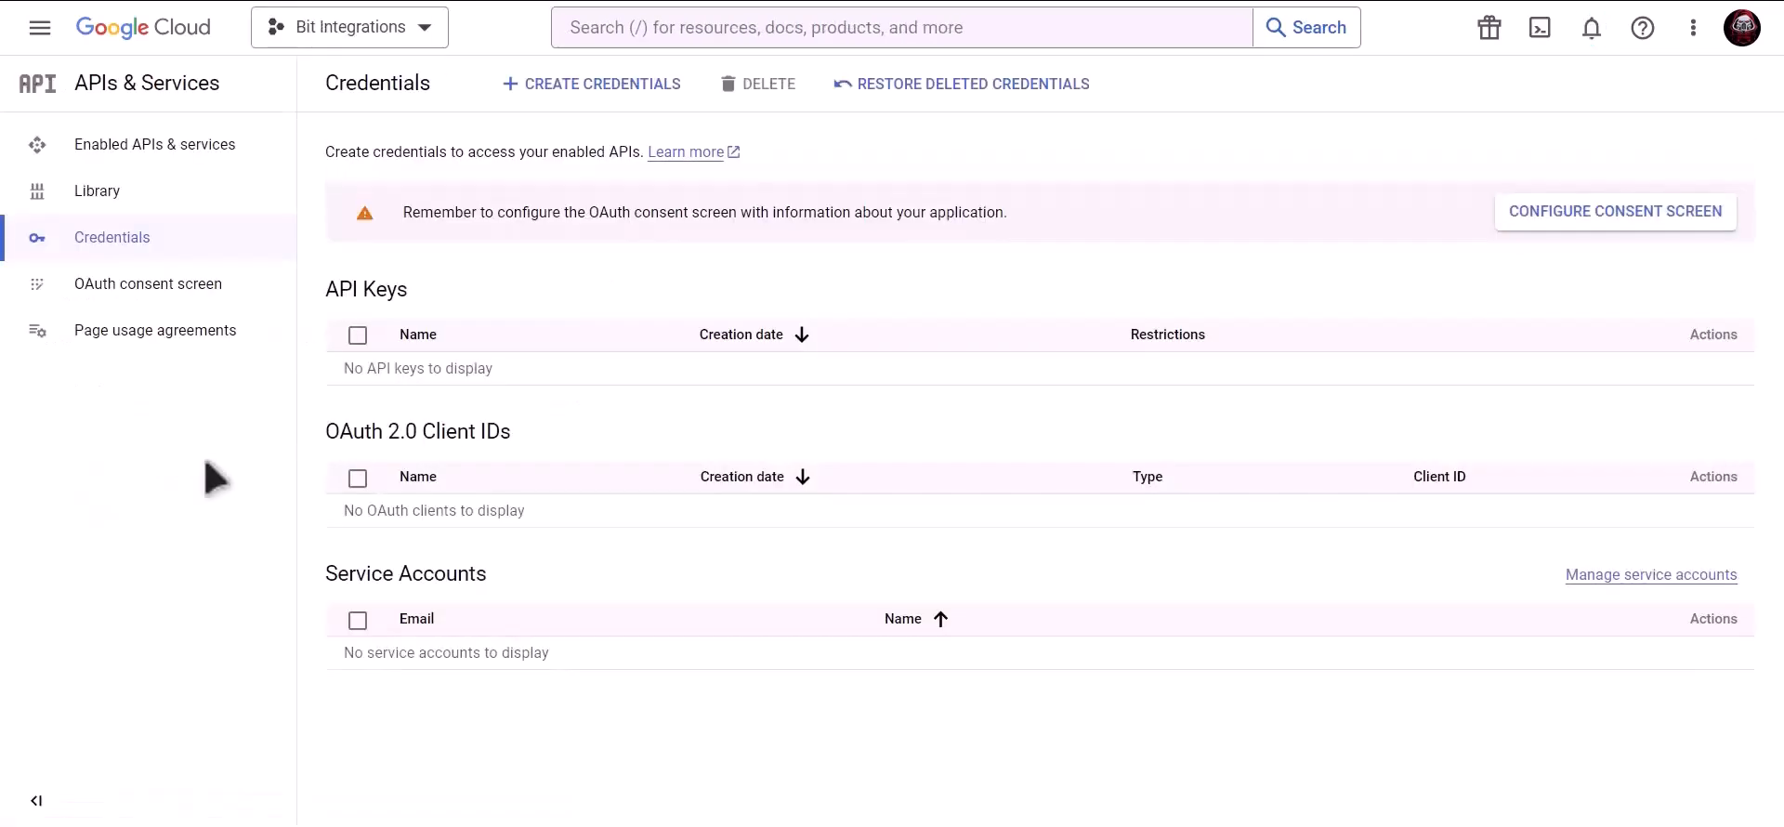
mouse_move(1550, 225)
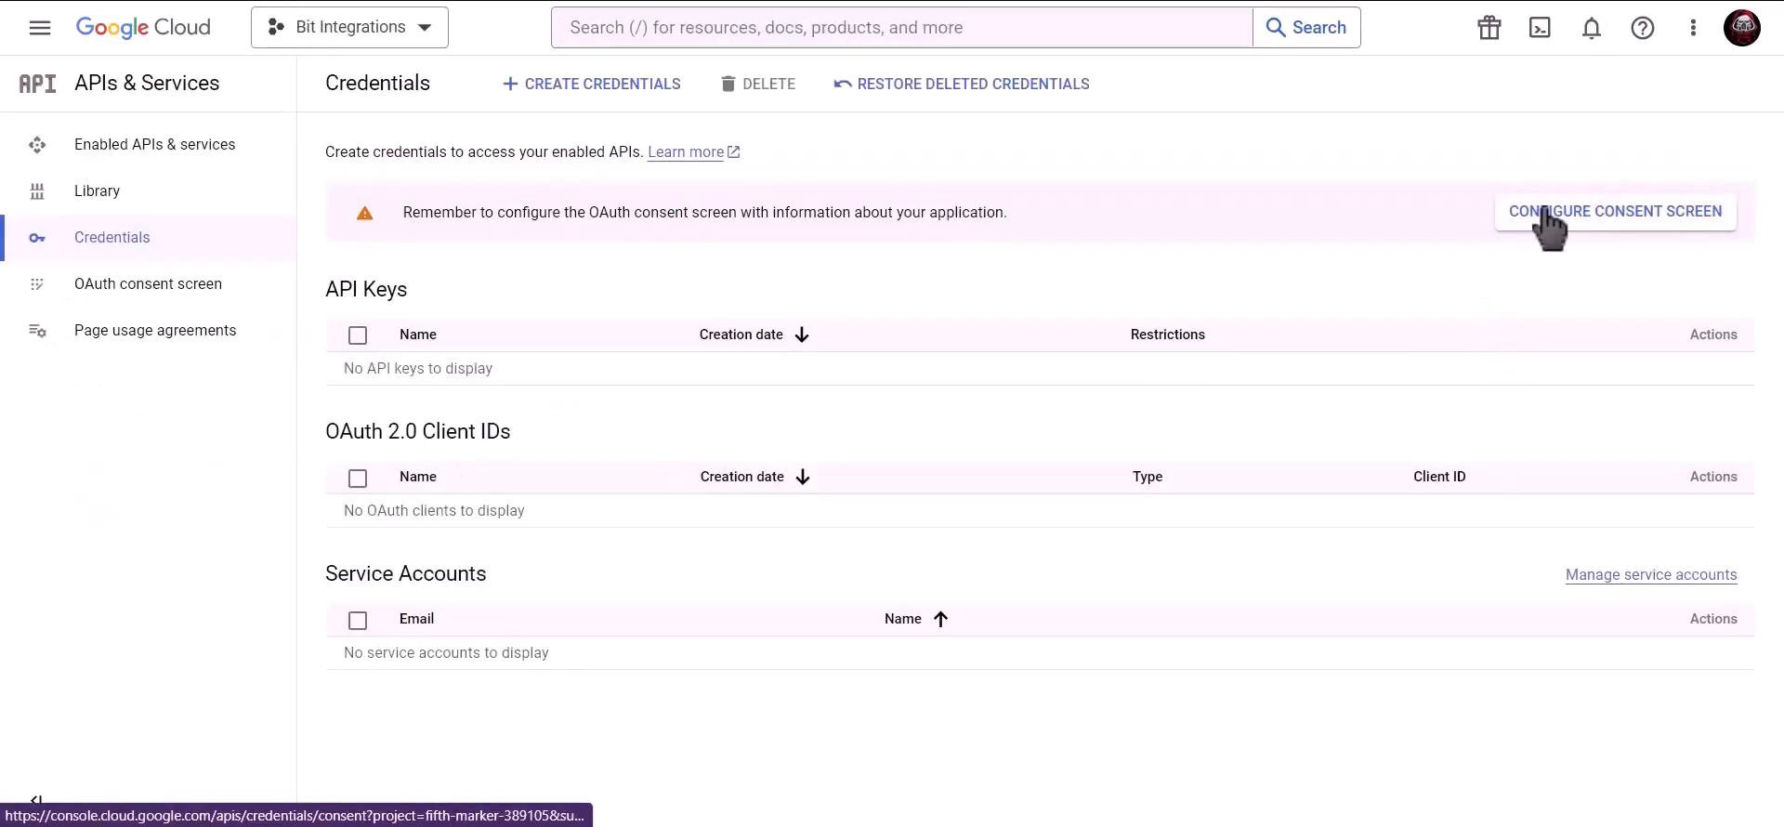
Begin an OAuth consent screen for External users.
click(1614, 210)
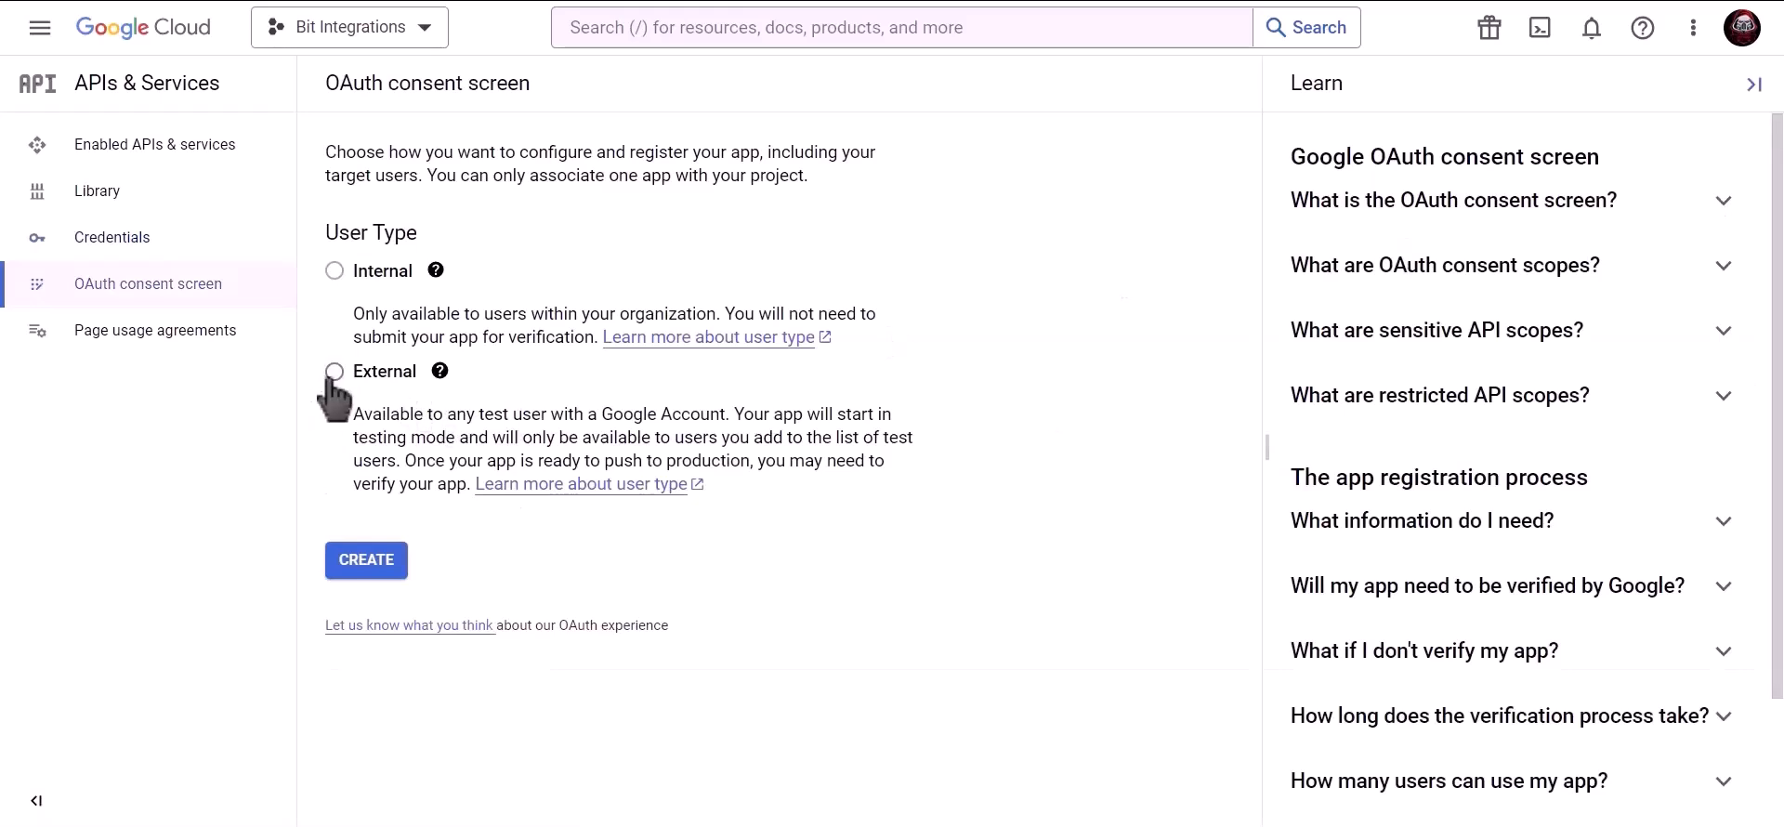
click(335, 372)
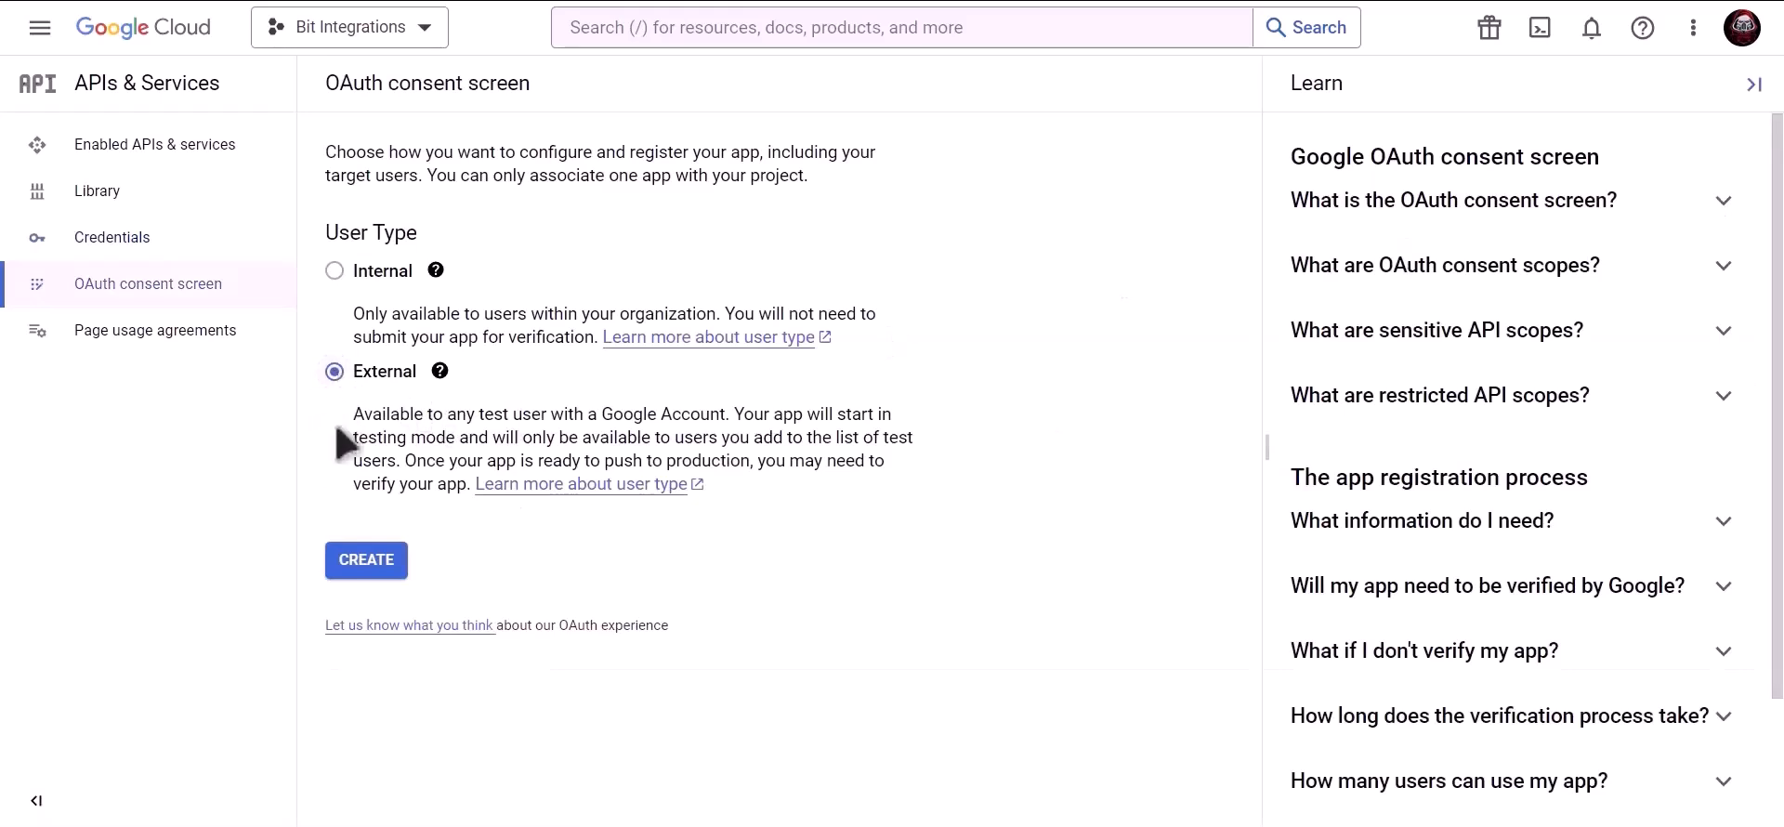
click(366, 560)
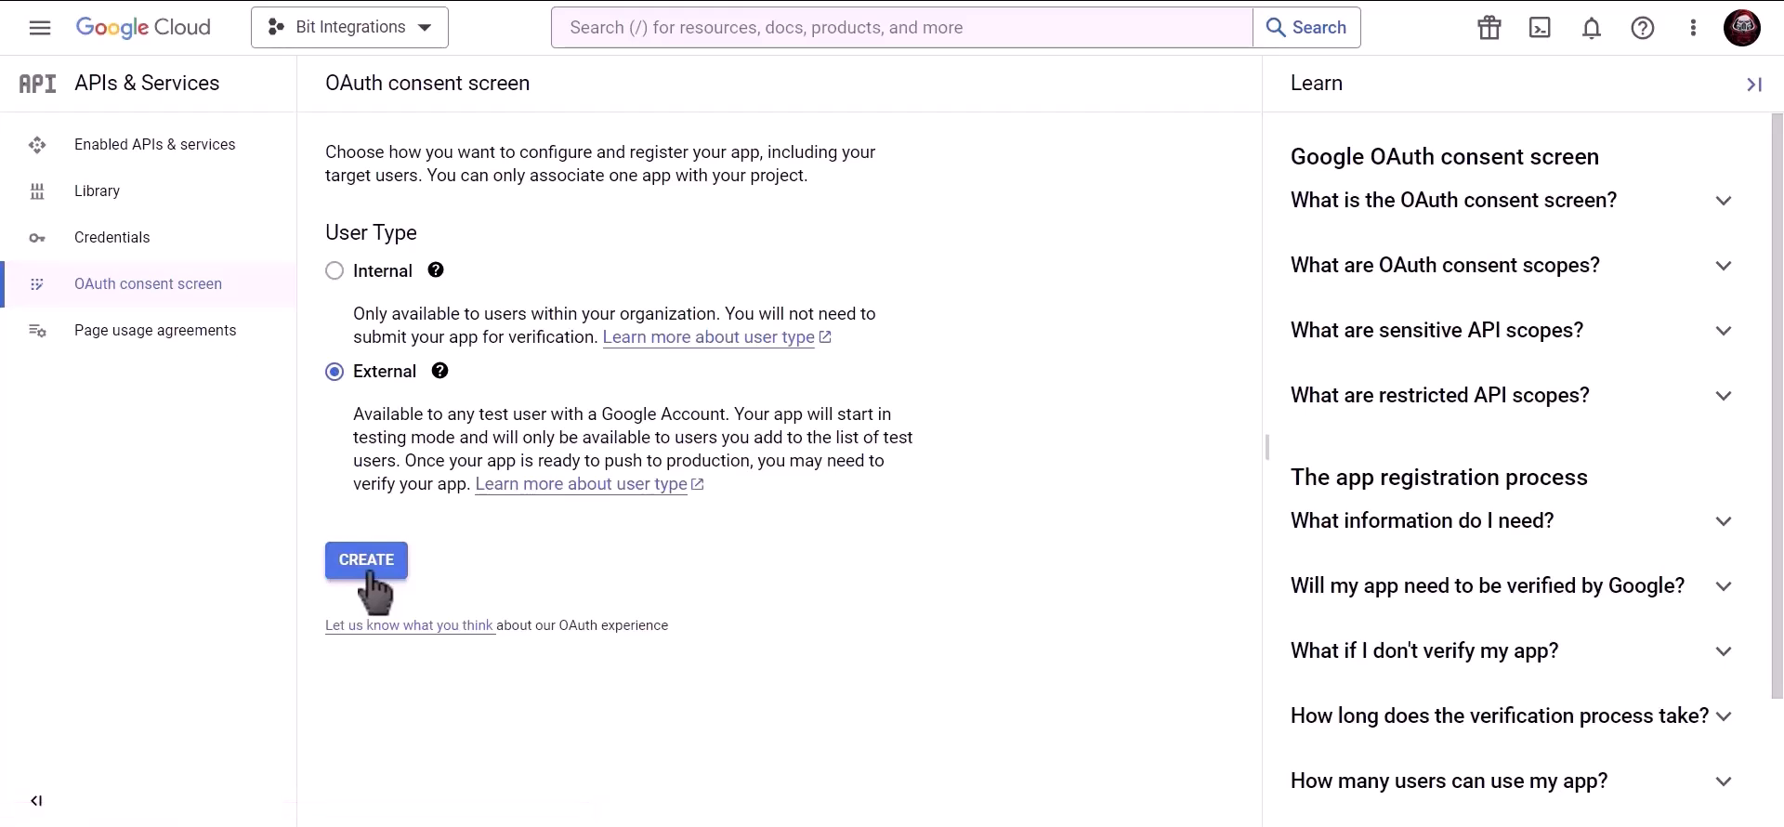
click(366, 559)
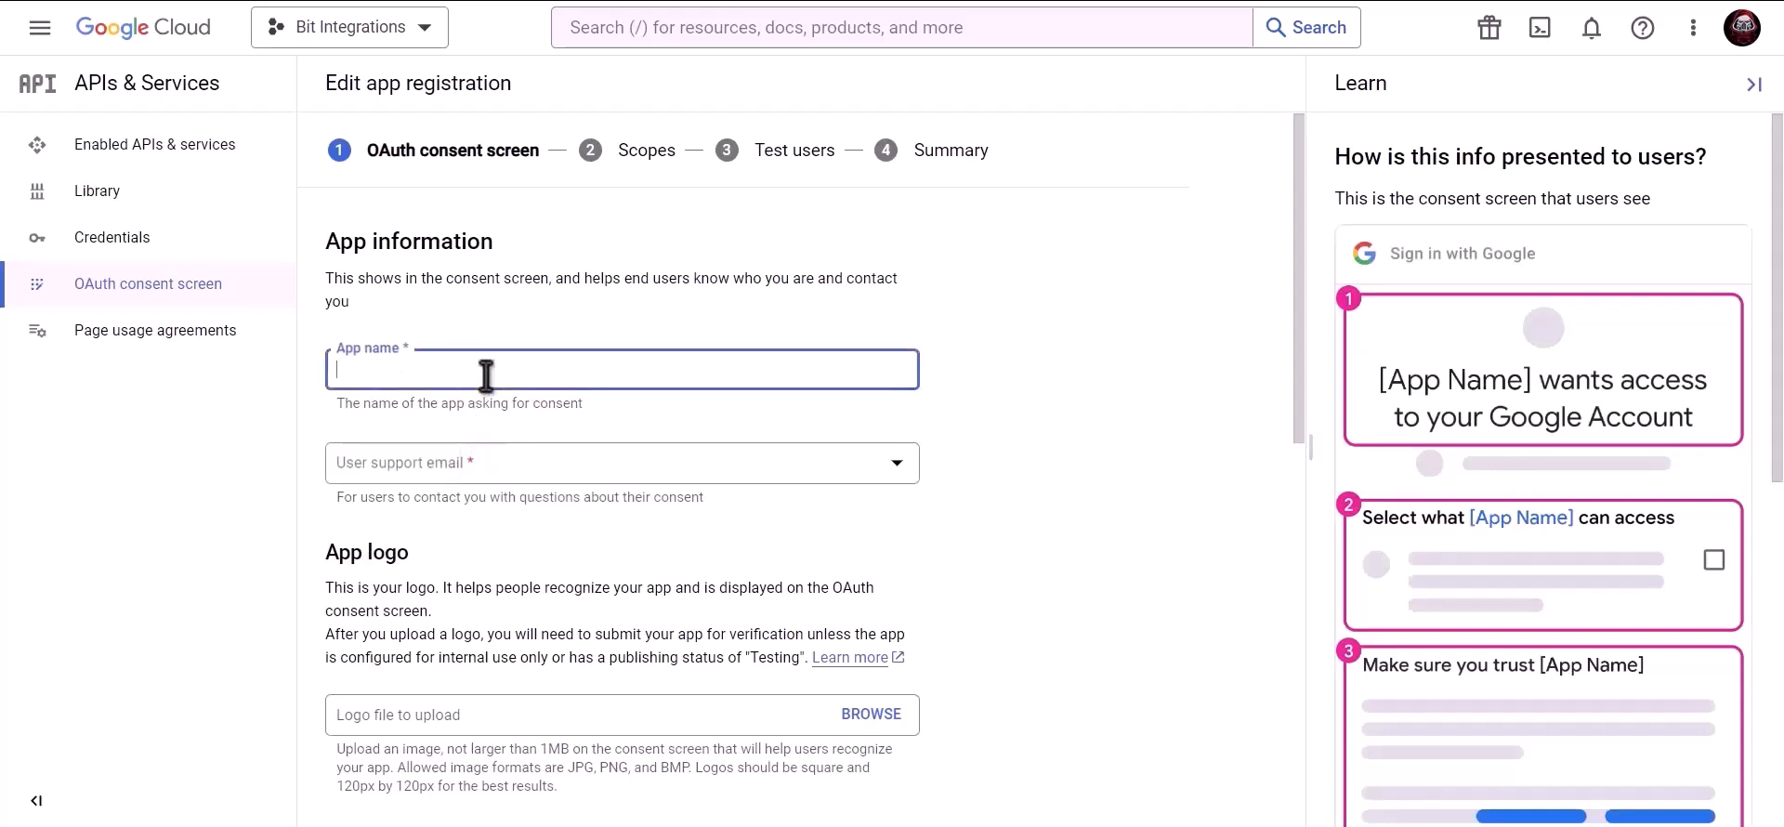
Name the app 'Bit Integrations', choose the support email and save the app information.
text(Bit Integra)
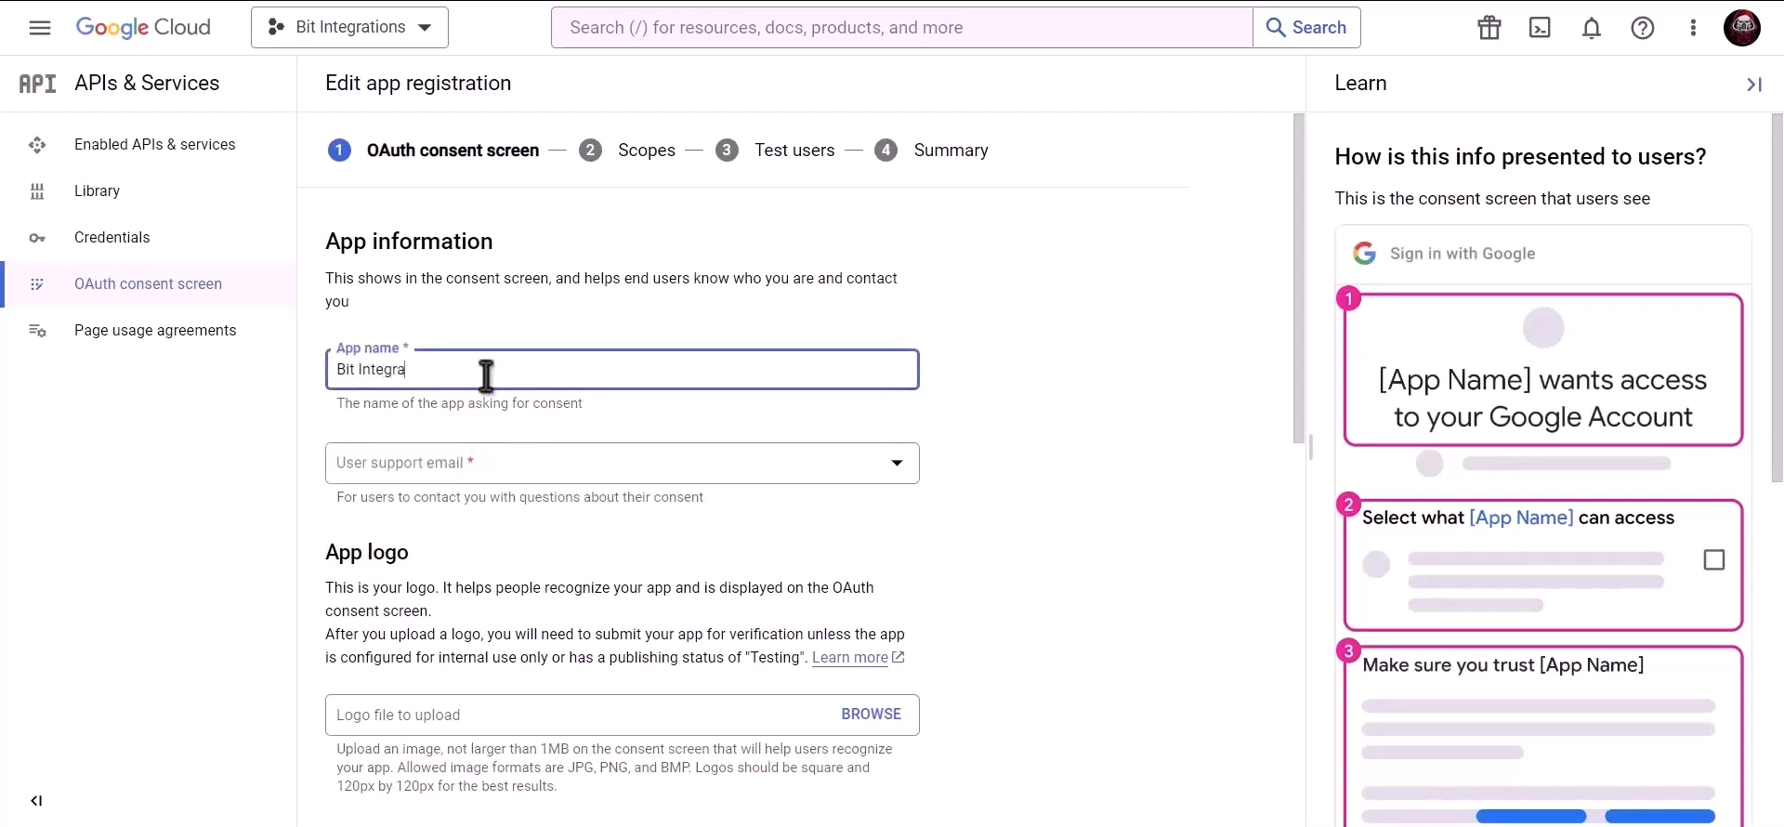
text(tions)
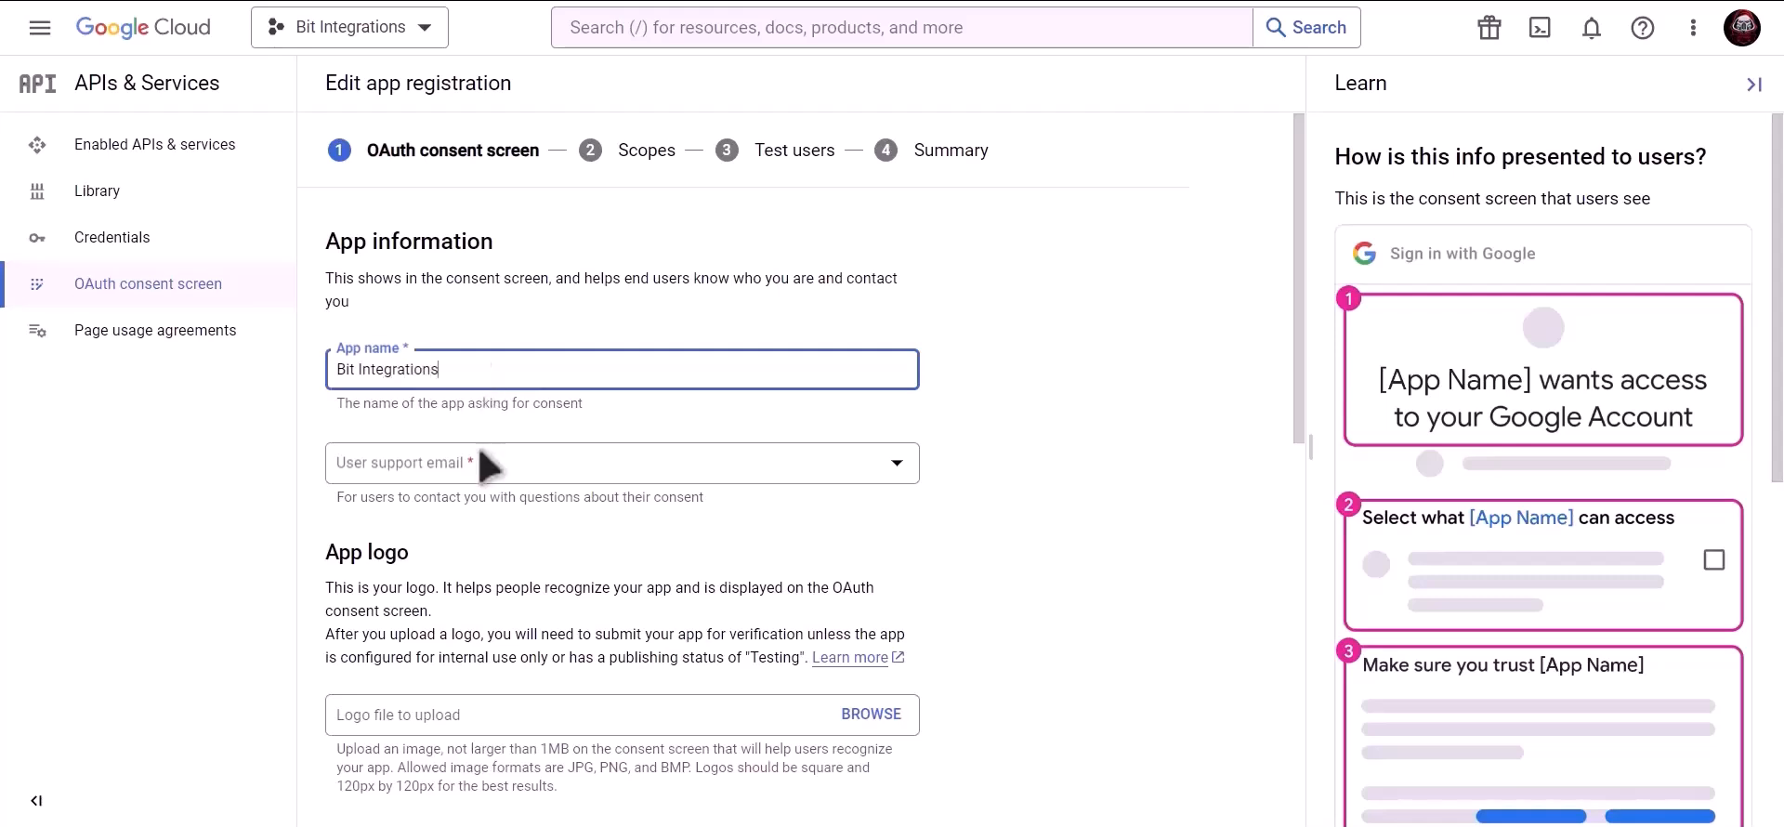
click(621, 462)
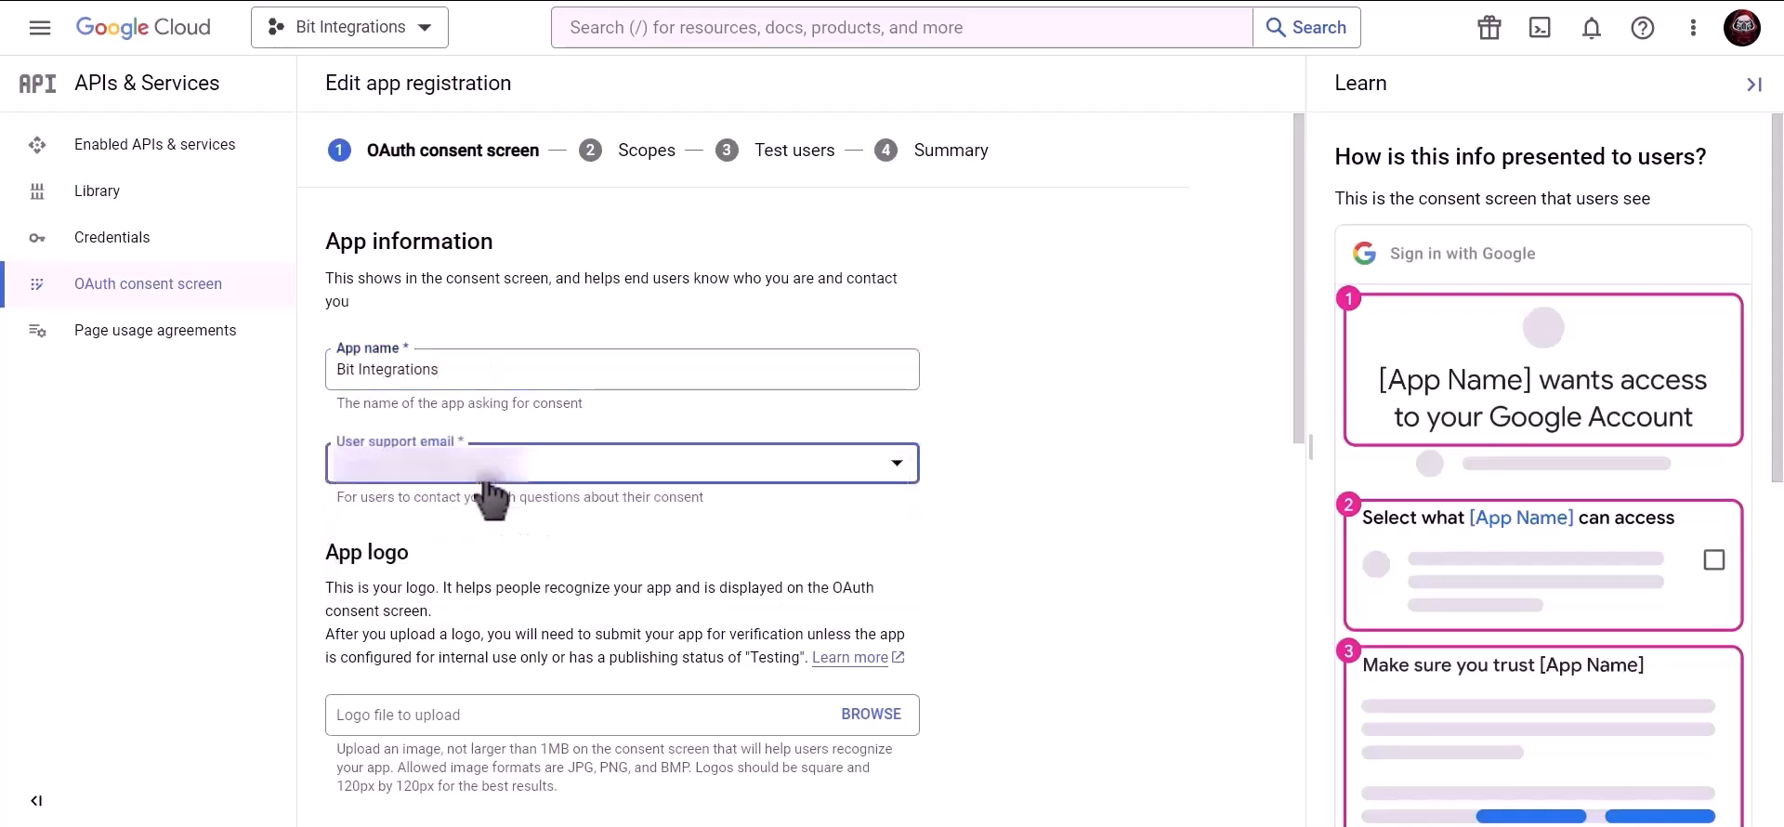
mouse_move(632, 532)
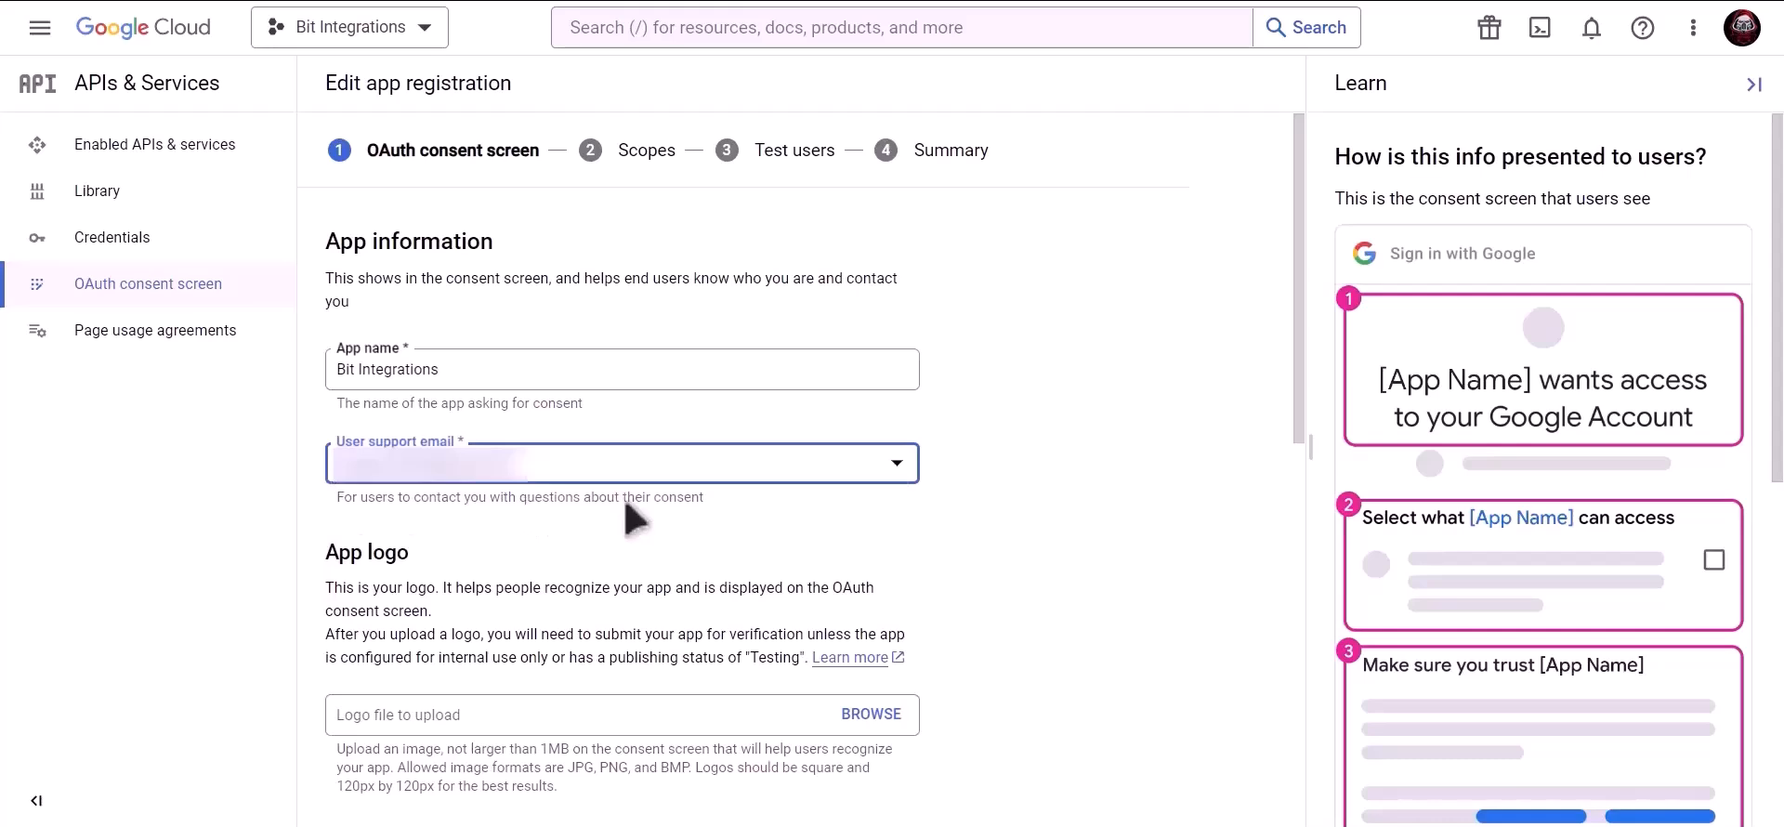
scroll(down, 3)
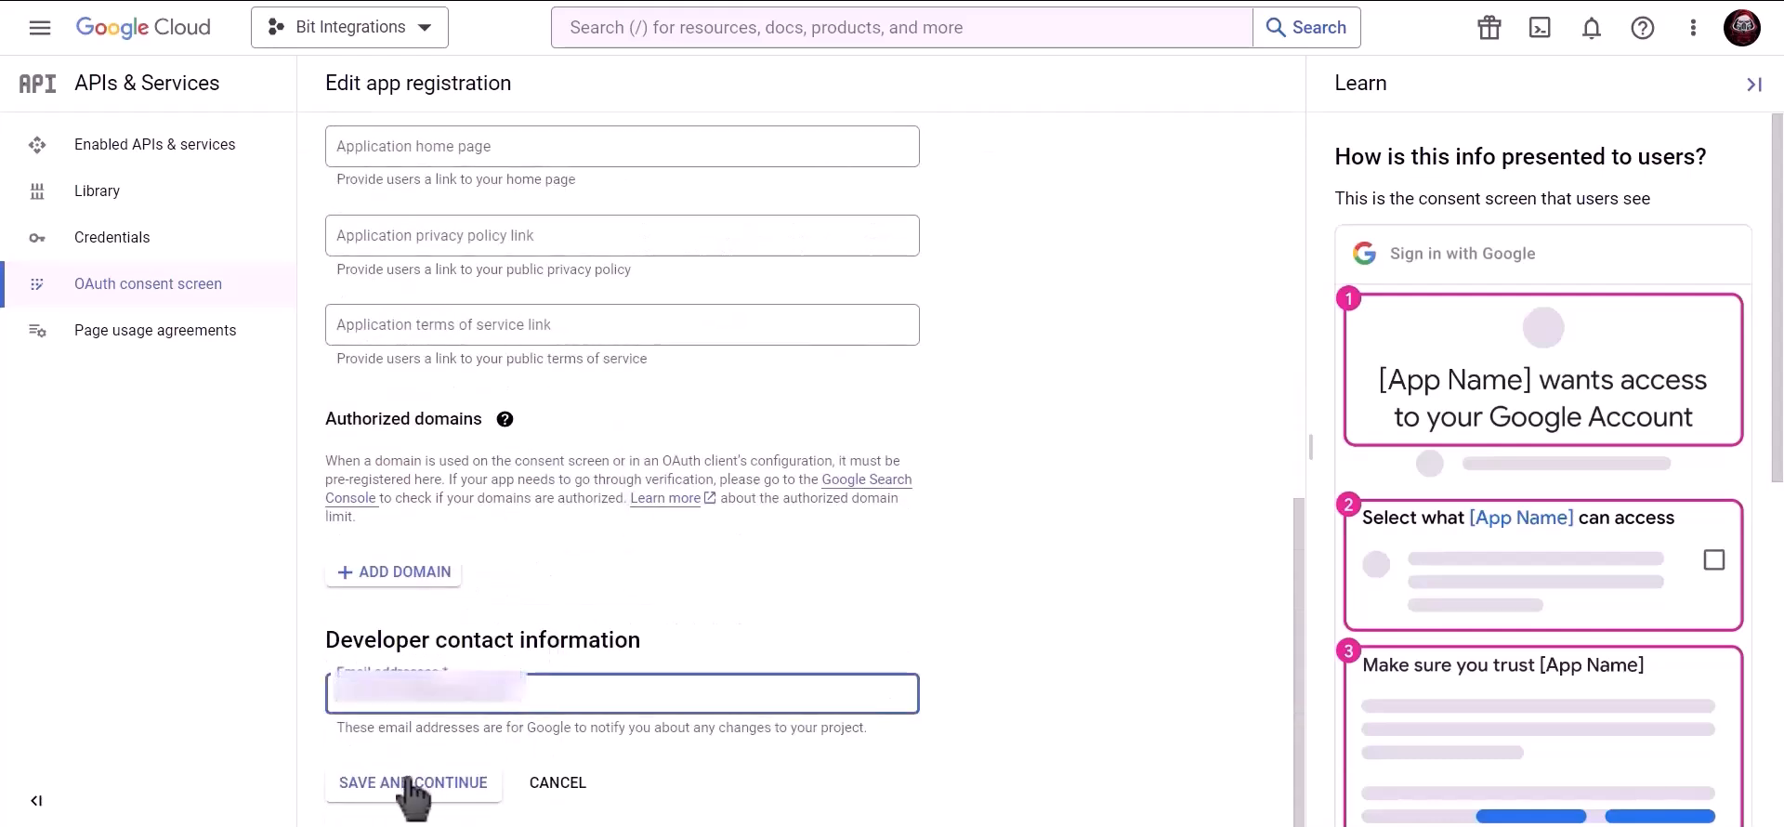
mouse_move(437, 810)
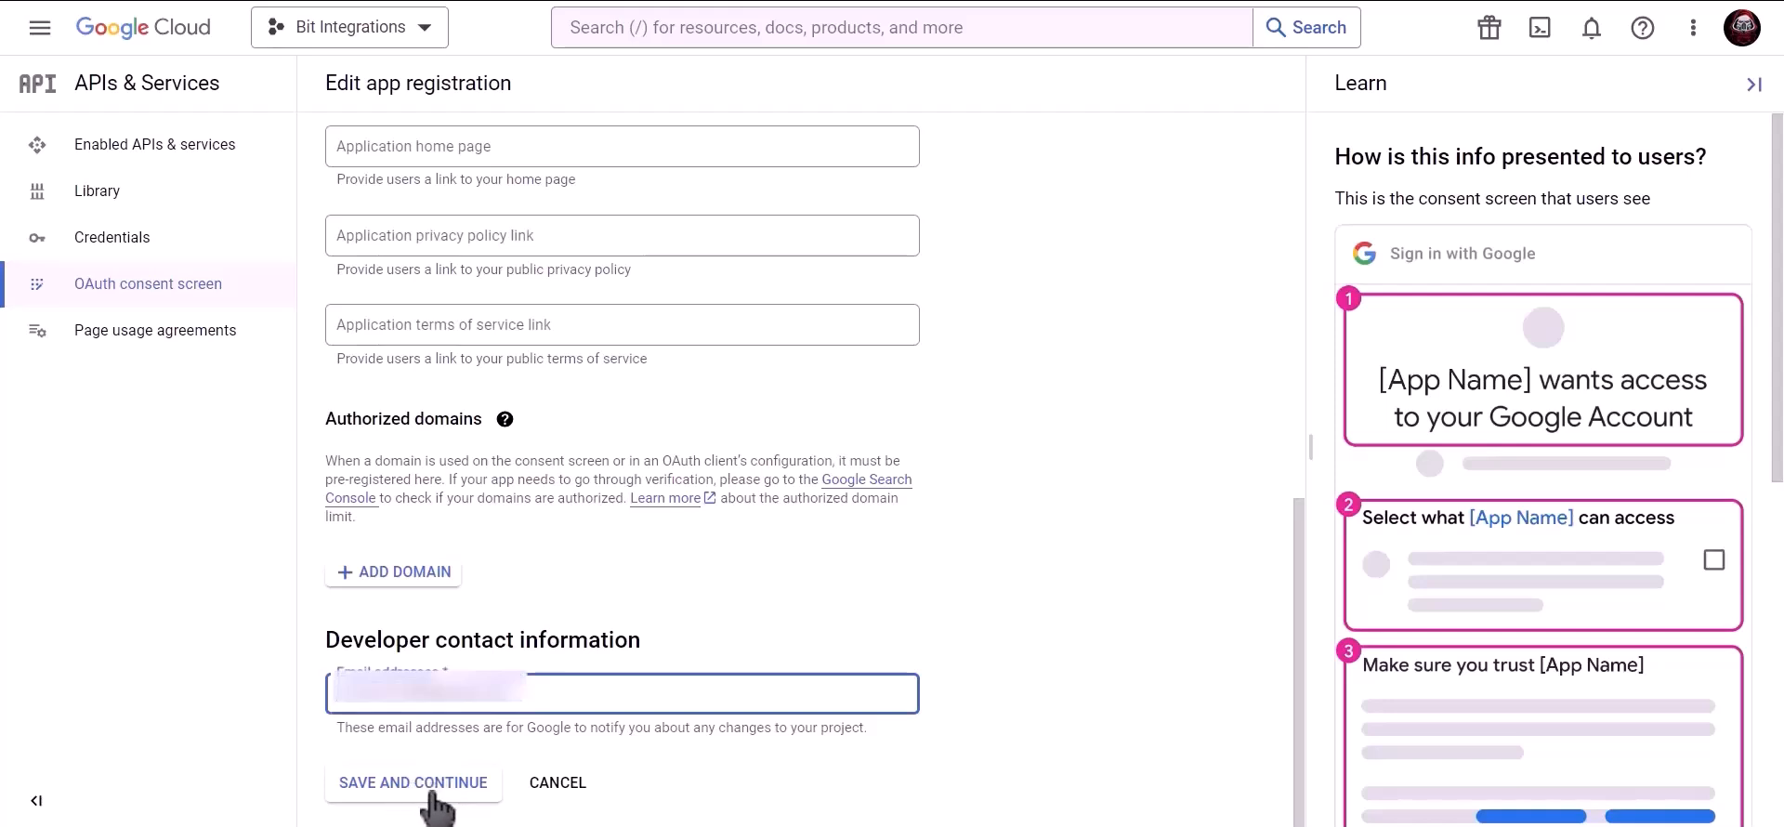
click(412, 783)
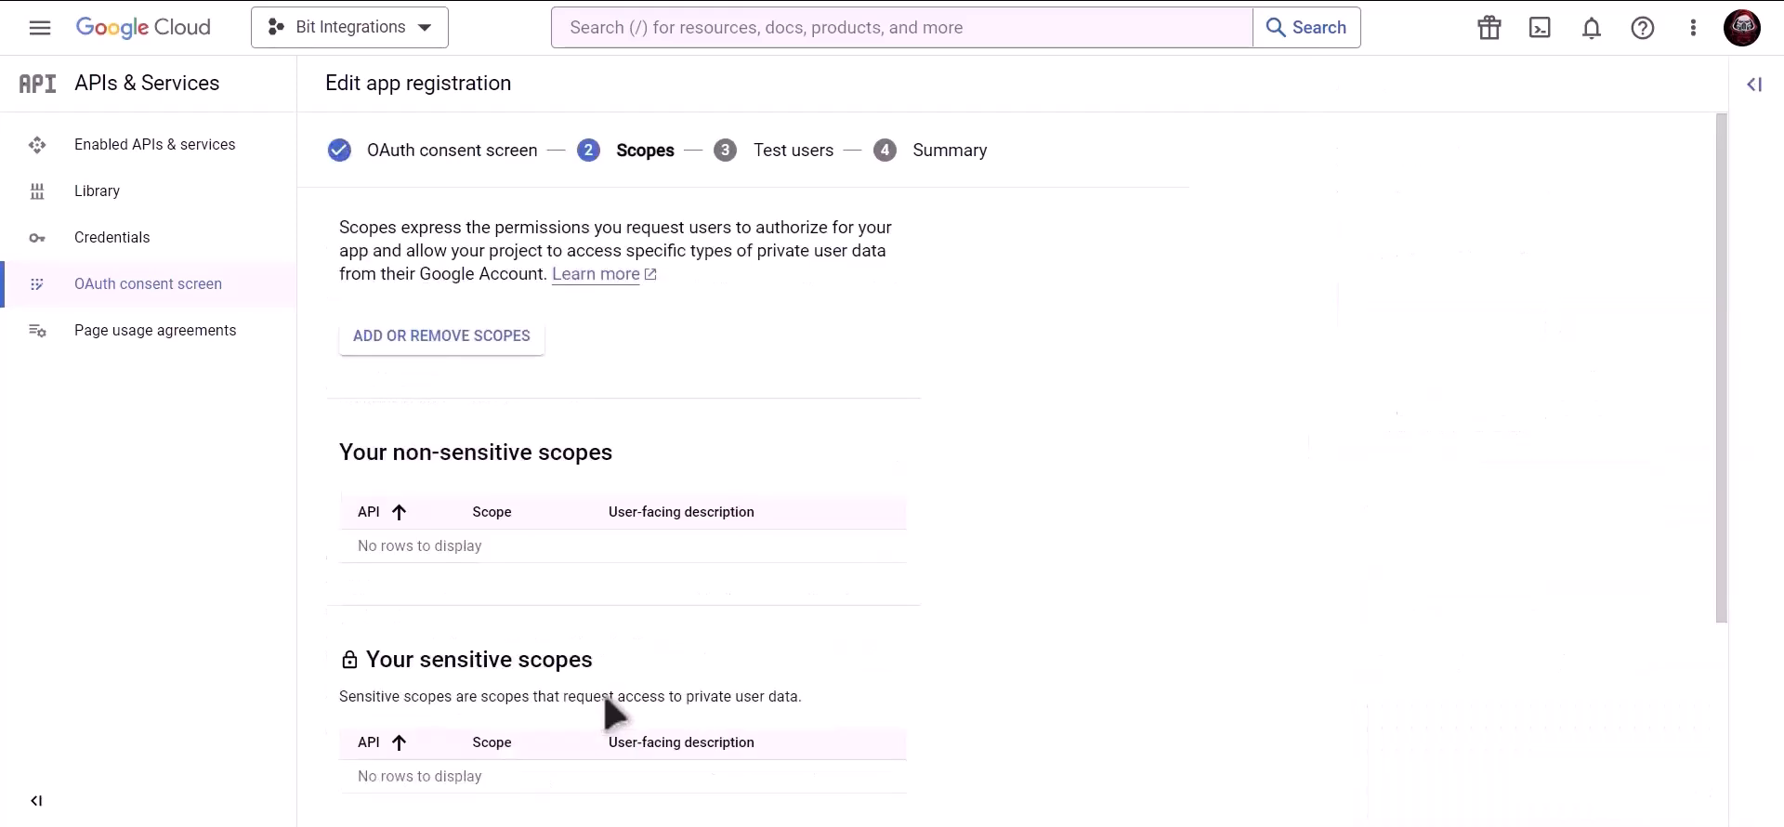
Continue through Scopes and Test users without additions to reach the Summary.
scroll(down, 3)
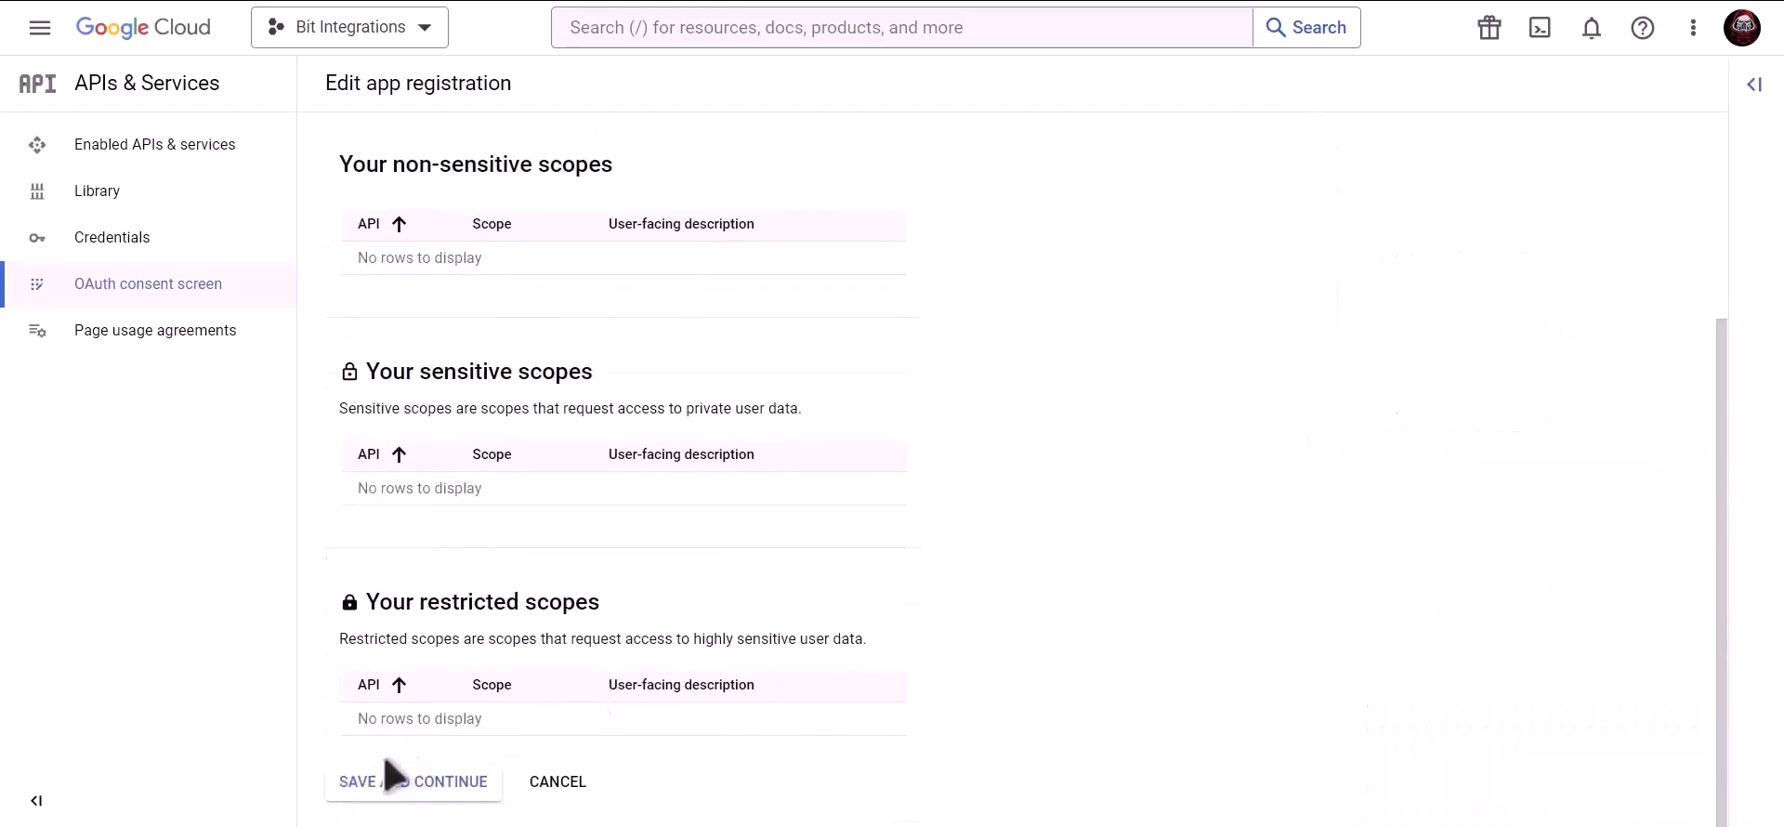
click(412, 780)
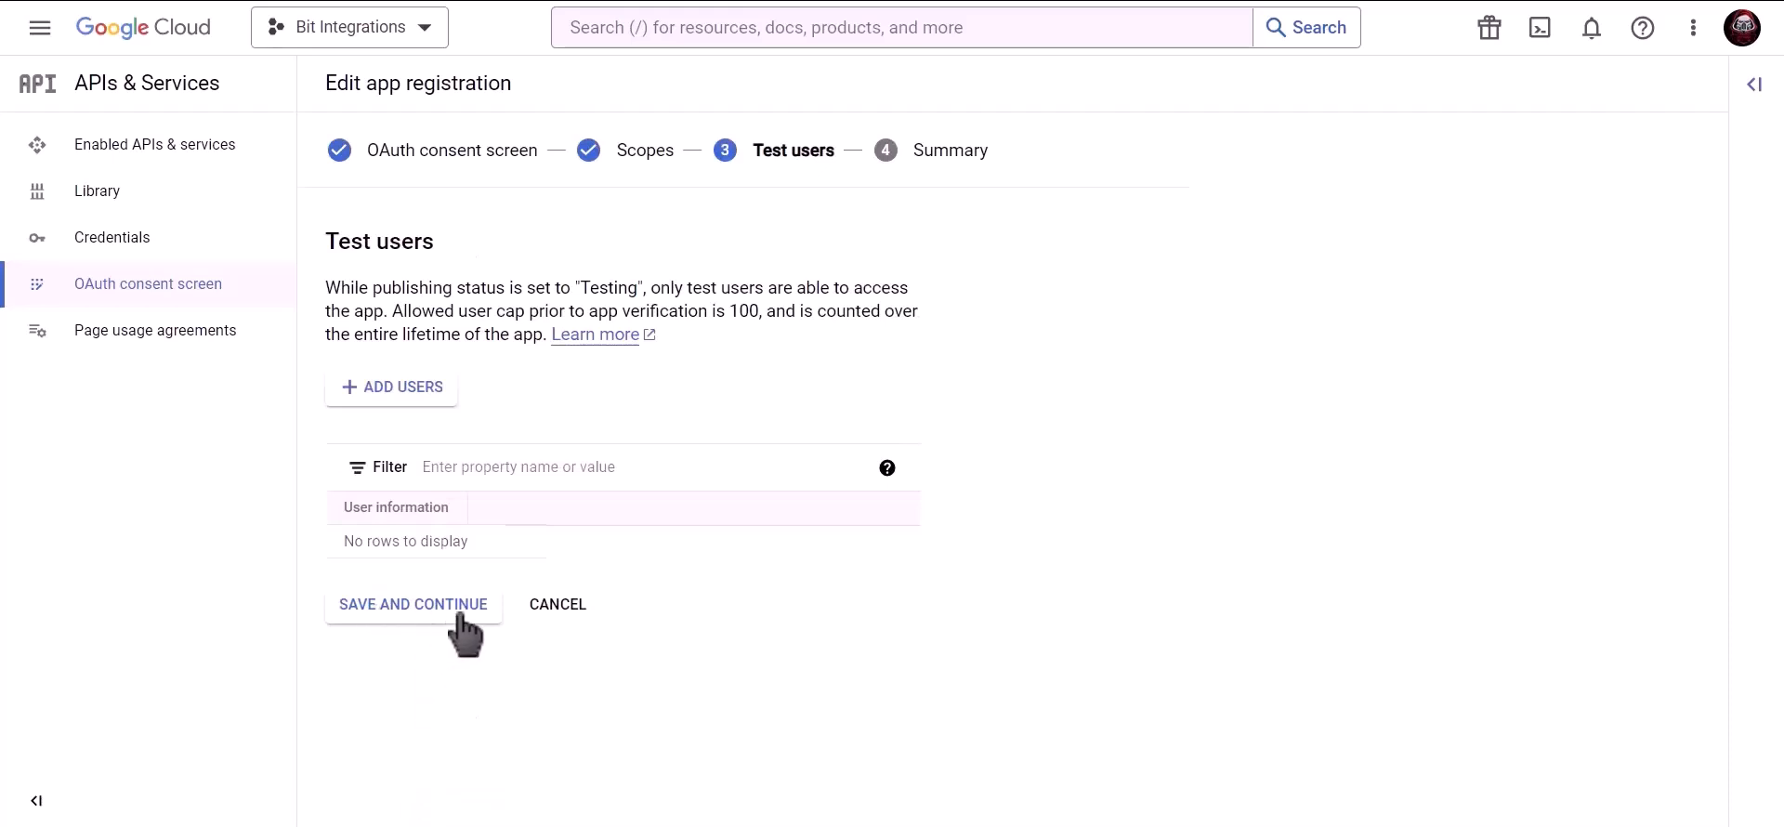
click(413, 604)
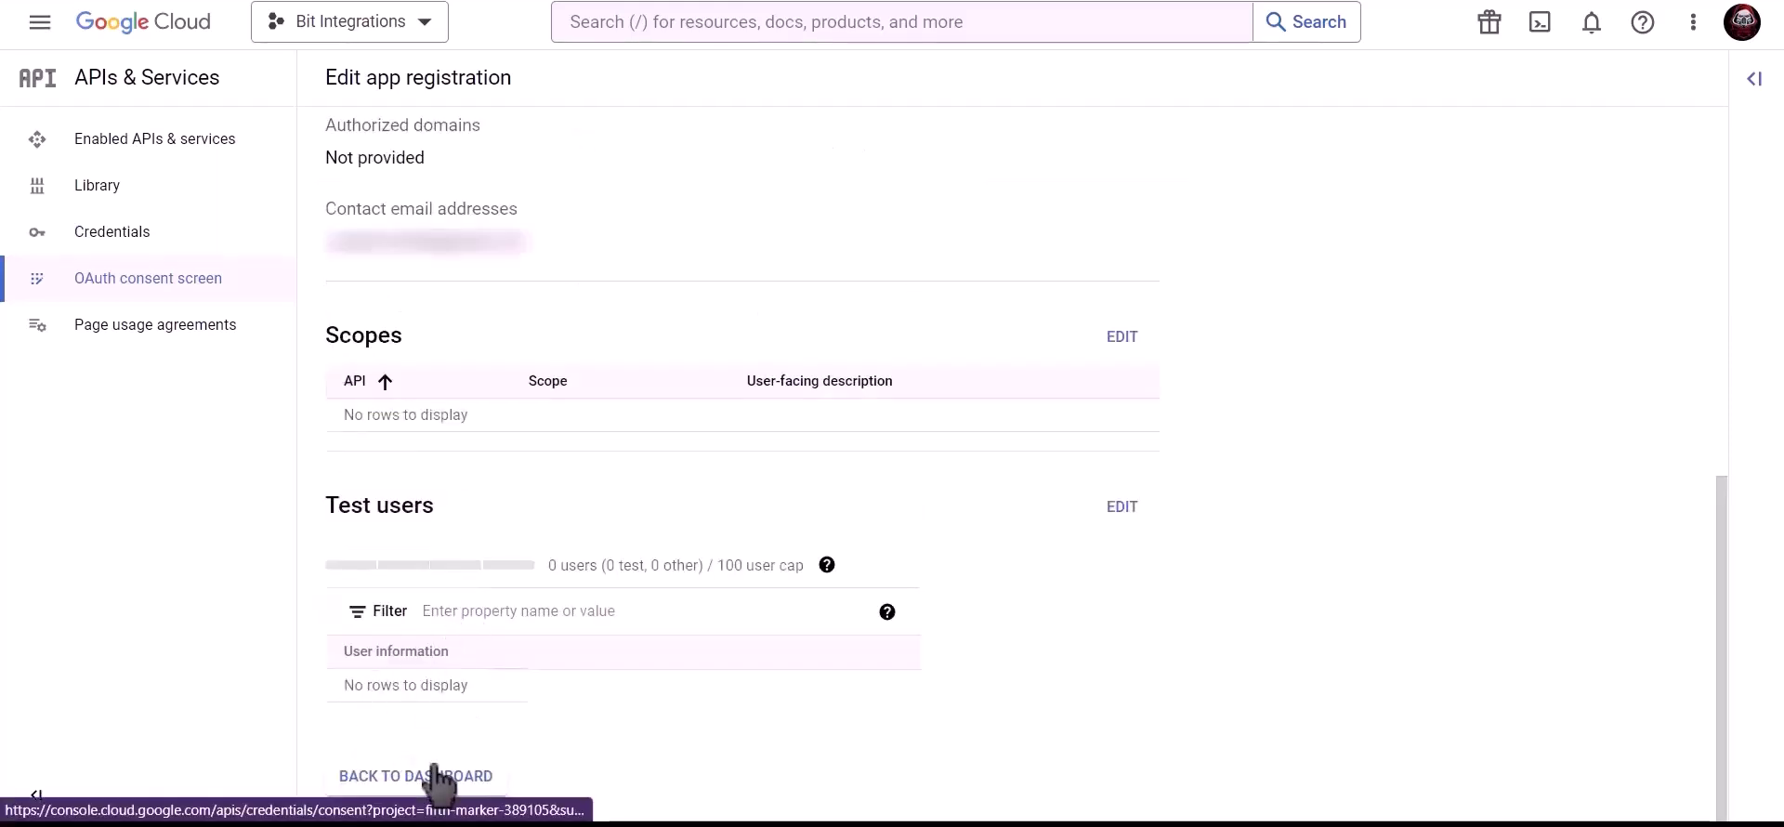
Return to the dashboard and publish the consent app to production.
click(416, 775)
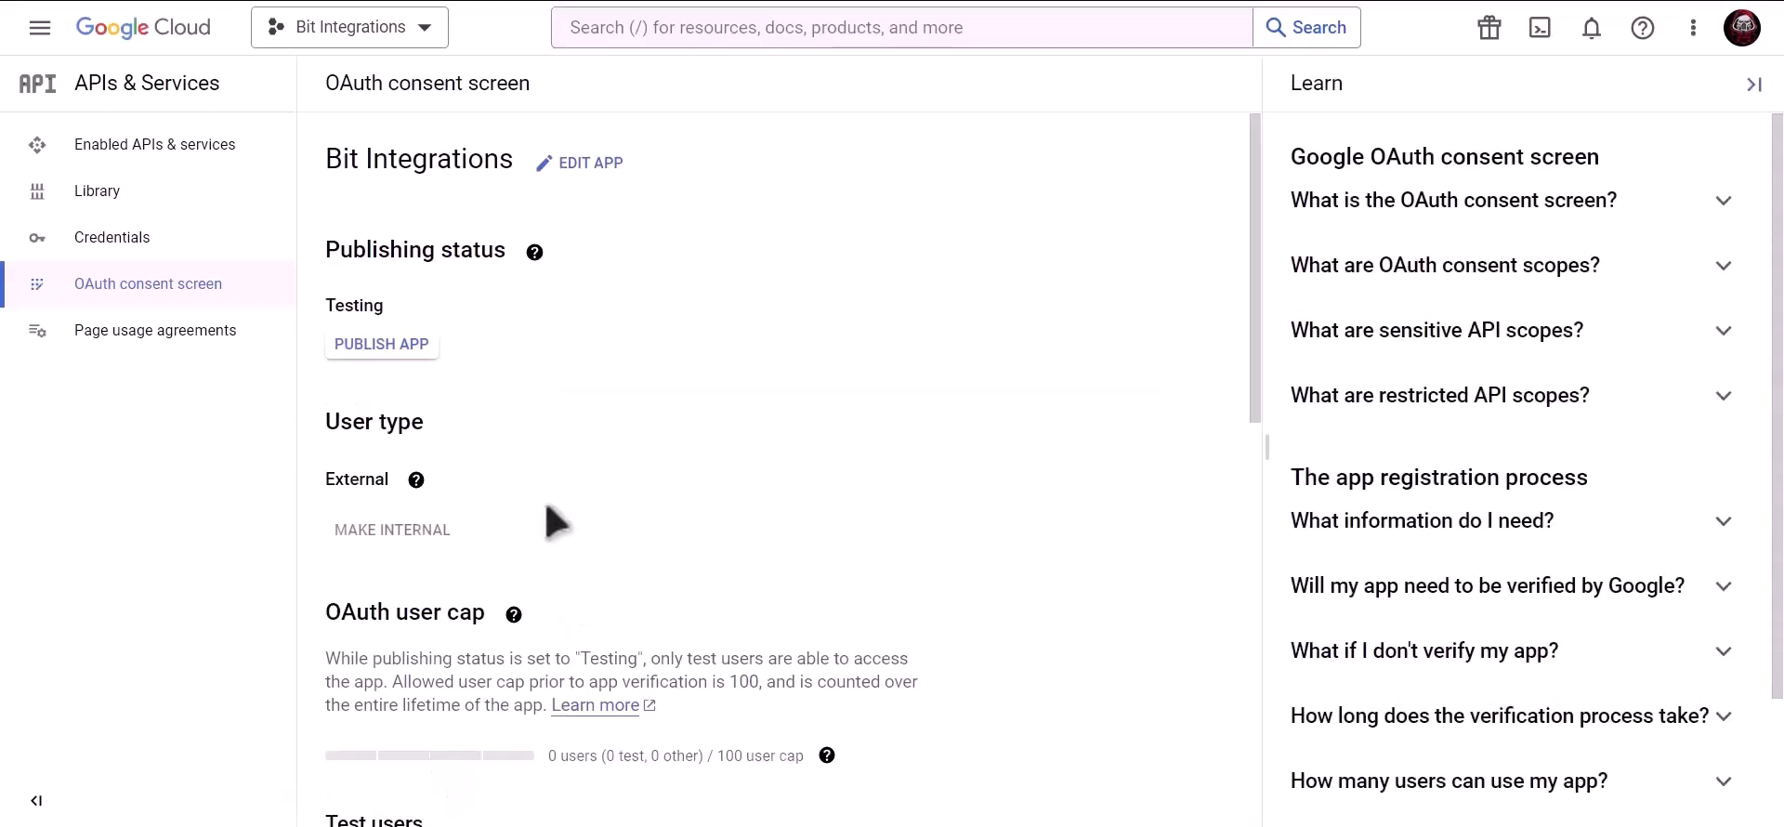
click(381, 344)
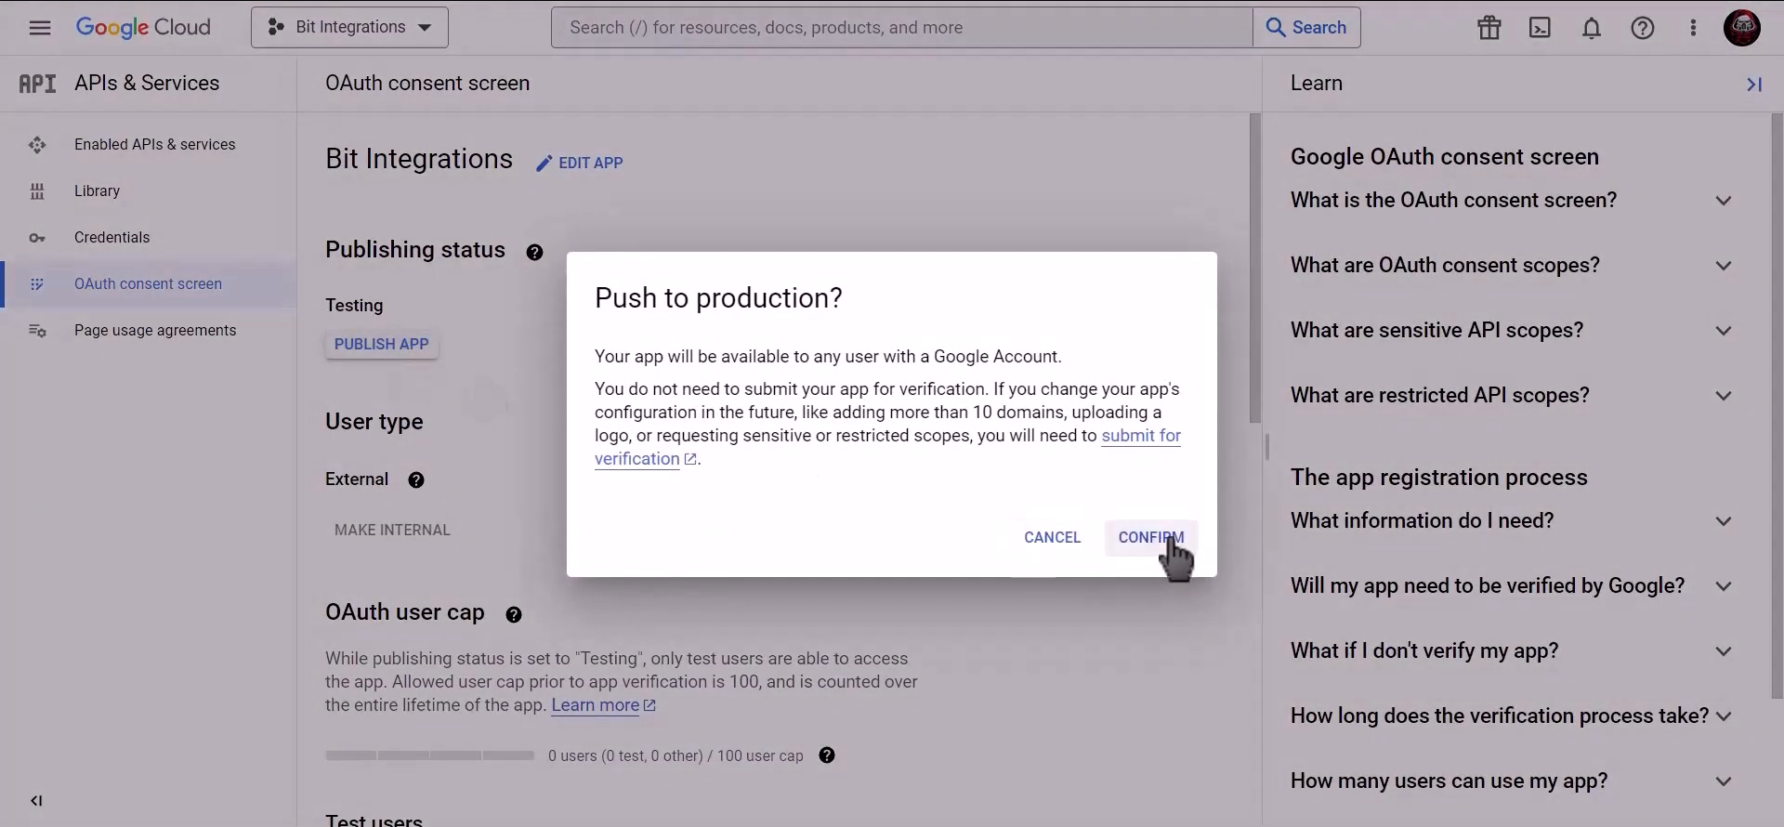
click(1150, 537)
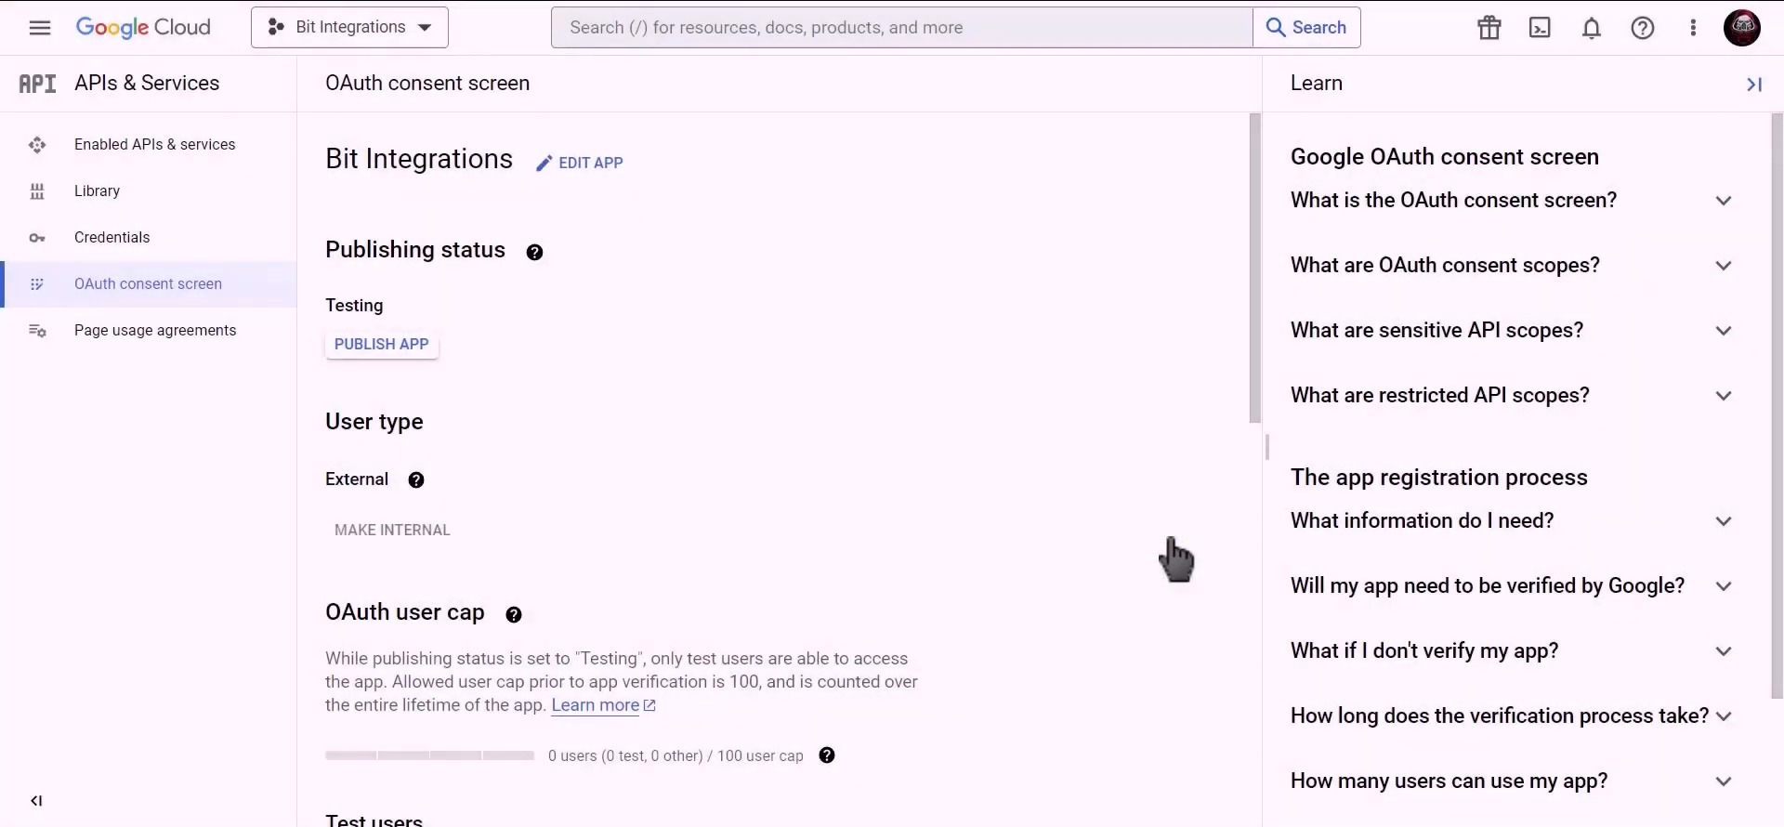
mouse_move(115, 240)
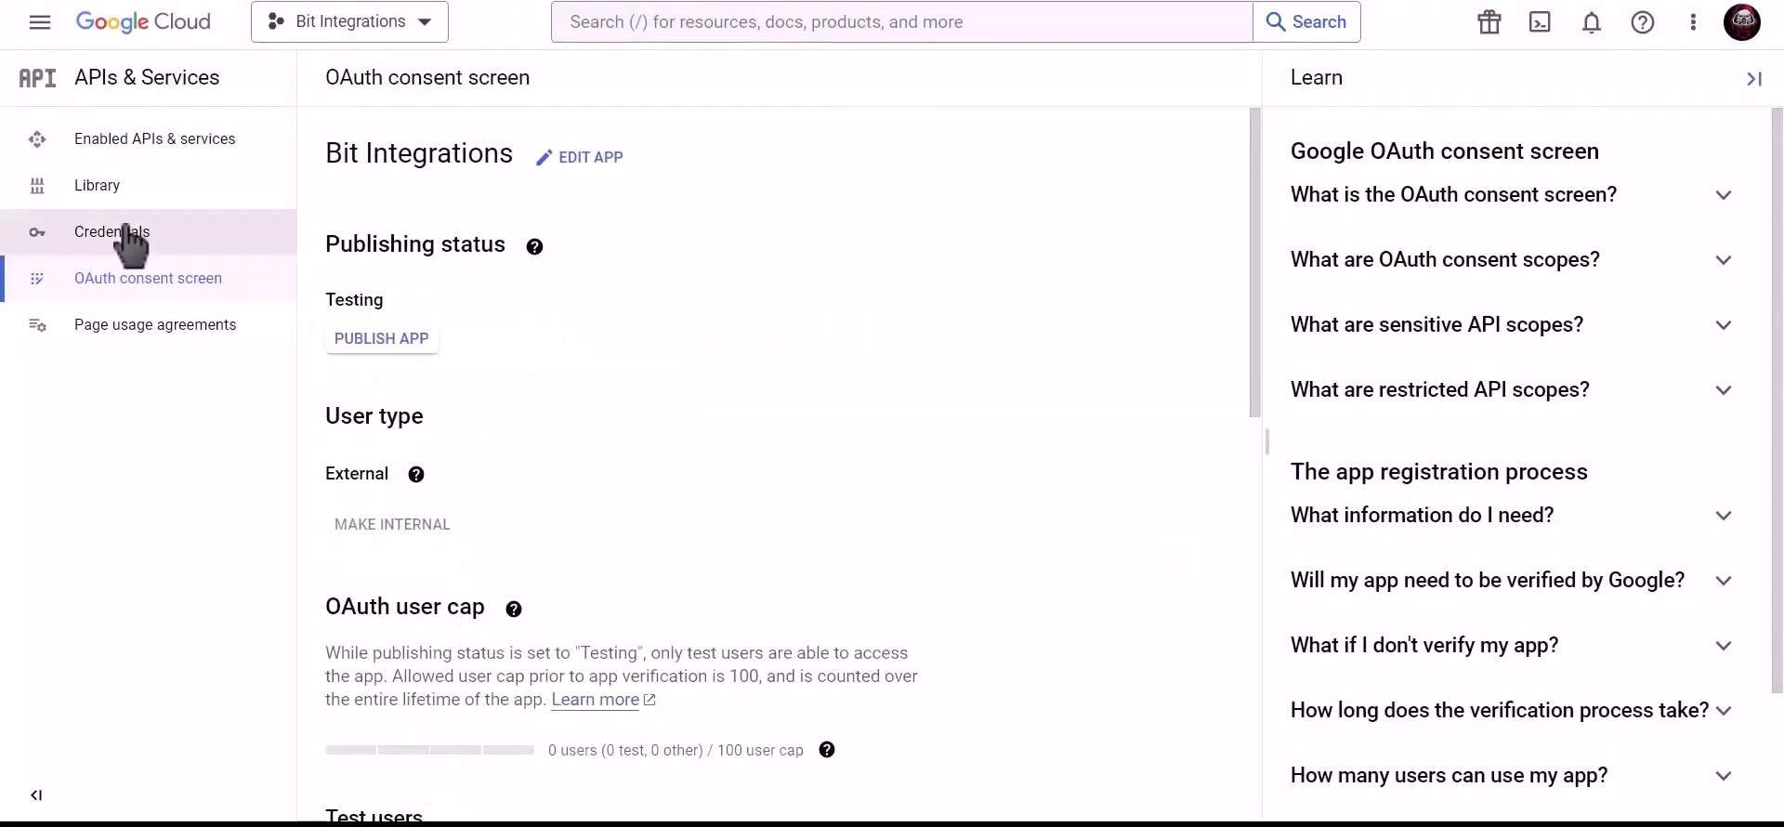
Open Credentials, then search the console for 'google calendar api' and open its listing.
click(111, 230)
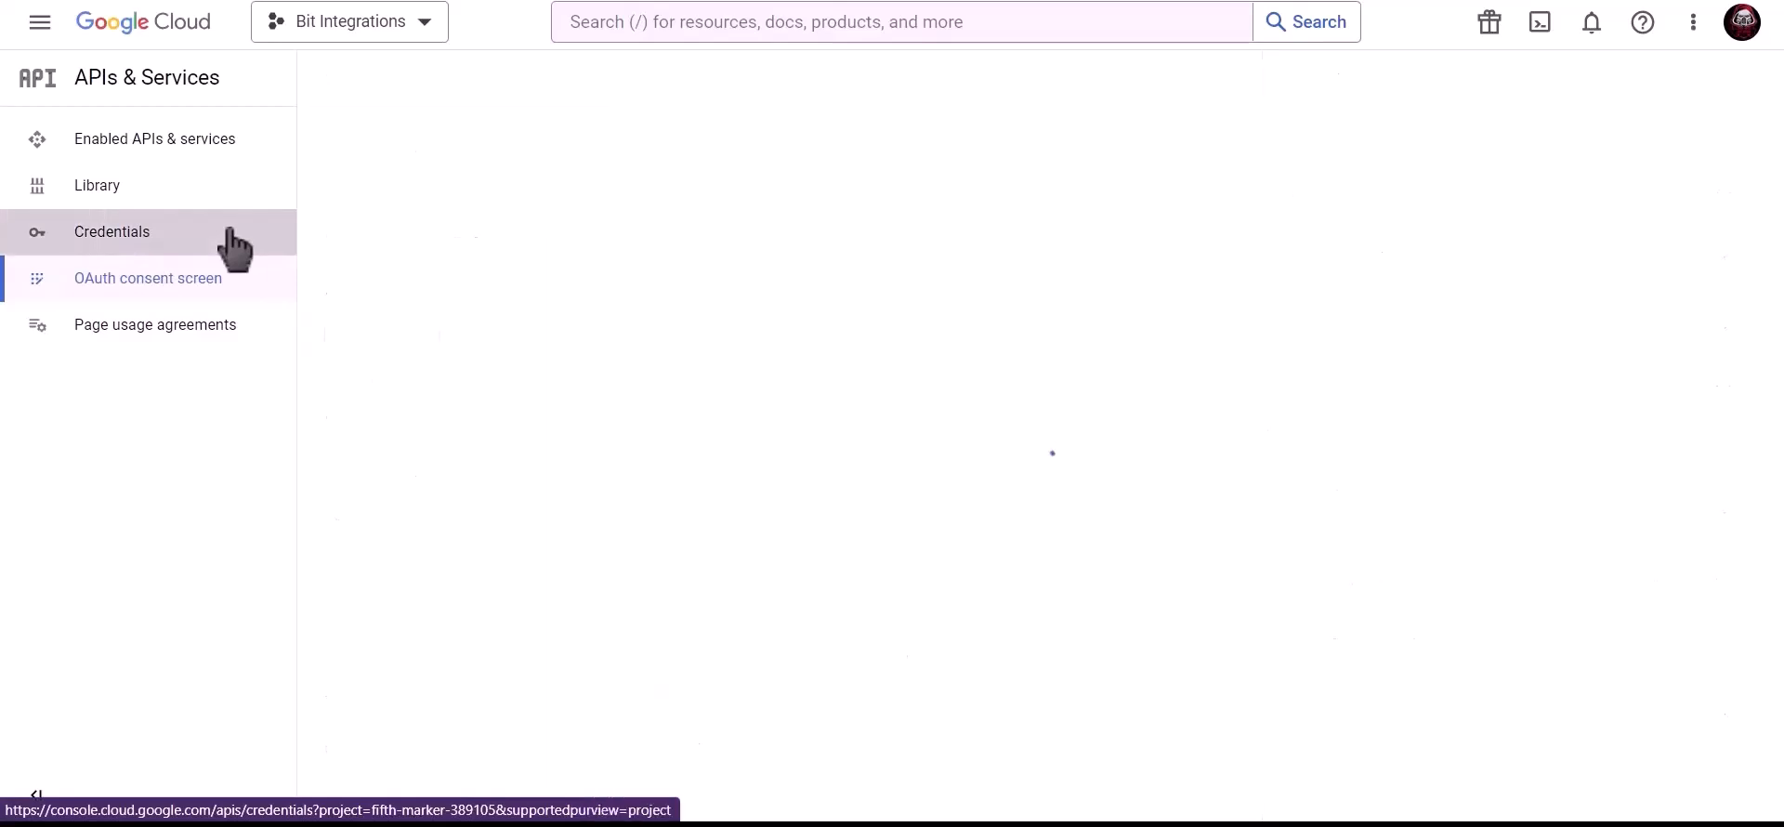
click(111, 230)
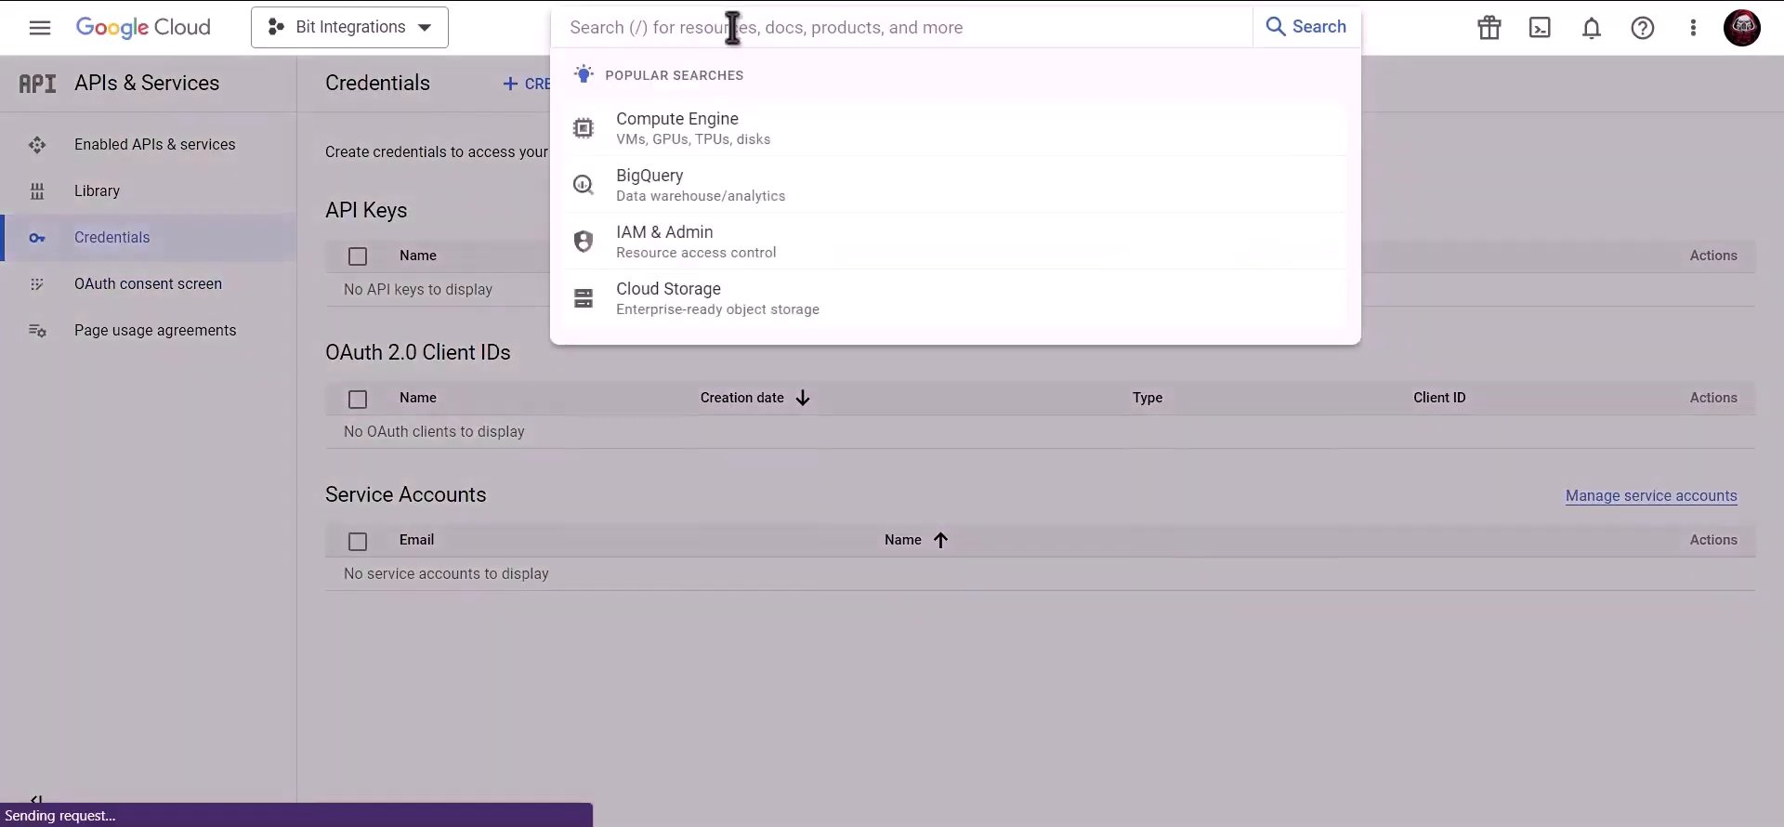
text(google calendar api)
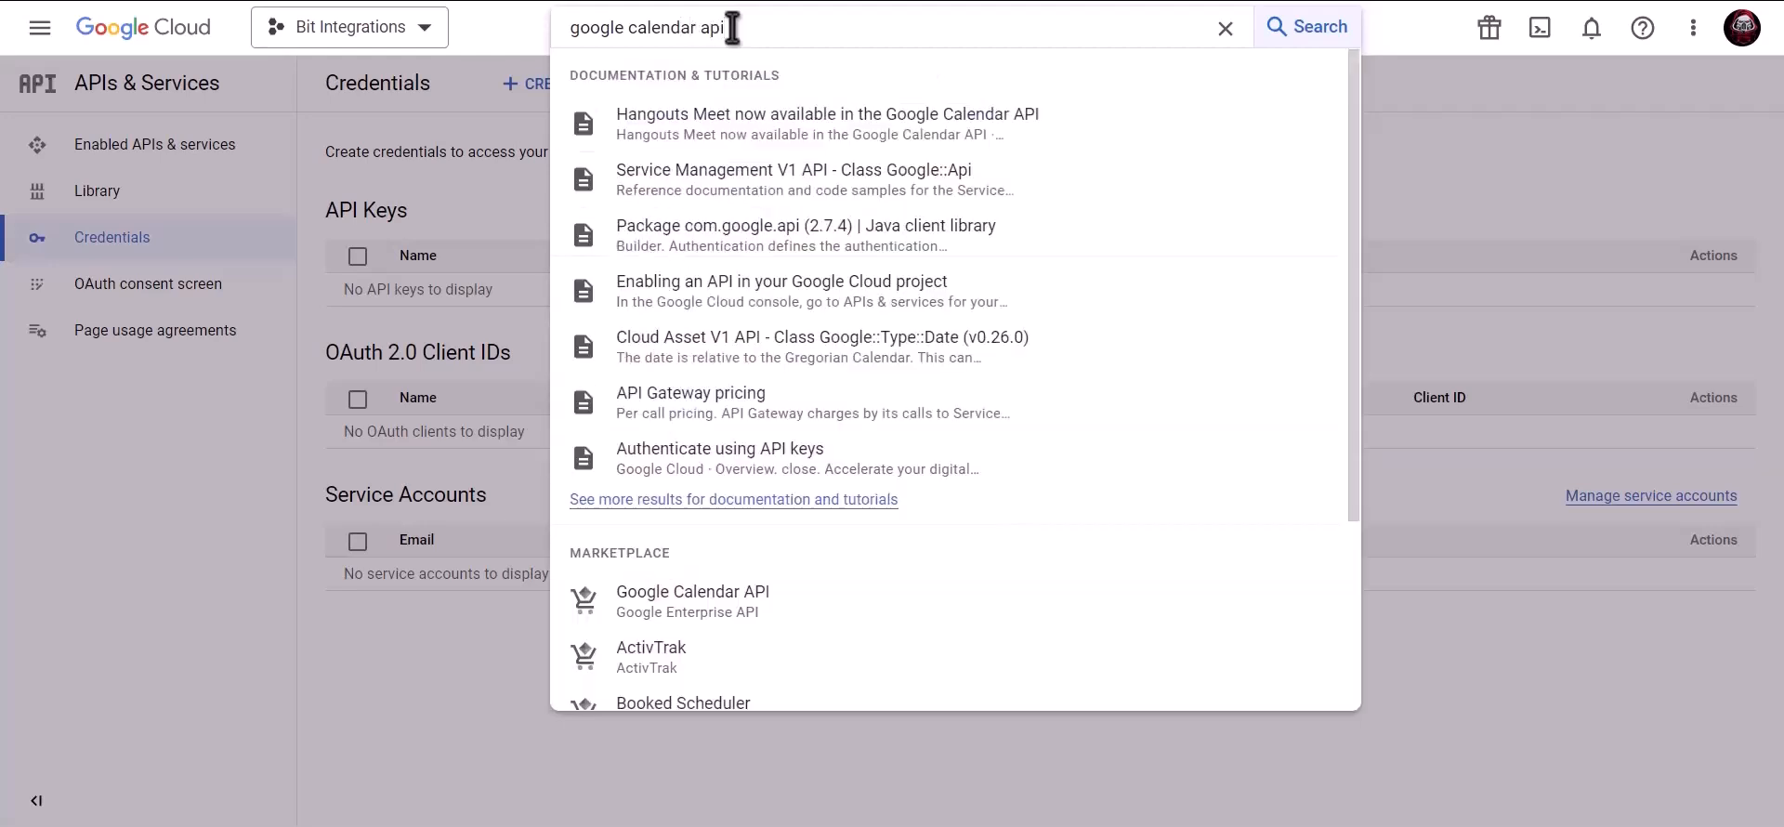
mouse_move(739, 618)
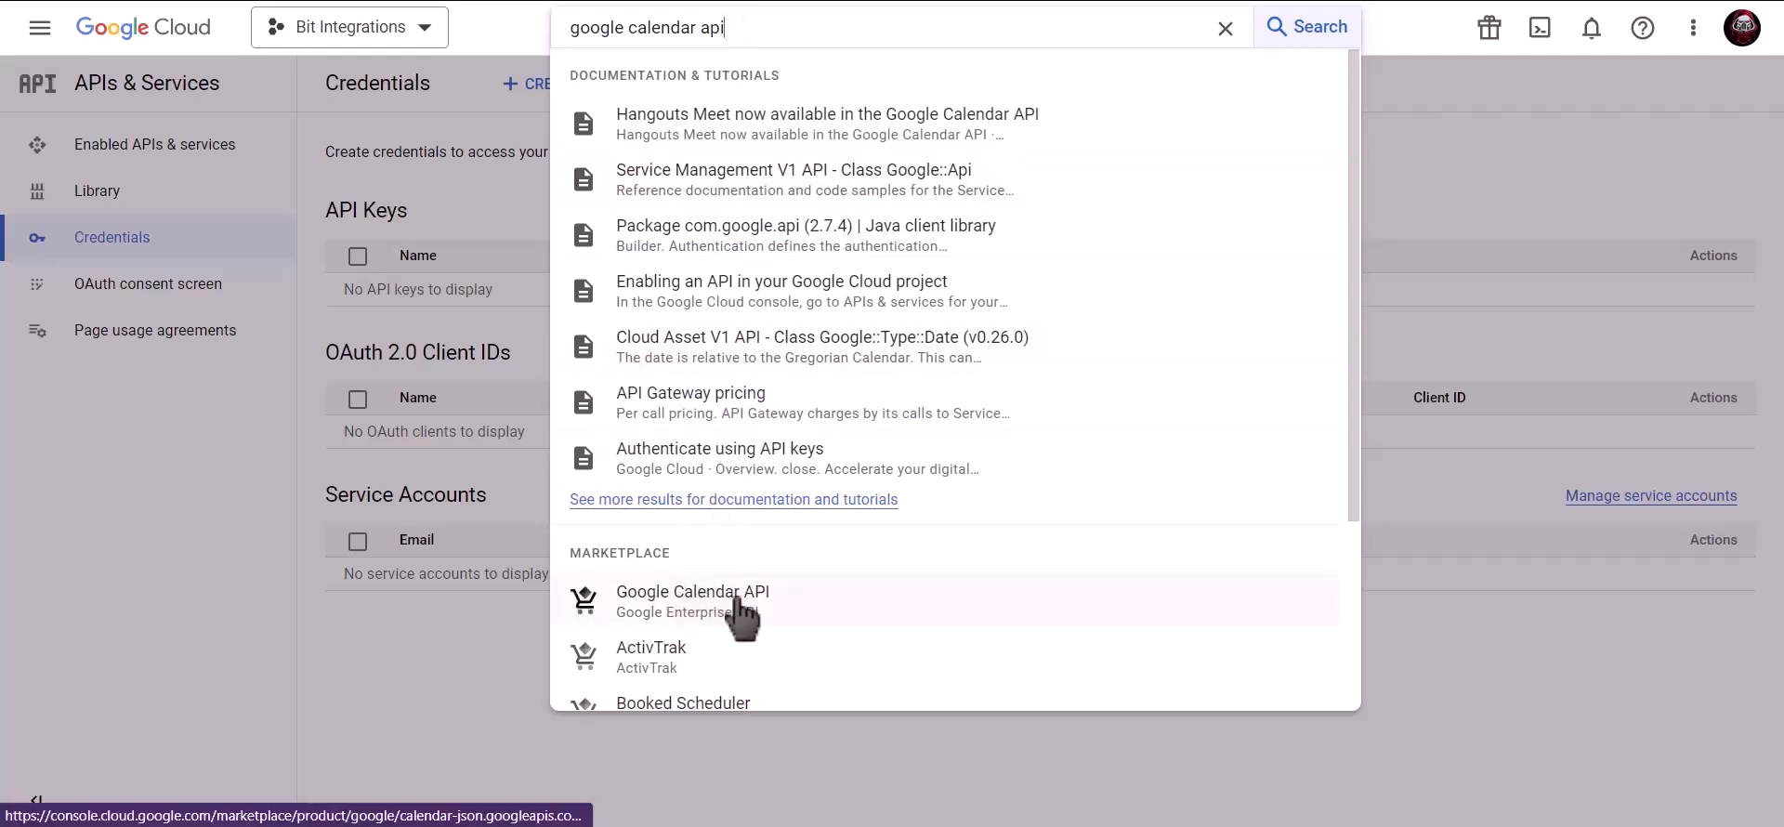
click(691, 591)
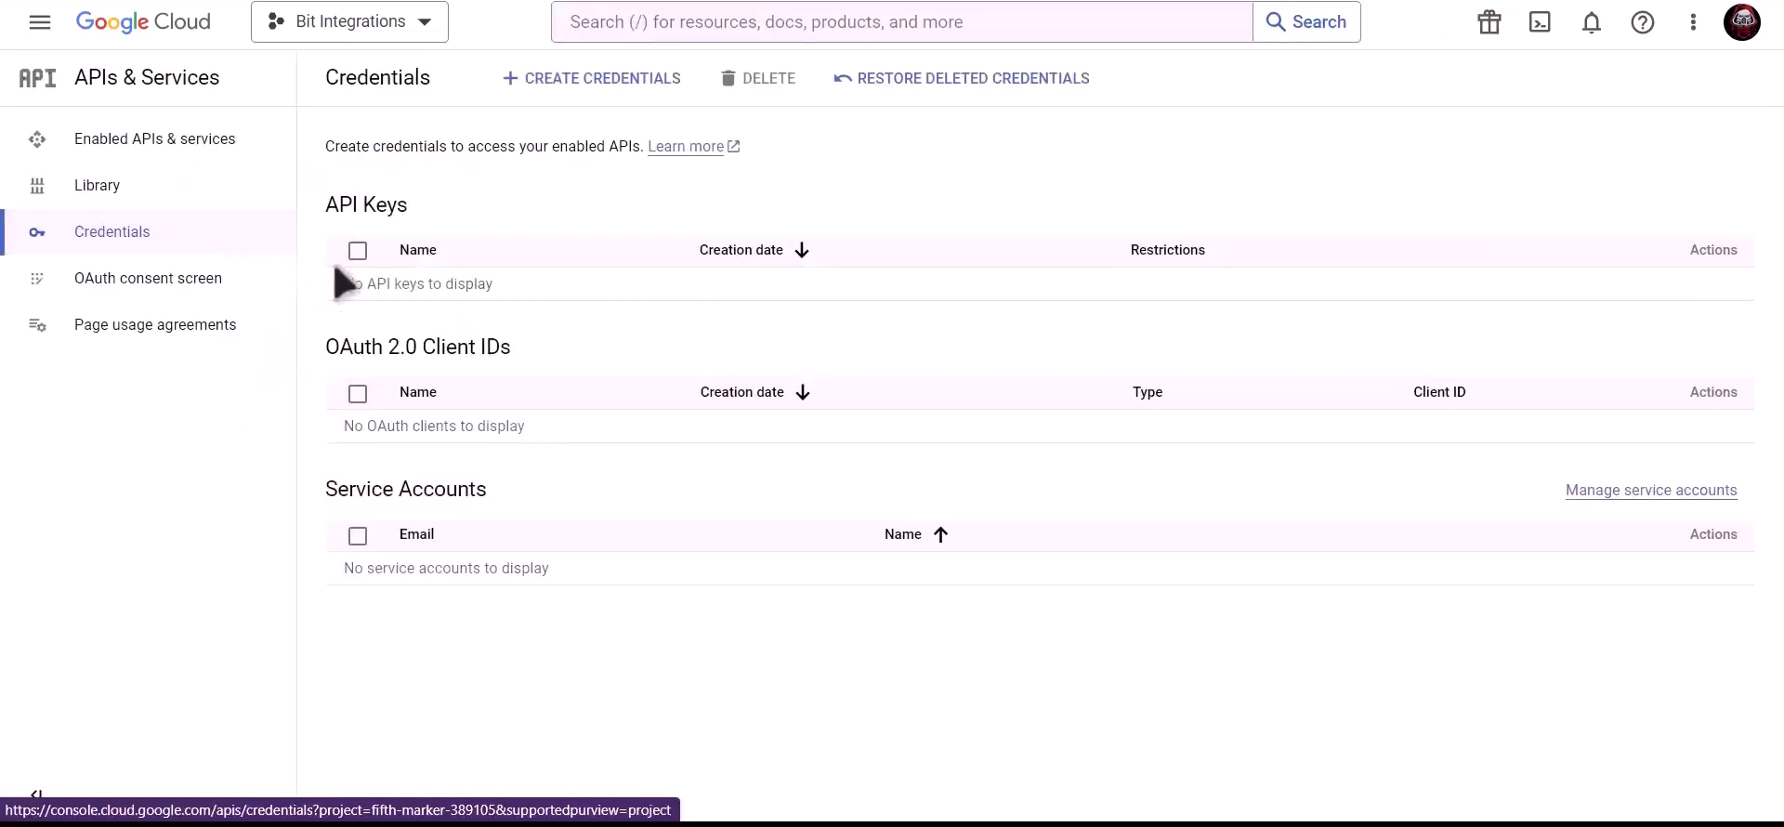
Start an OAuth client ID credential named 'Bit Integrations'.
click(602, 78)
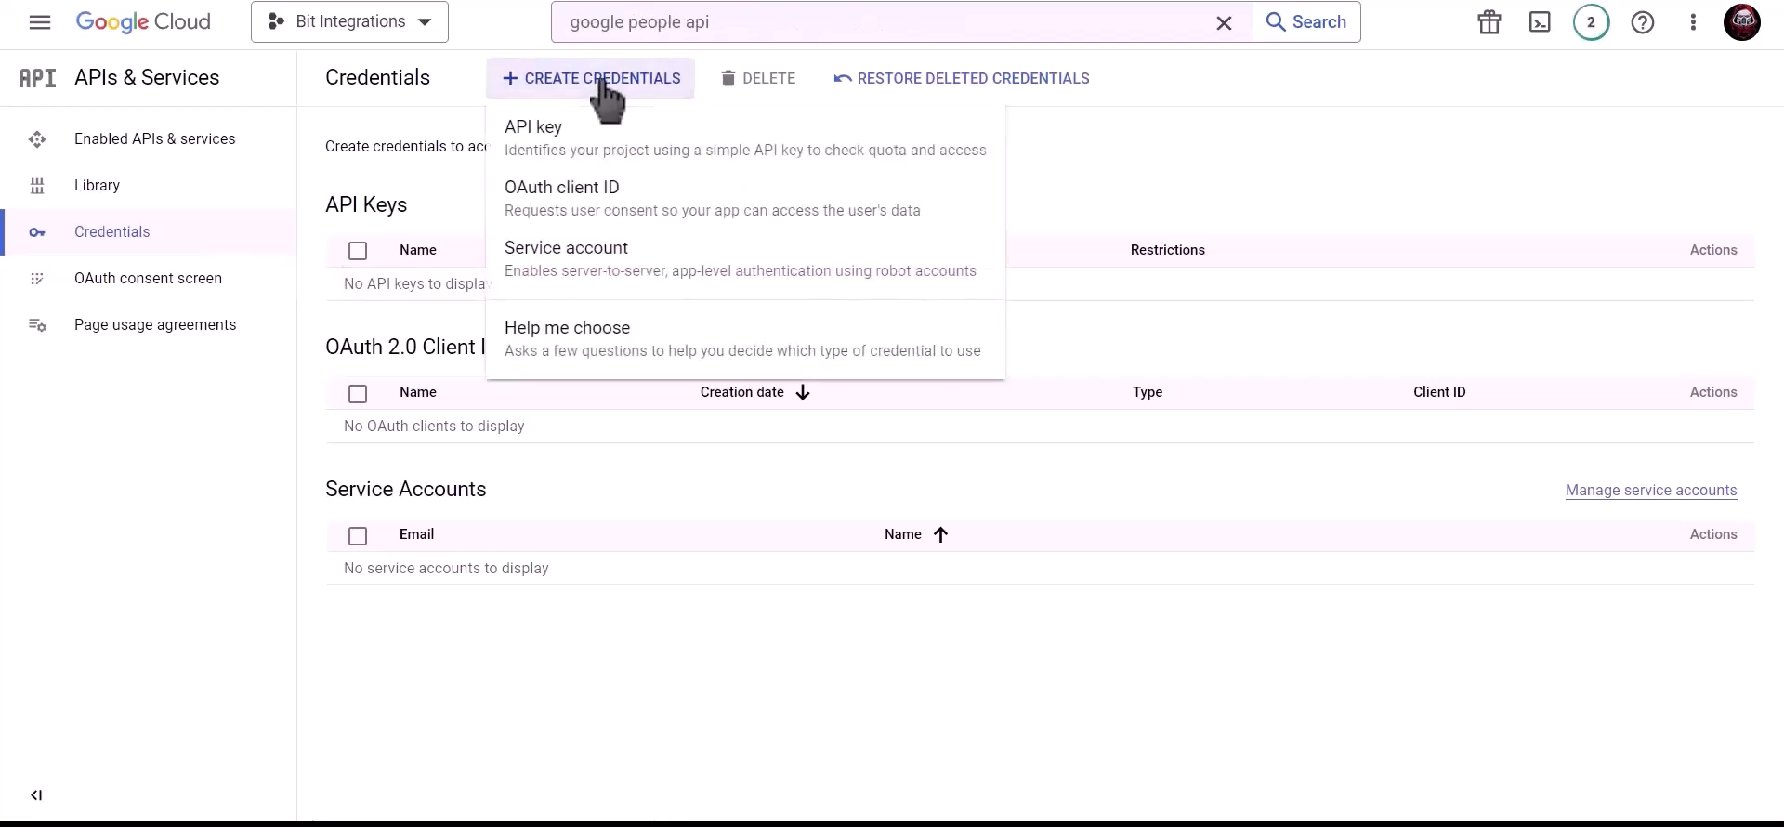
mouse_move(745, 232)
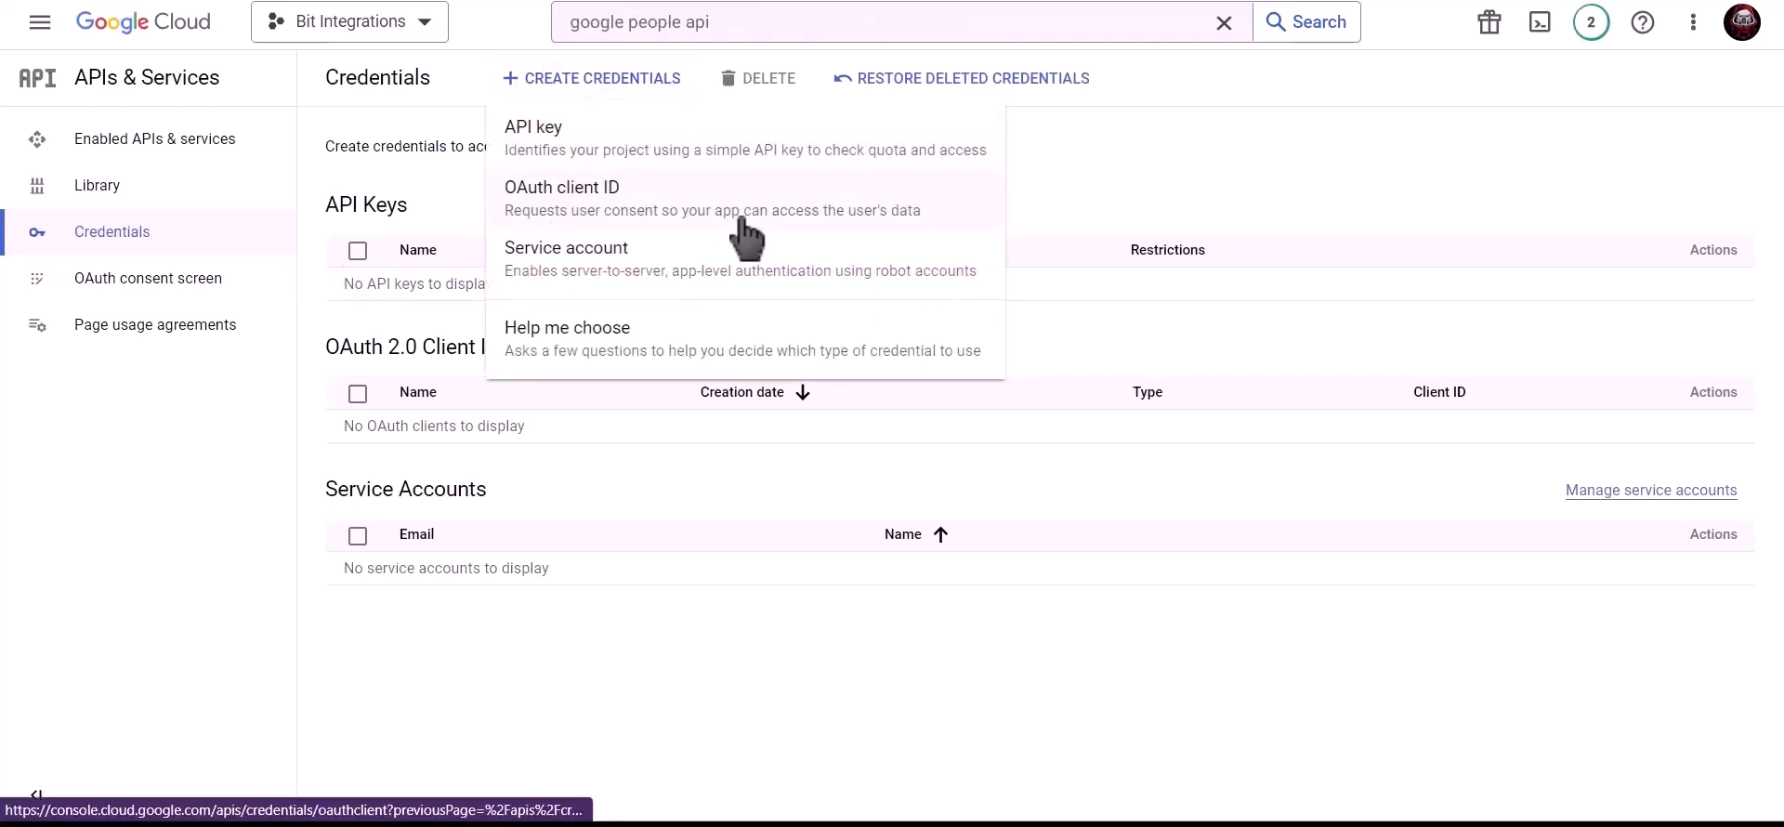
click(561, 186)
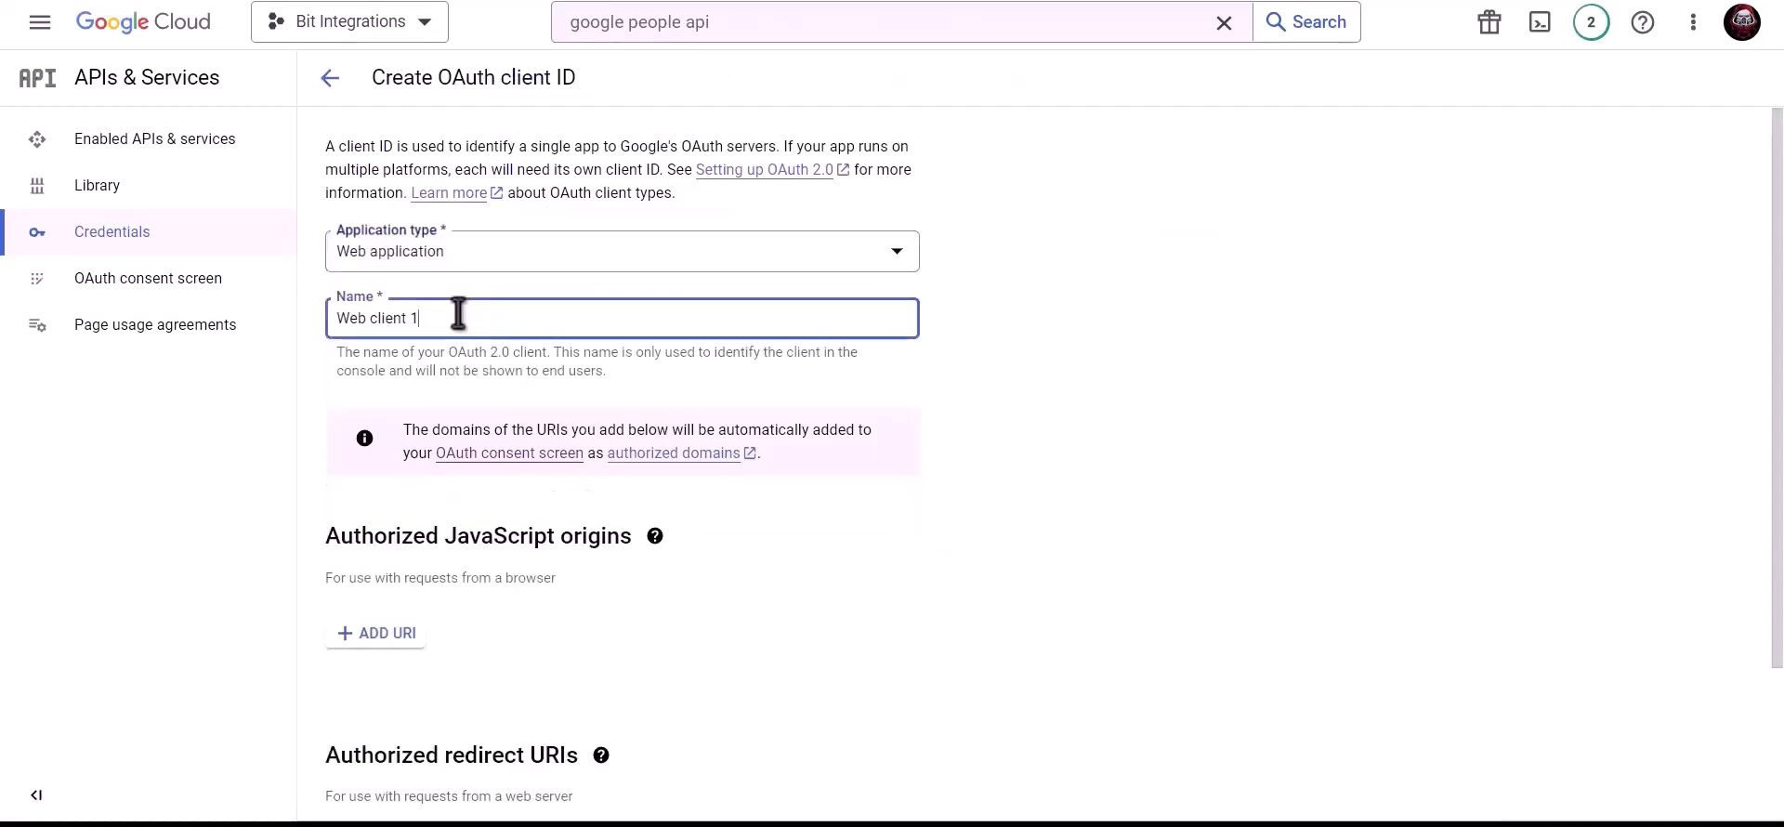
double_click(376, 317)
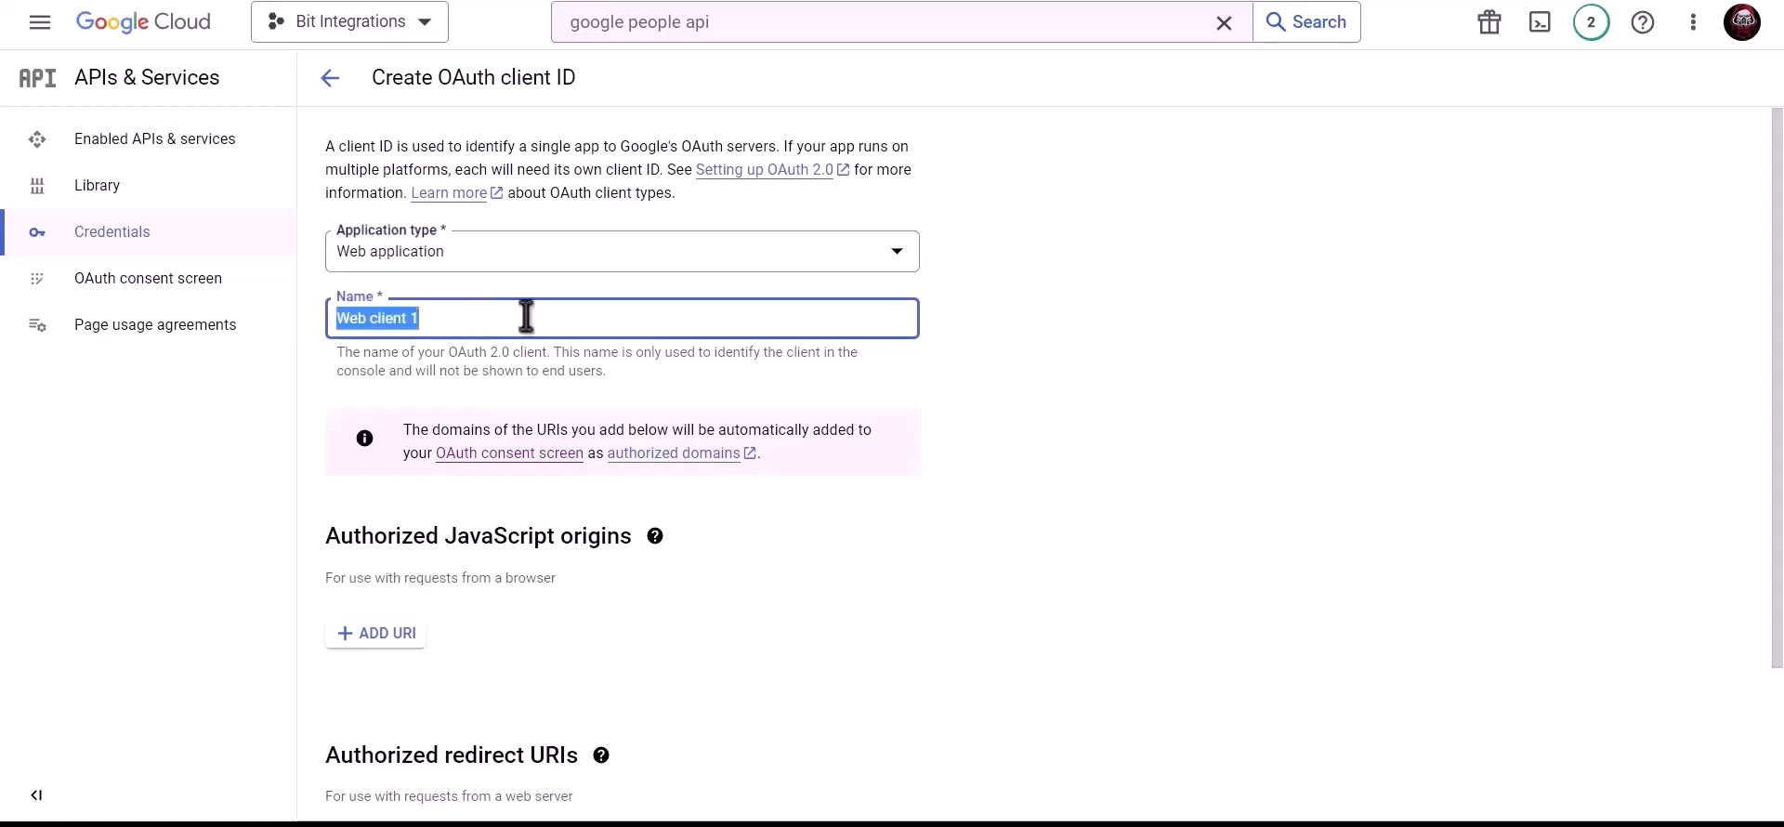
text(Bit Integrations)
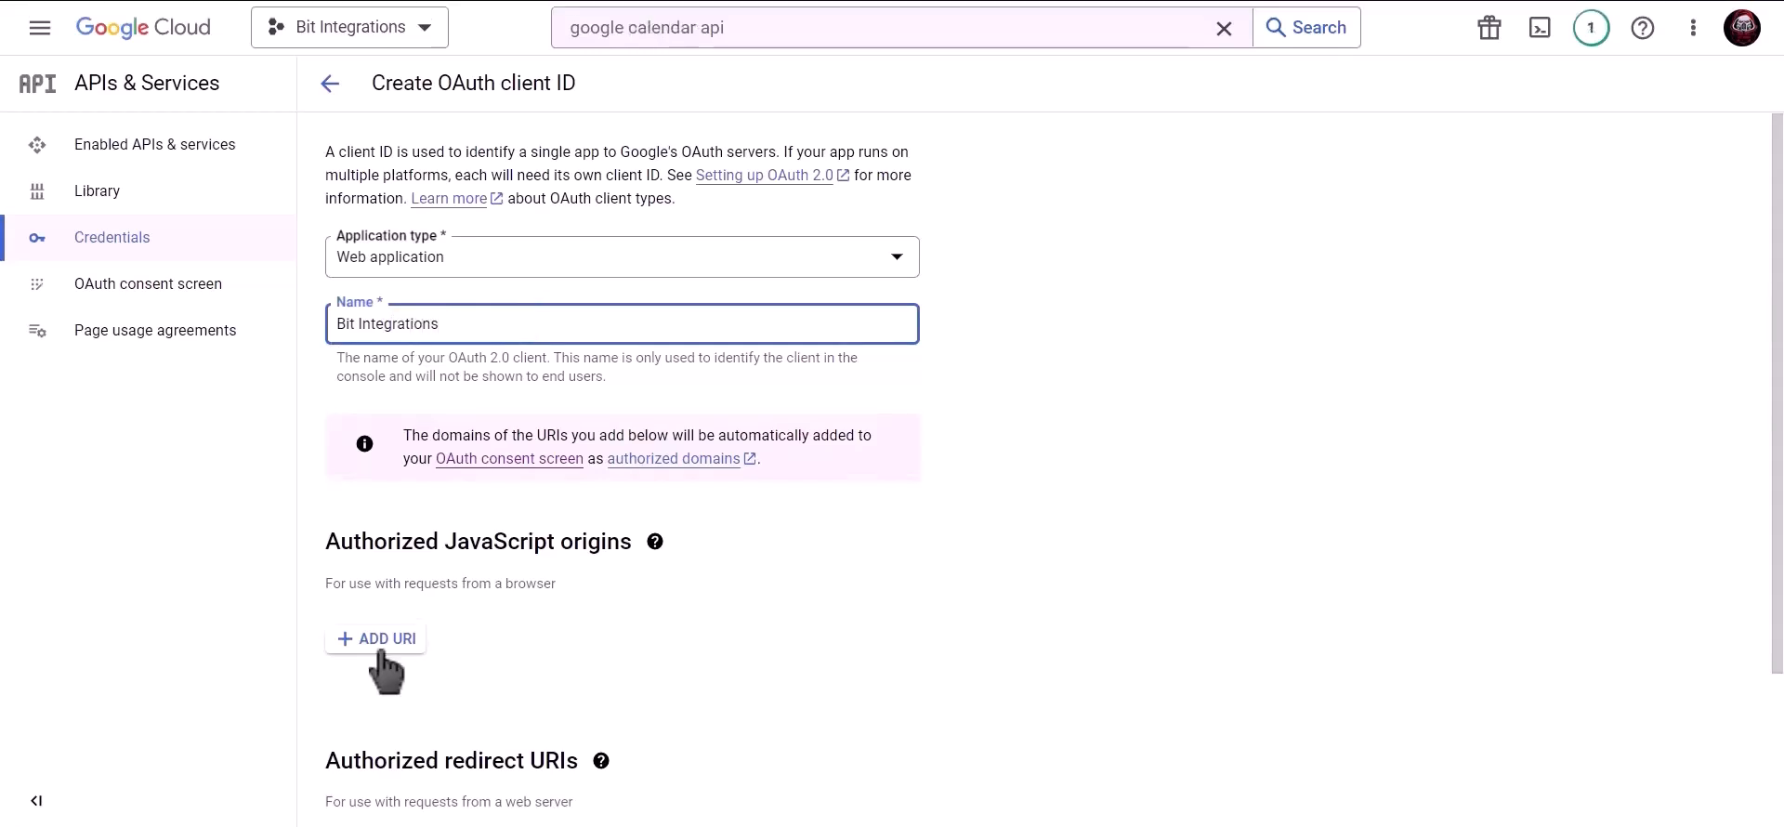
Add the site's JavaScript origin and the bit-integrations/v1/redirect URI, then create the client.
click(375, 637)
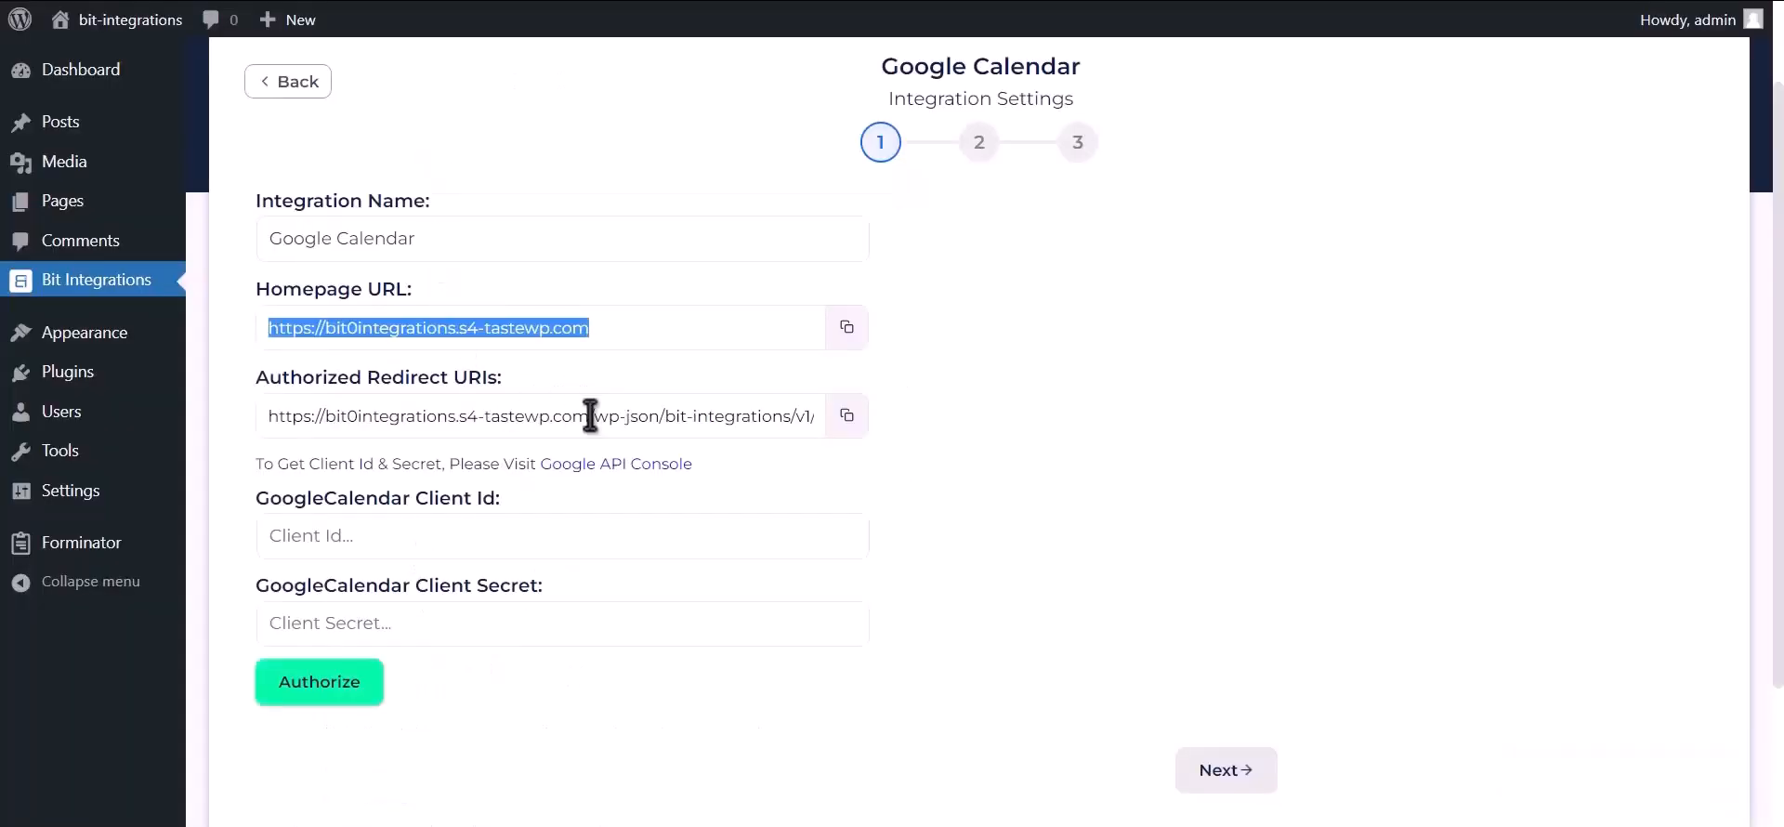
click(847, 415)
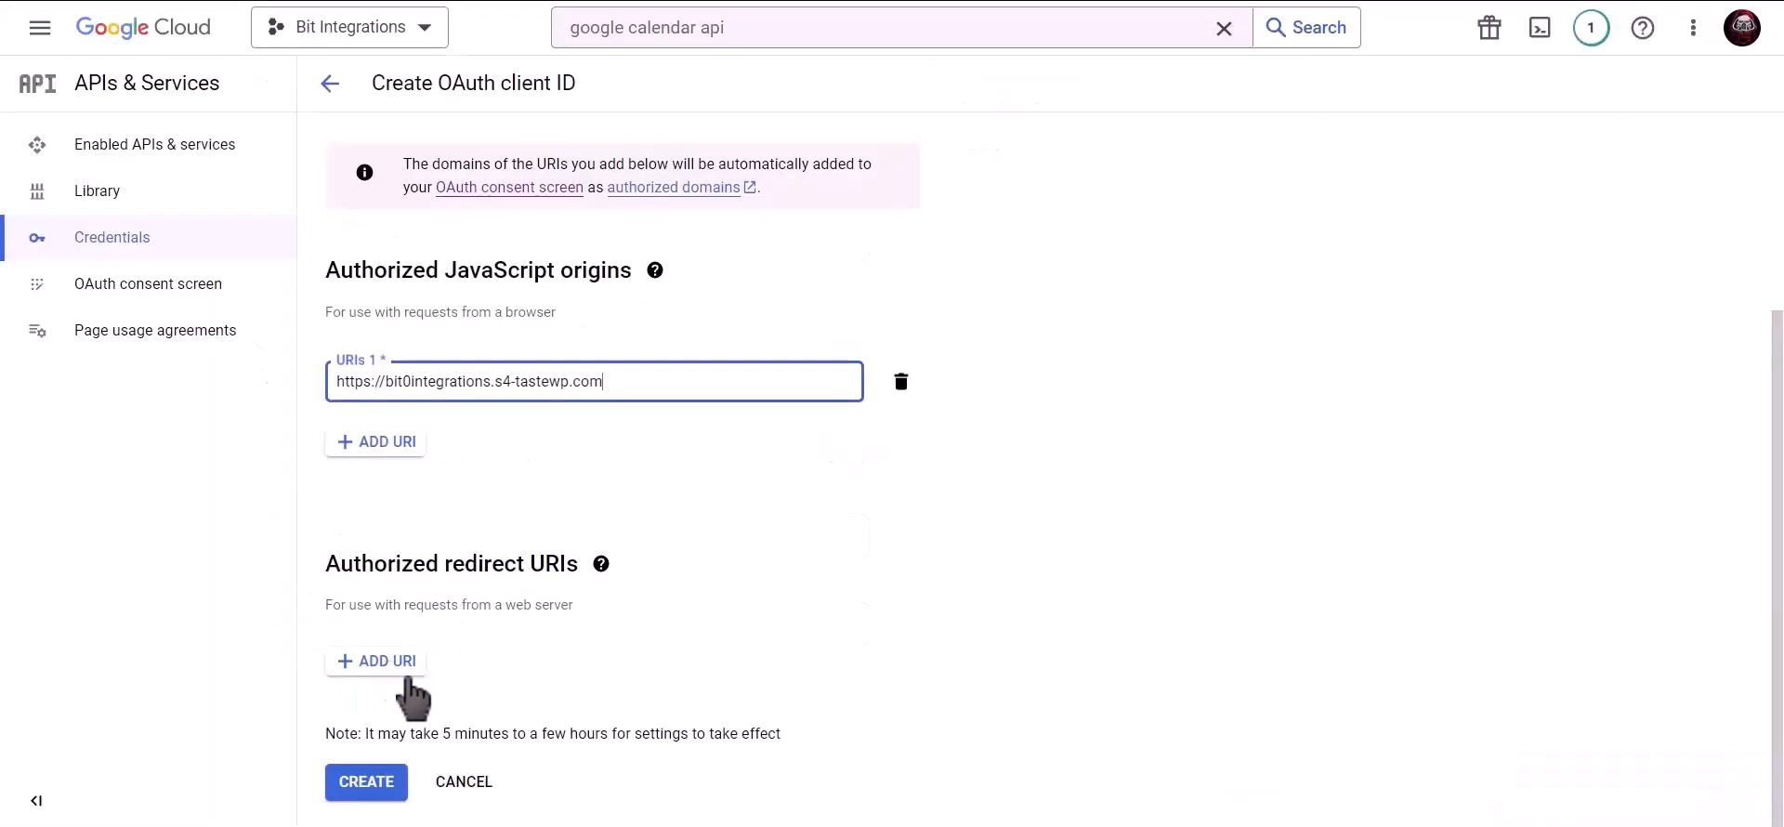
click(375, 660)
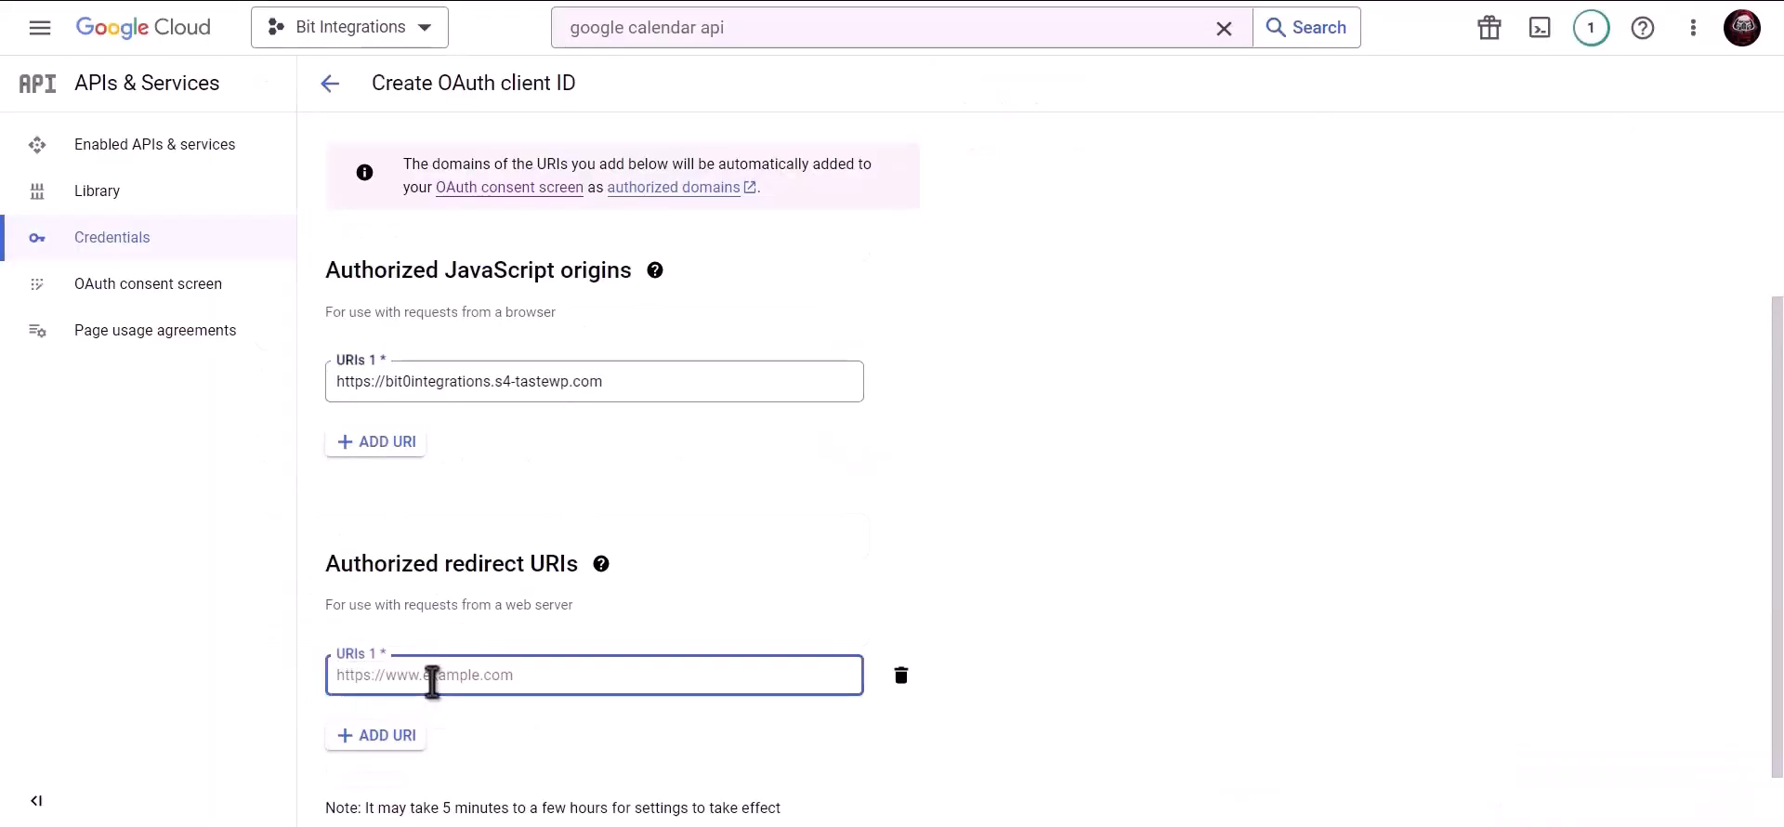
text(https://bit0integrations.s4-tastewp.com/wp-json/bit-integrations/v1/redirect)
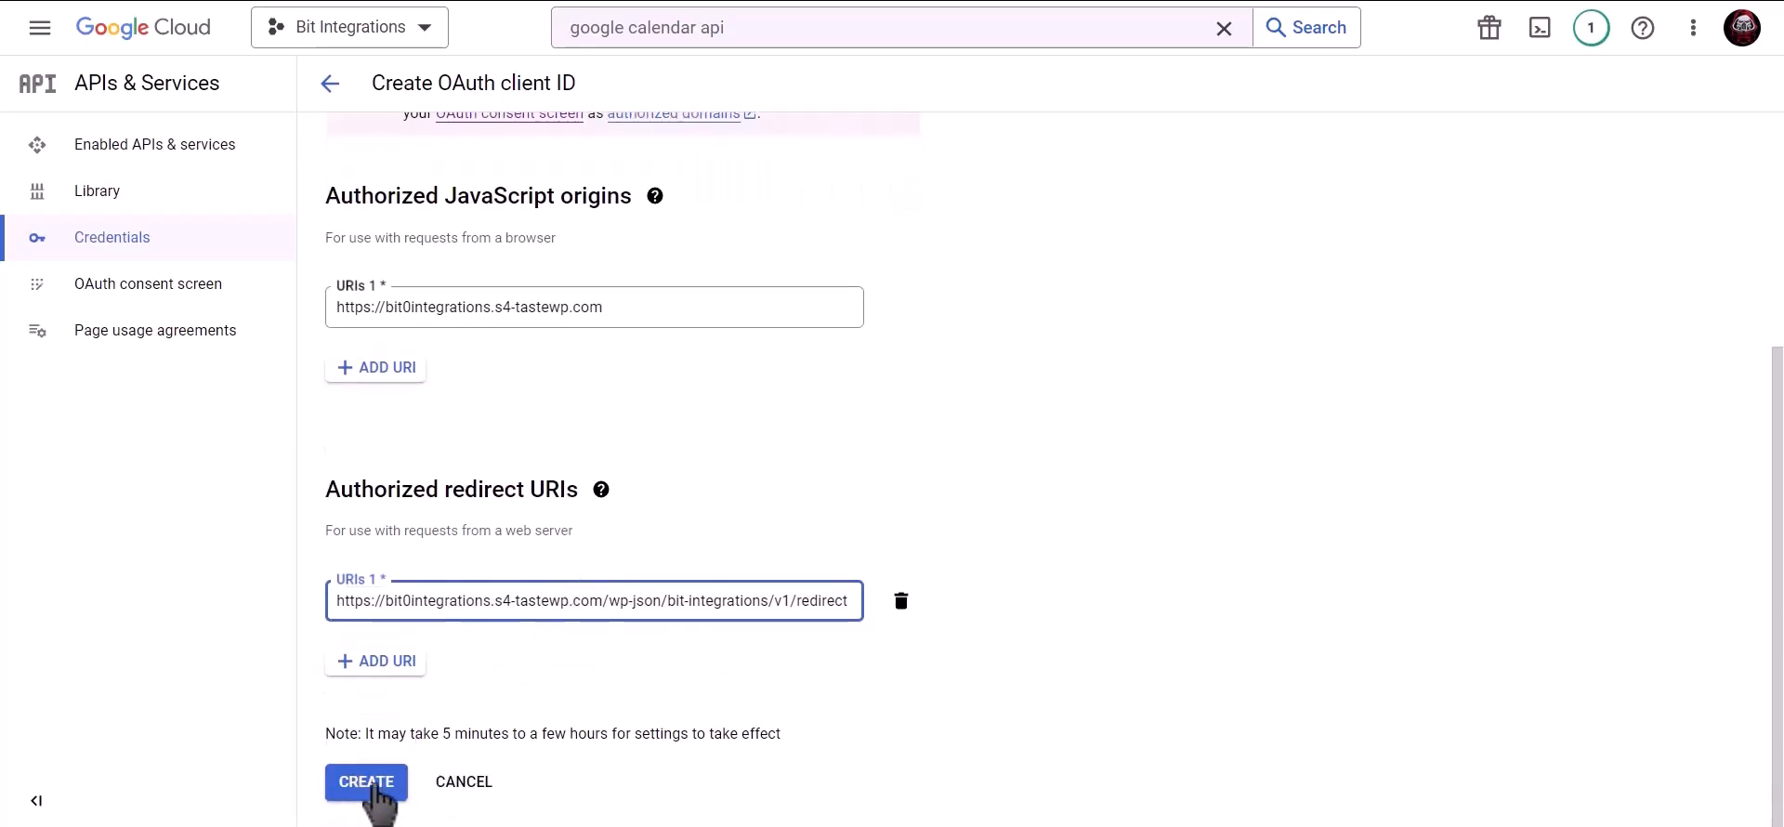
click(366, 780)
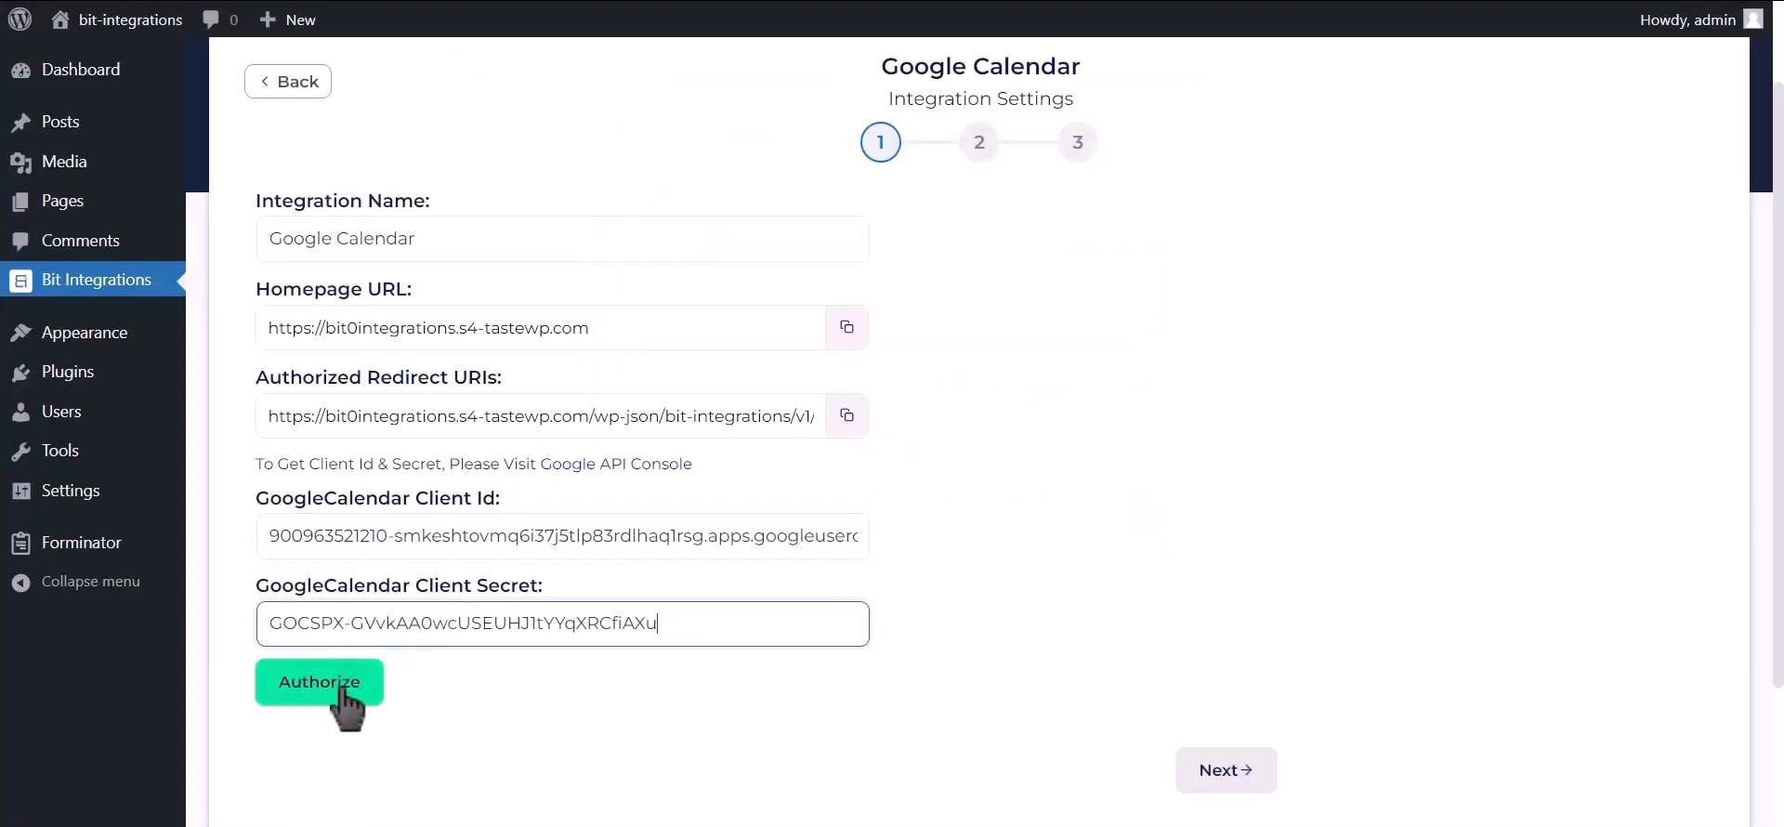
Authorize Google Calendar, passing the unverified-app warning and granting calendar access until 'Authorized ✓'.
click(320, 682)
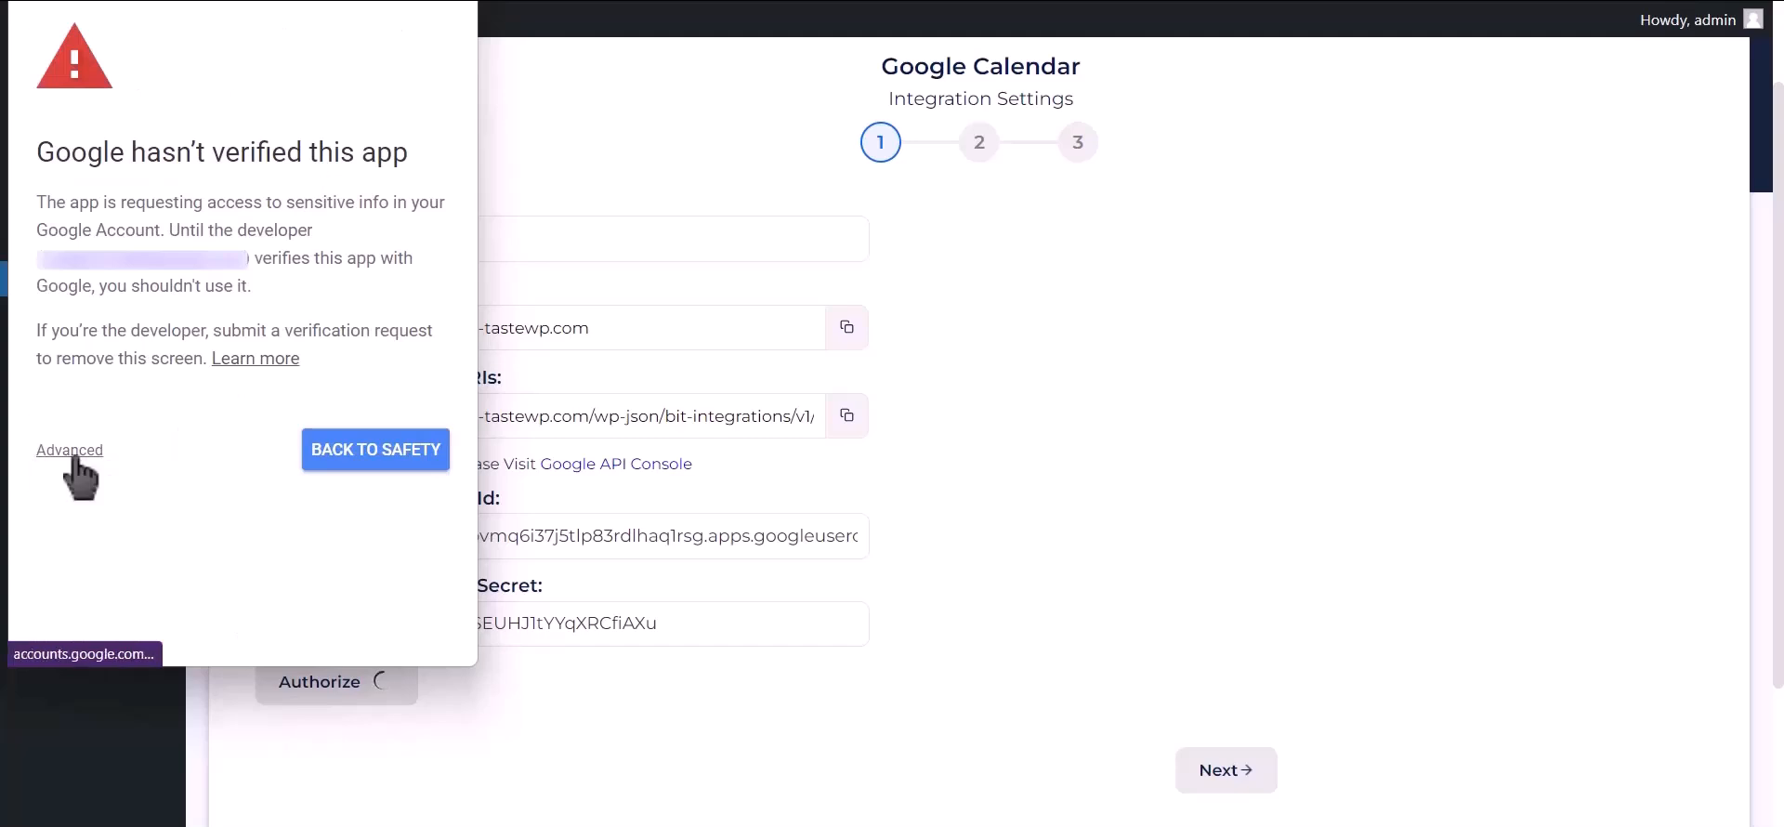
click(71, 450)
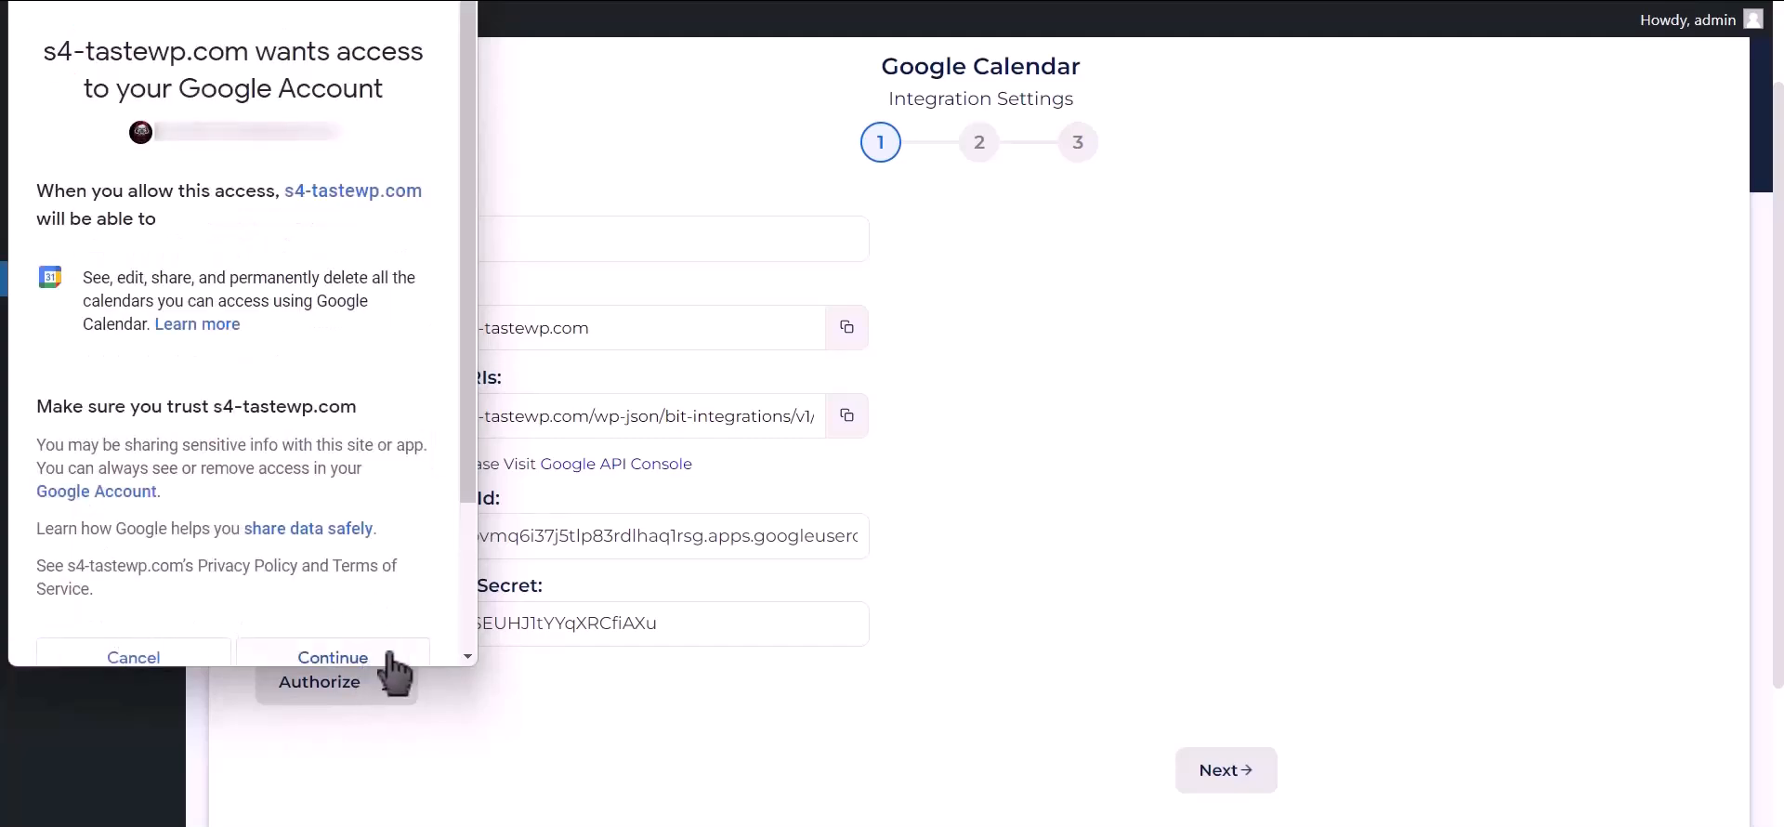
click(333, 658)
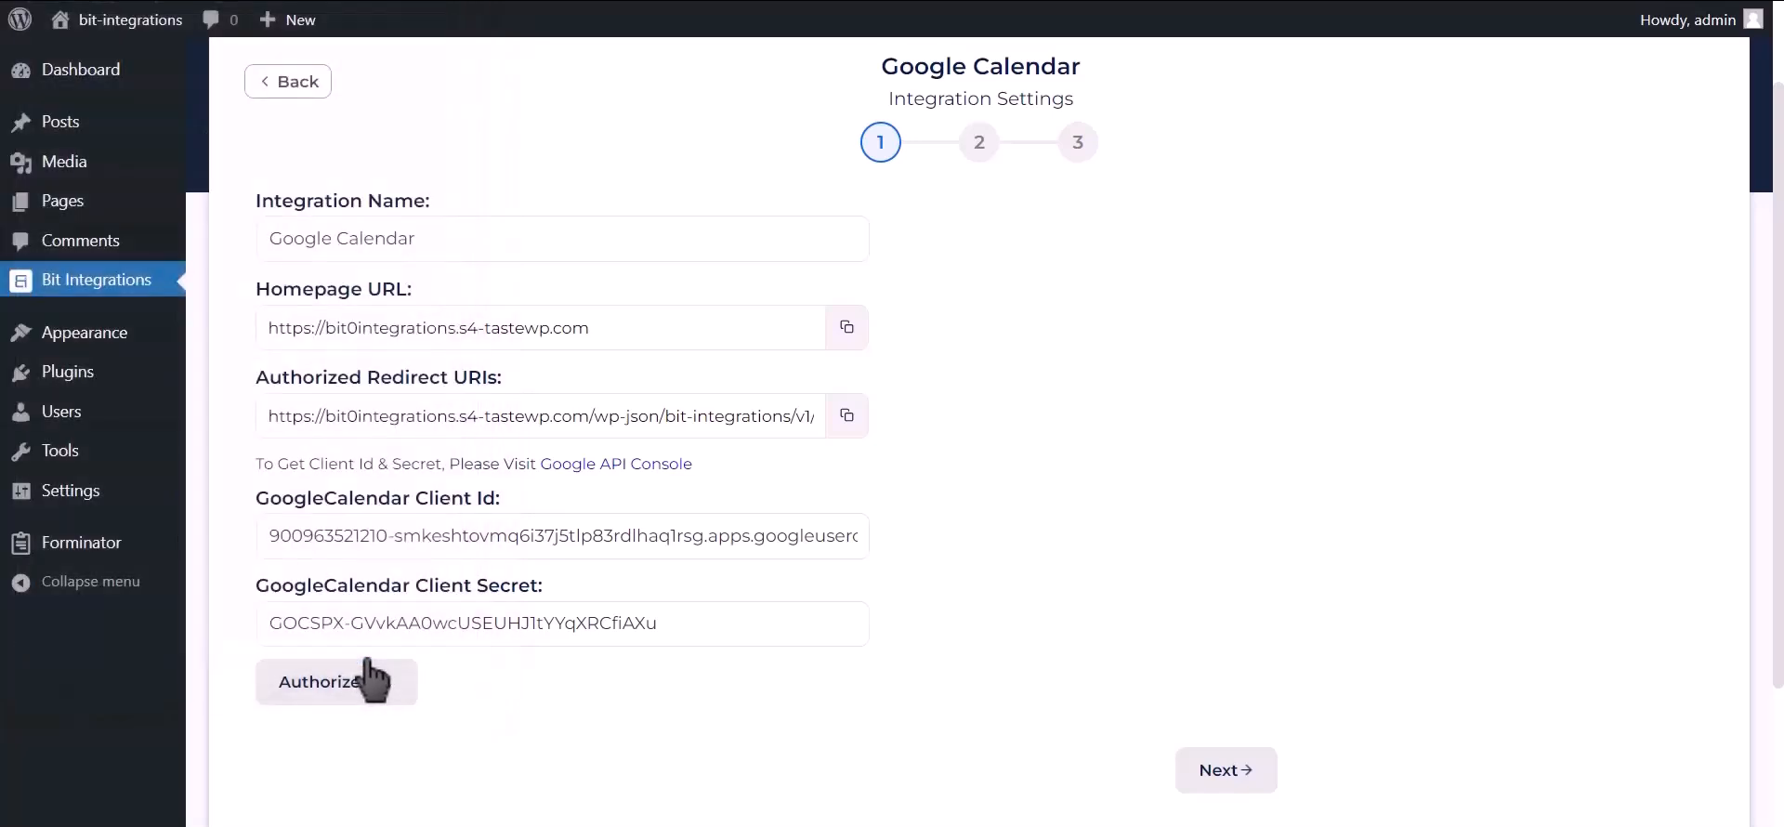
click(325, 682)
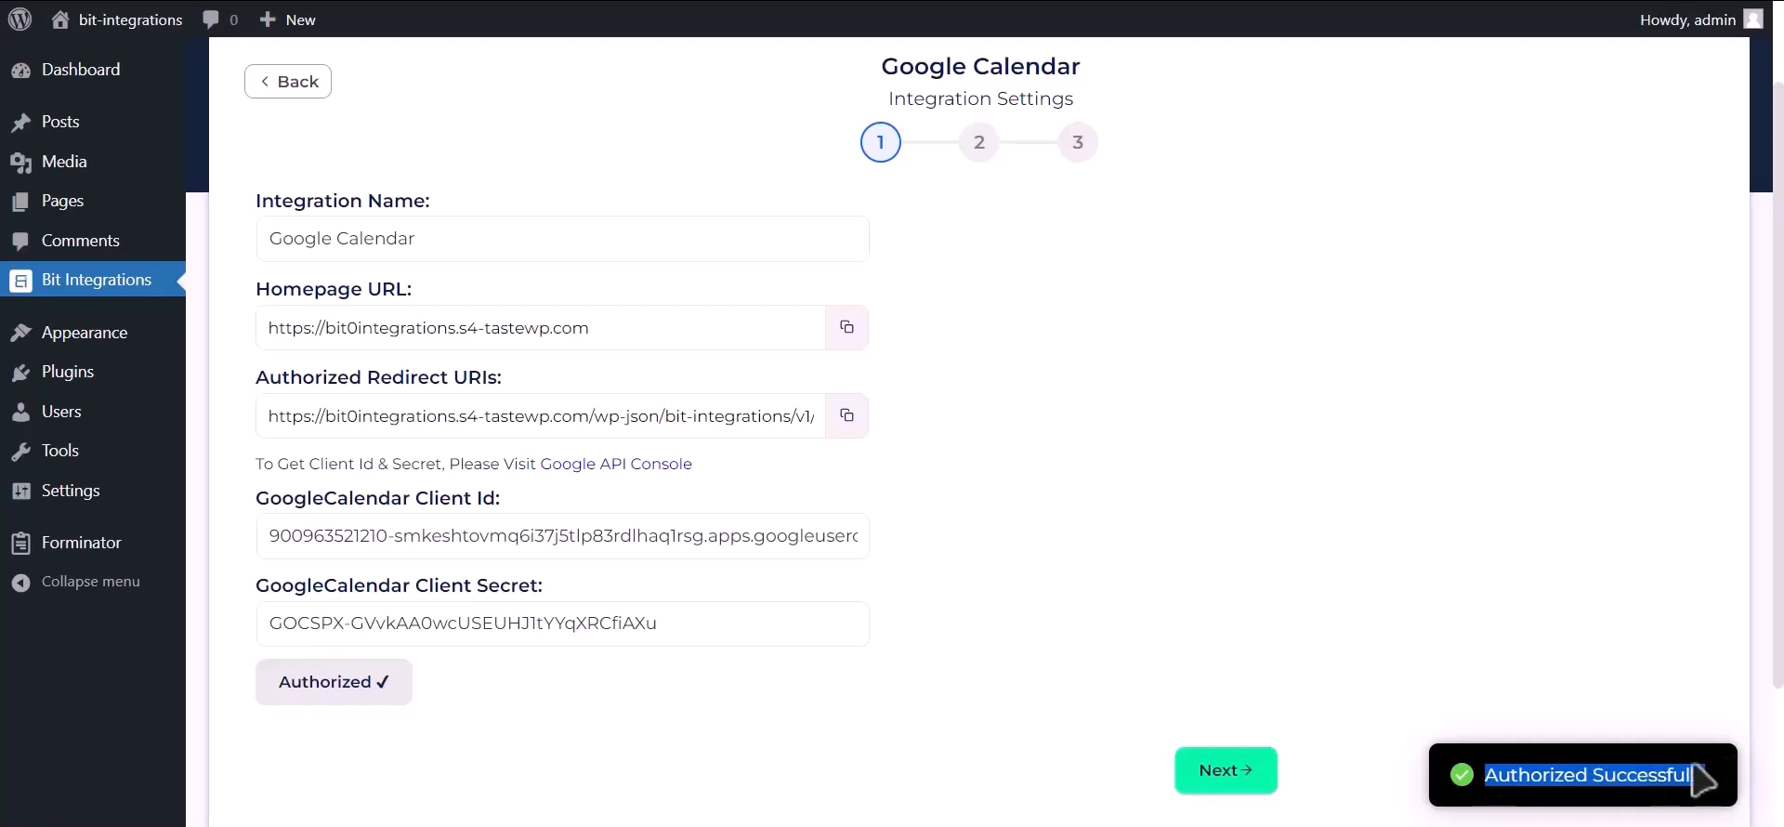
Choose the Bit Integrations calendar and set the time zone to Asia/Dhaka.
click(1227, 770)
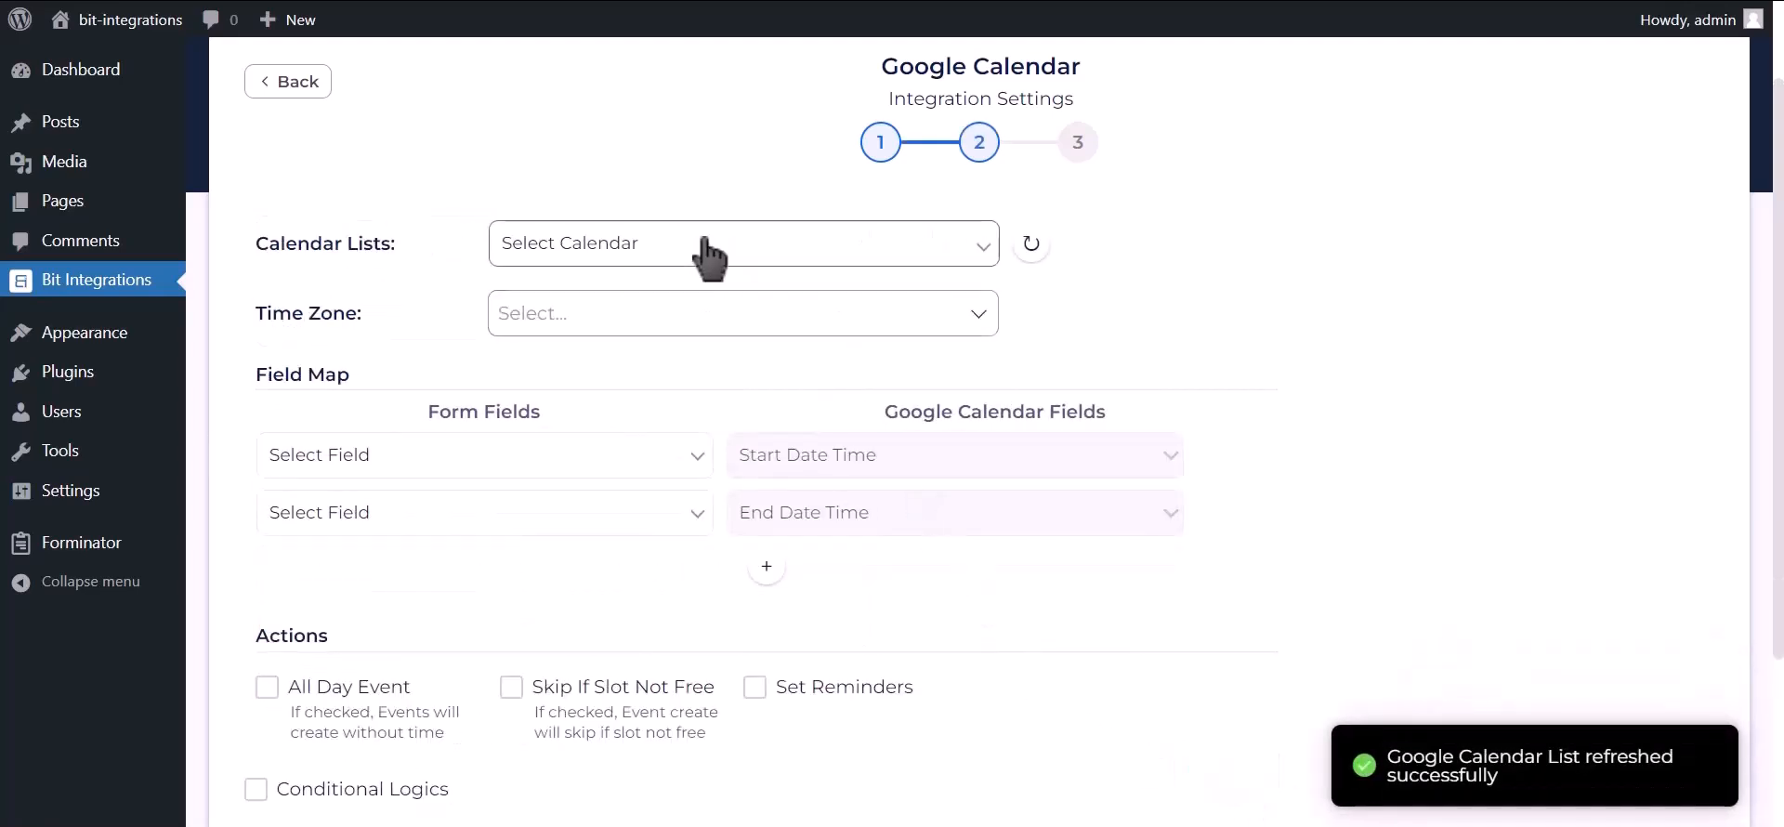
click(743, 243)
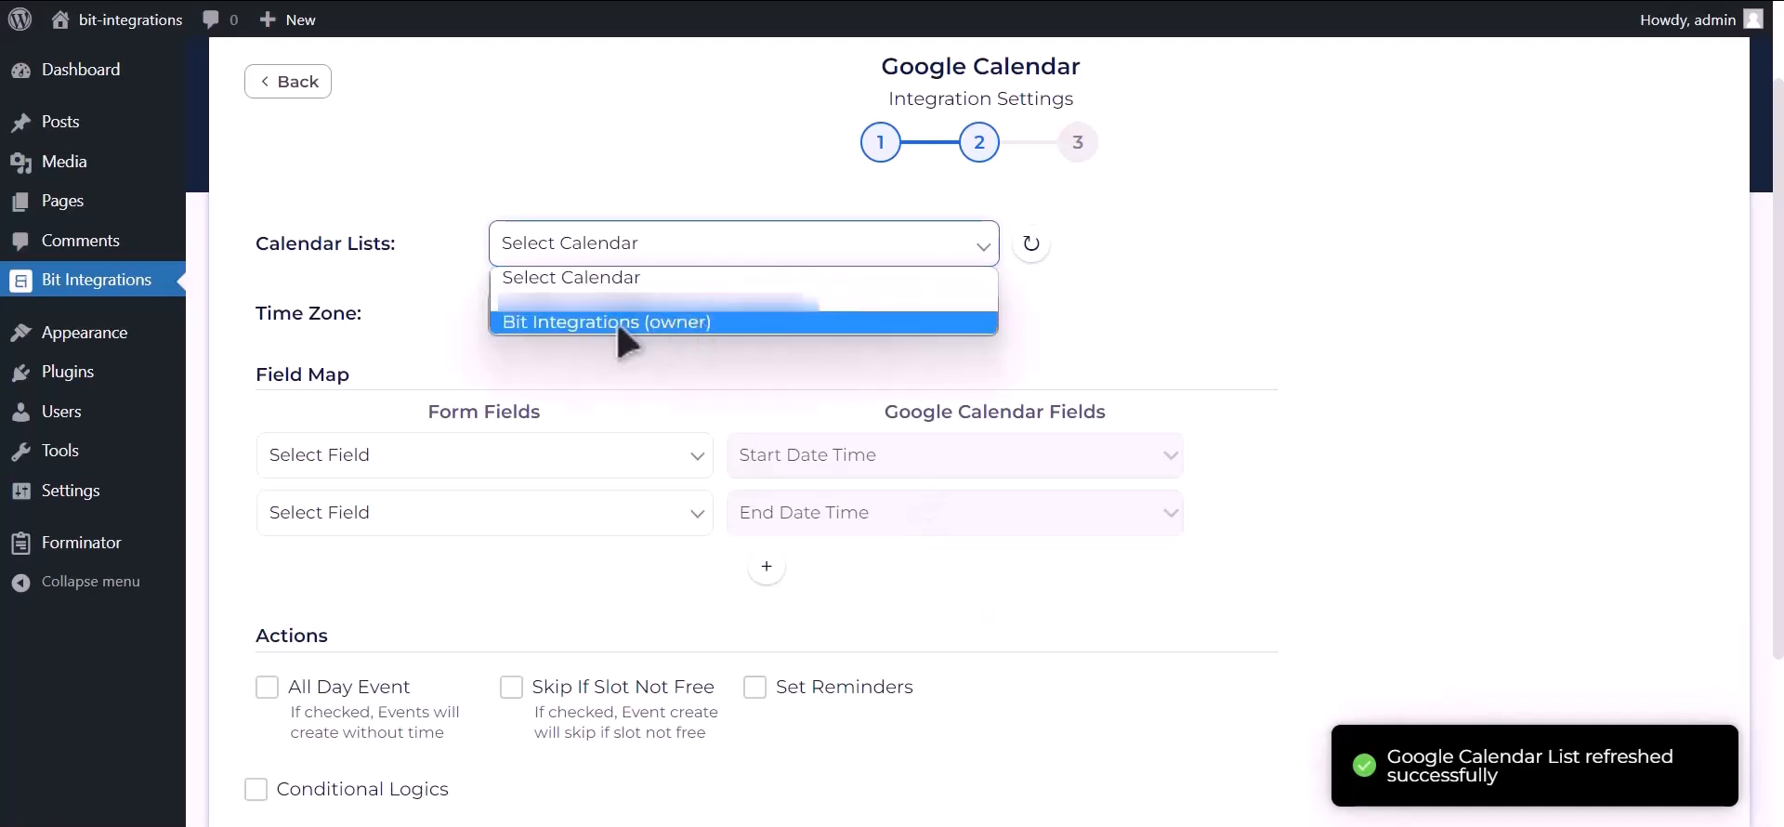
mouse_move(691, 366)
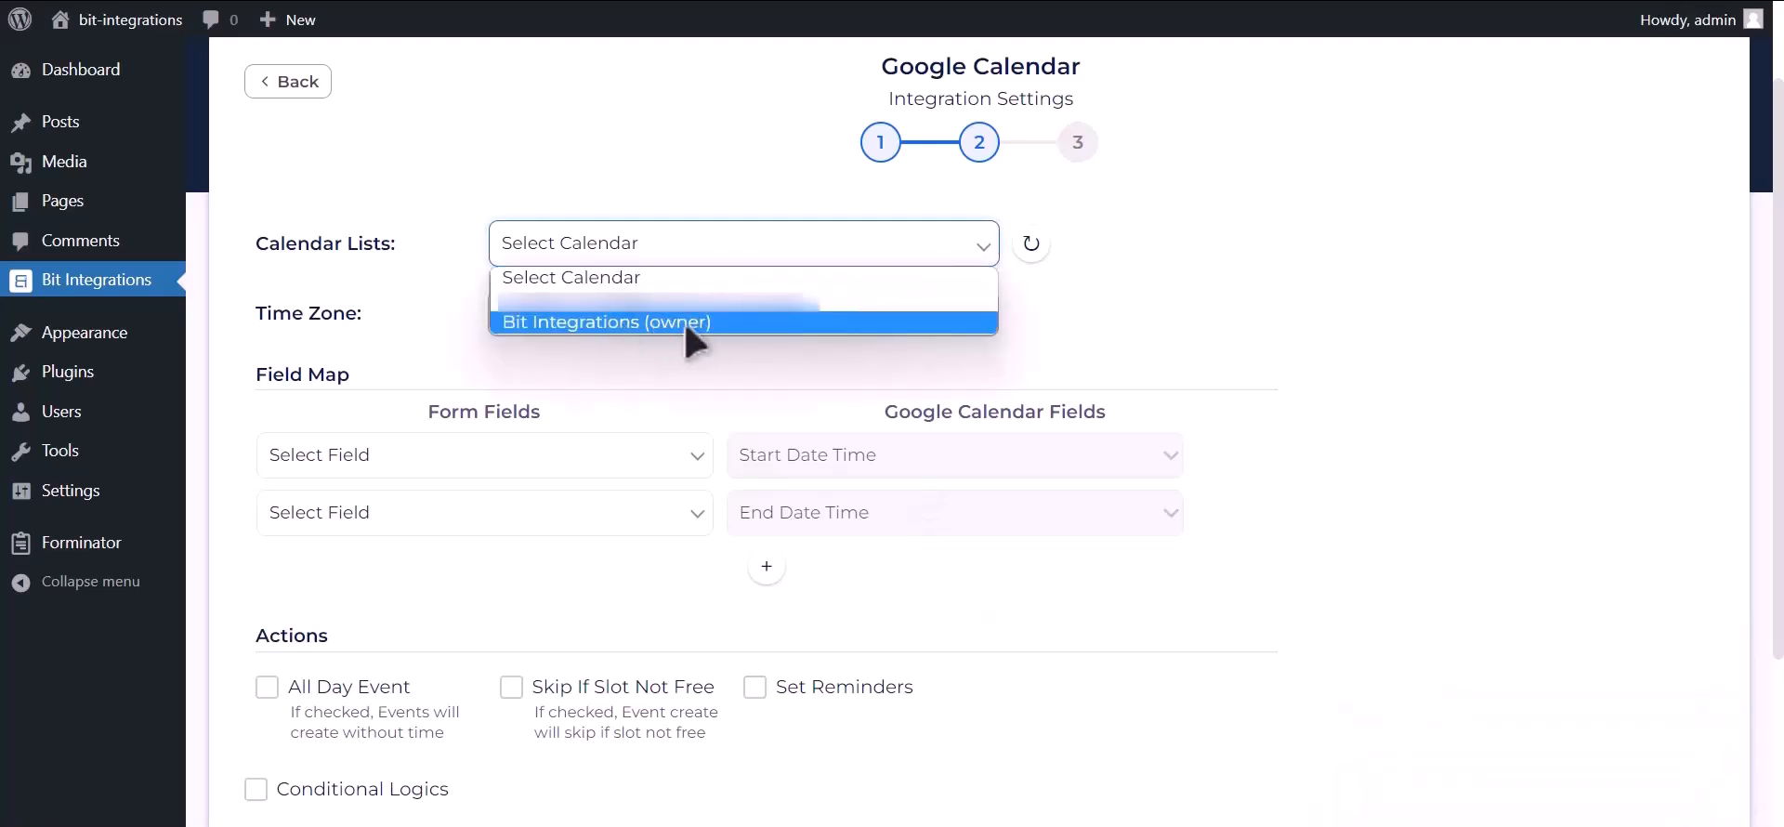
click(606, 321)
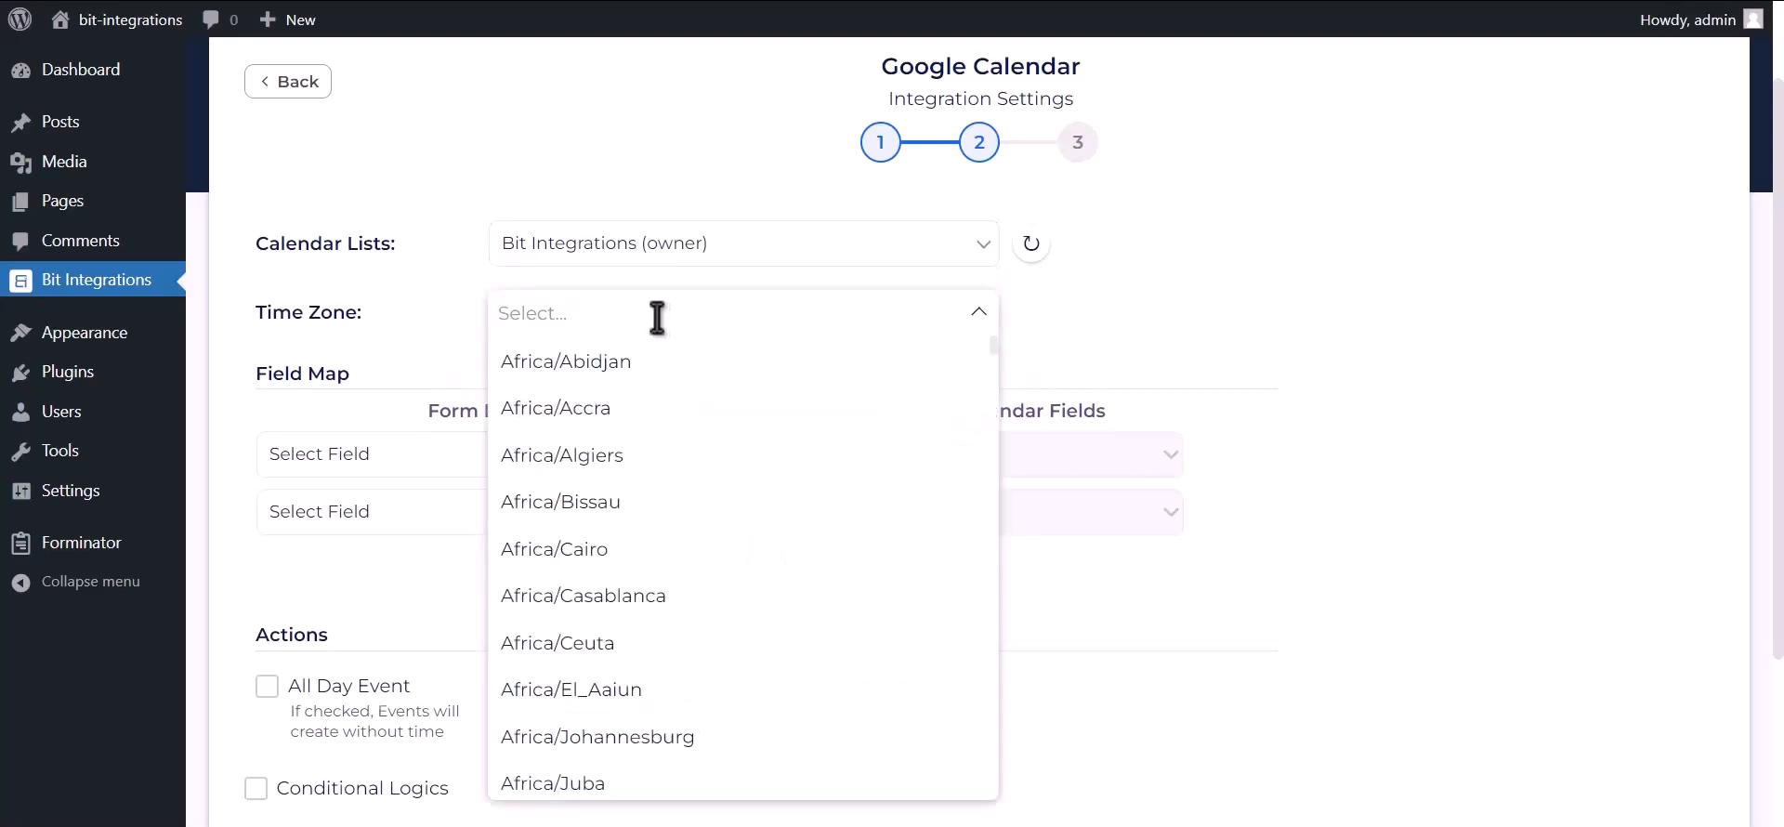
text(dhaka)
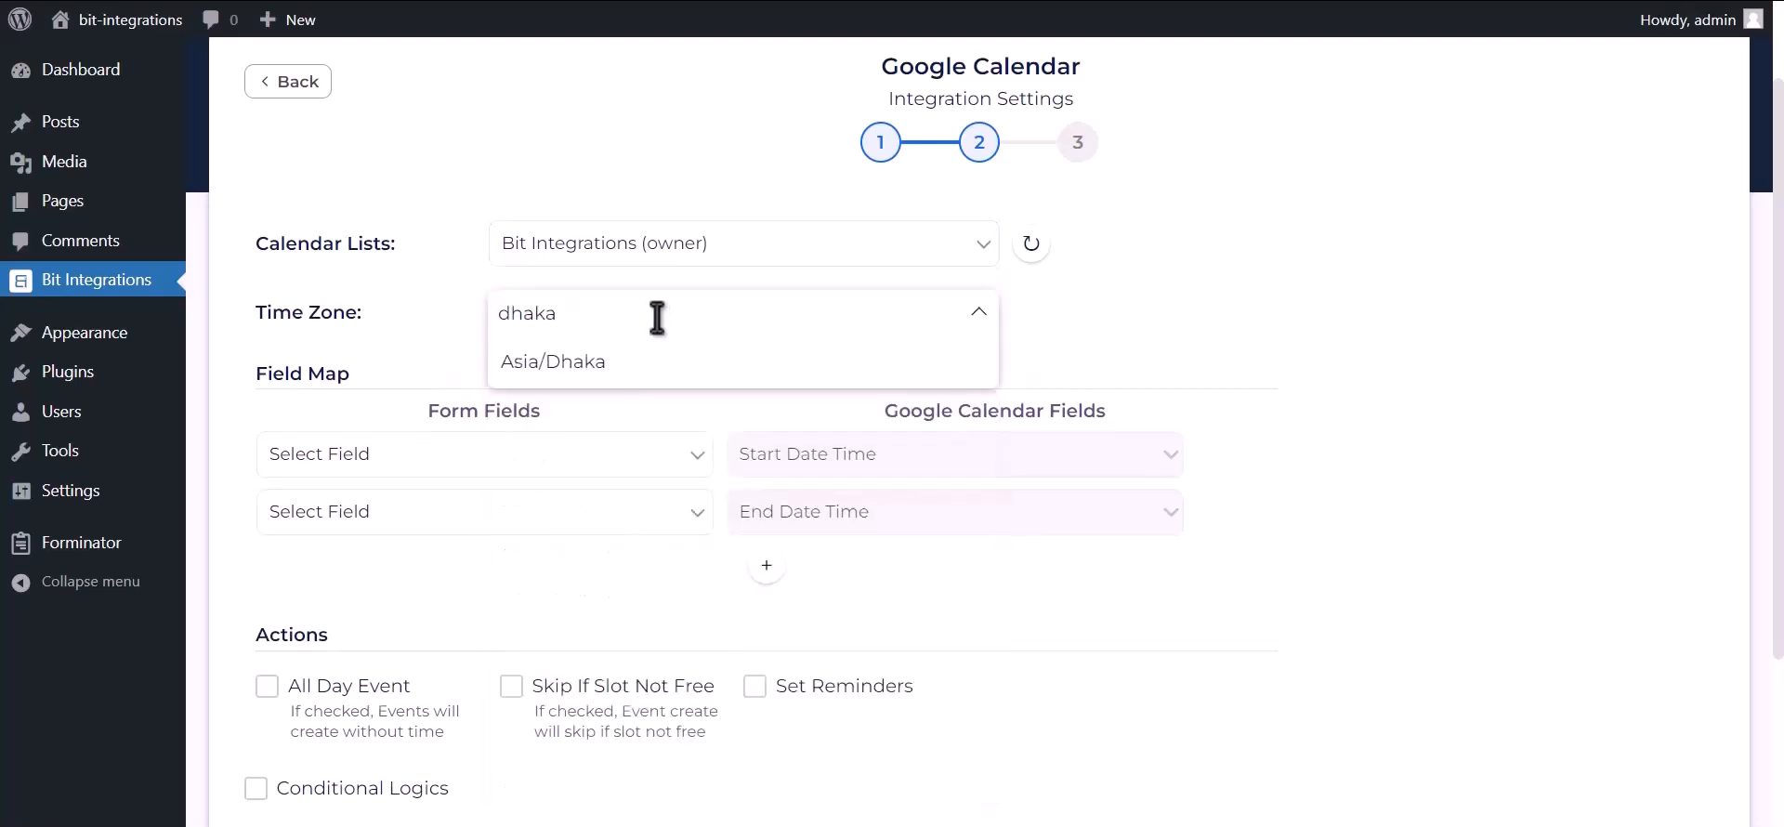
click(554, 360)
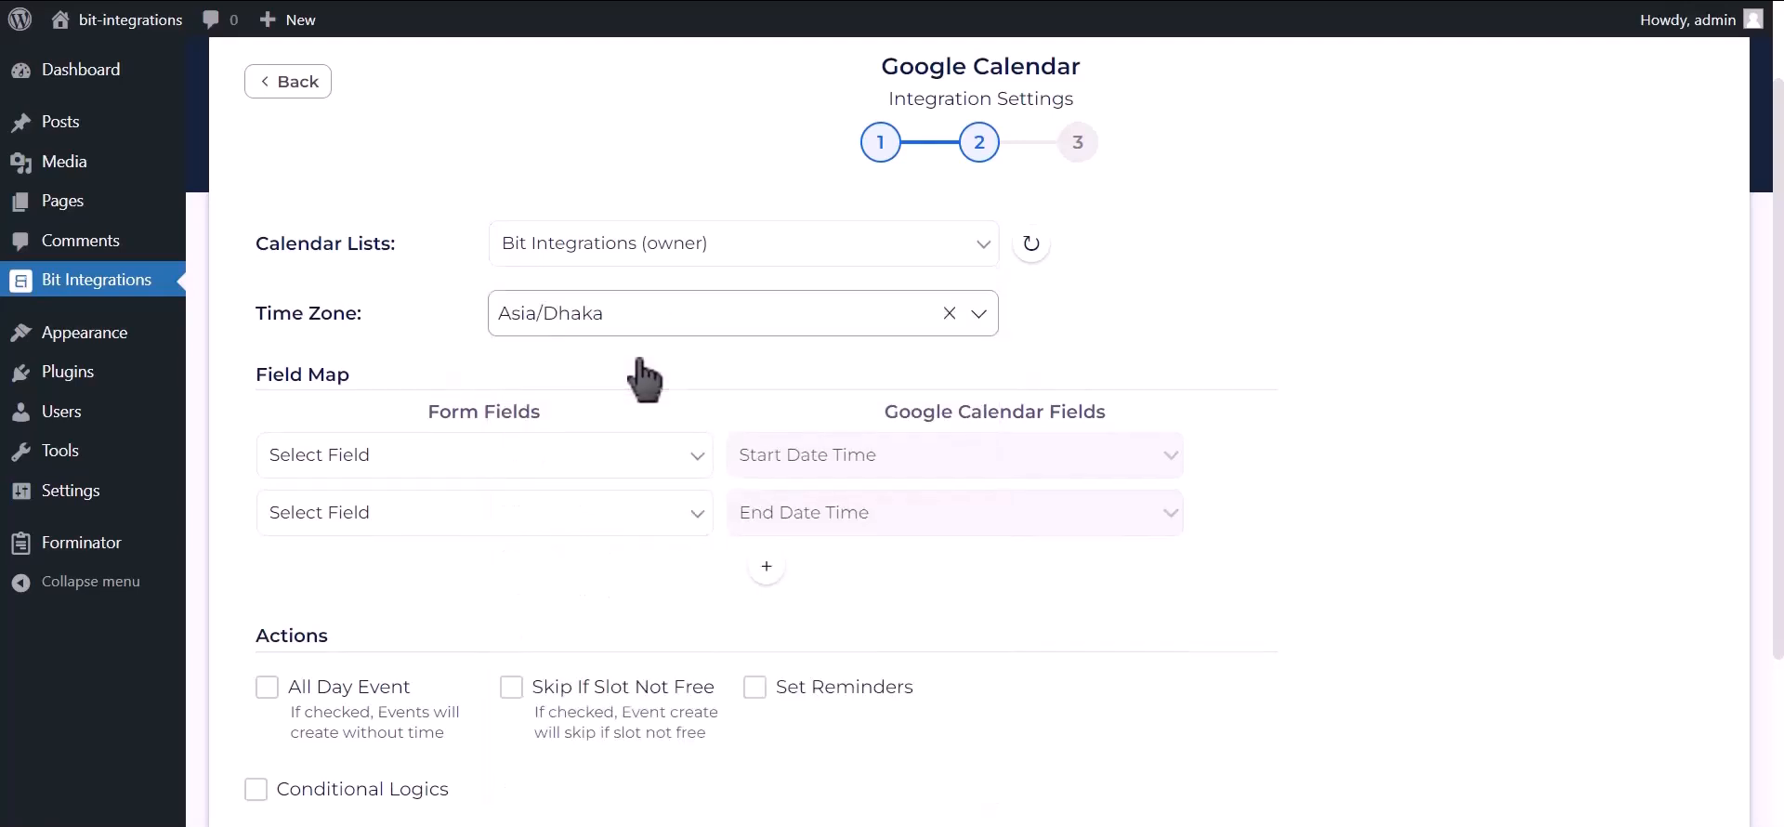
Map Date-1 to event start and end, and Email Address-1 to Description.
scroll(down, 3)
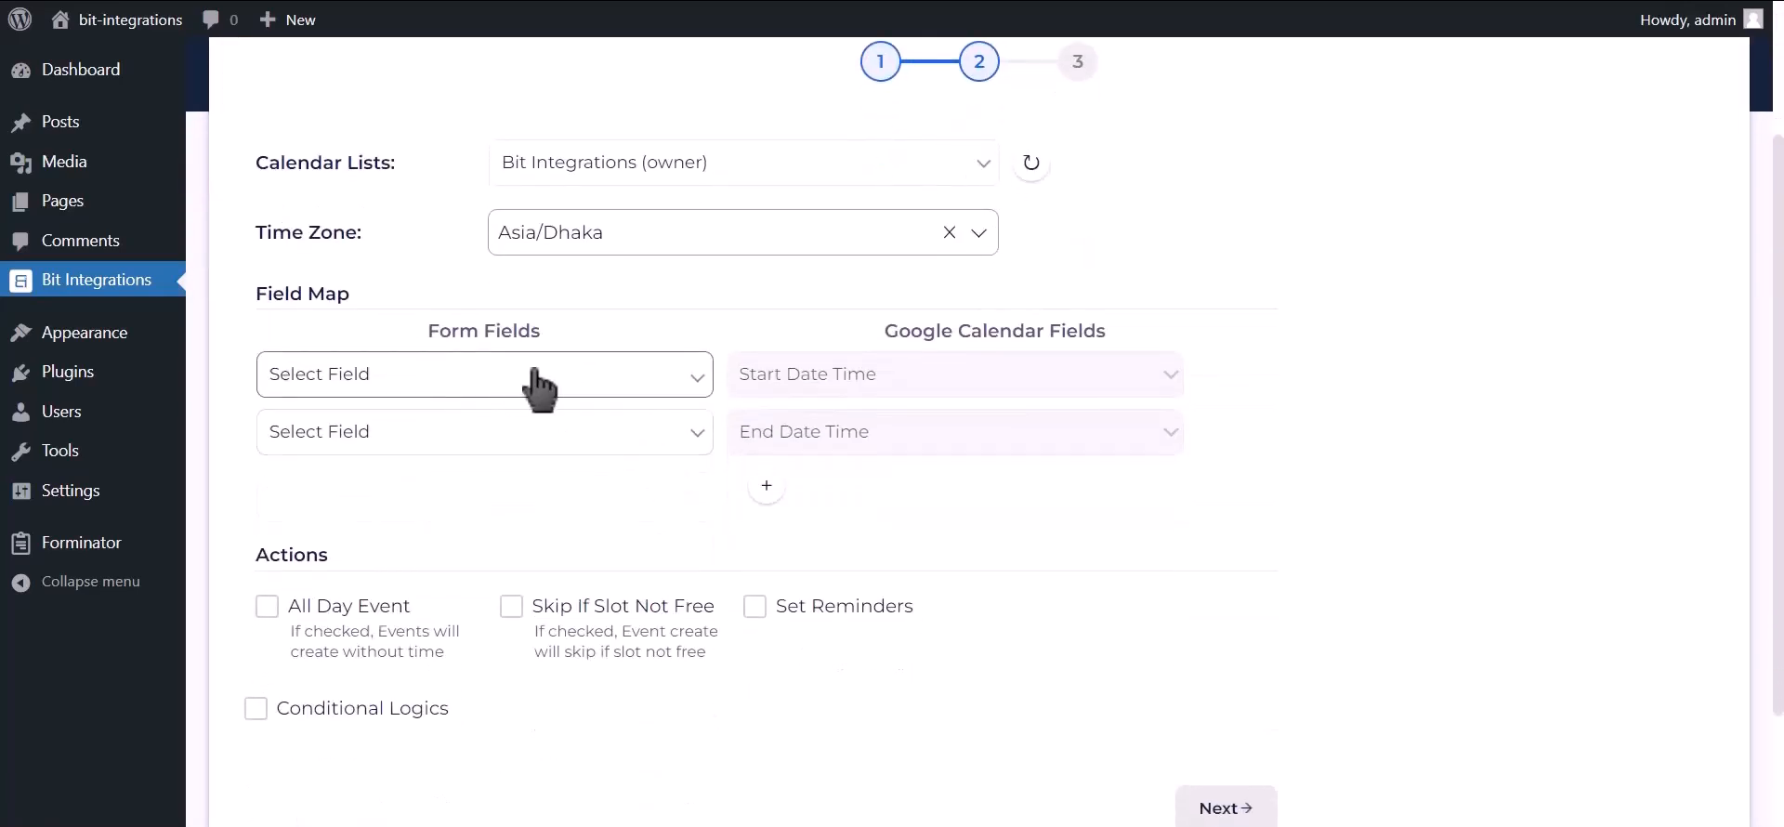
click(483, 374)
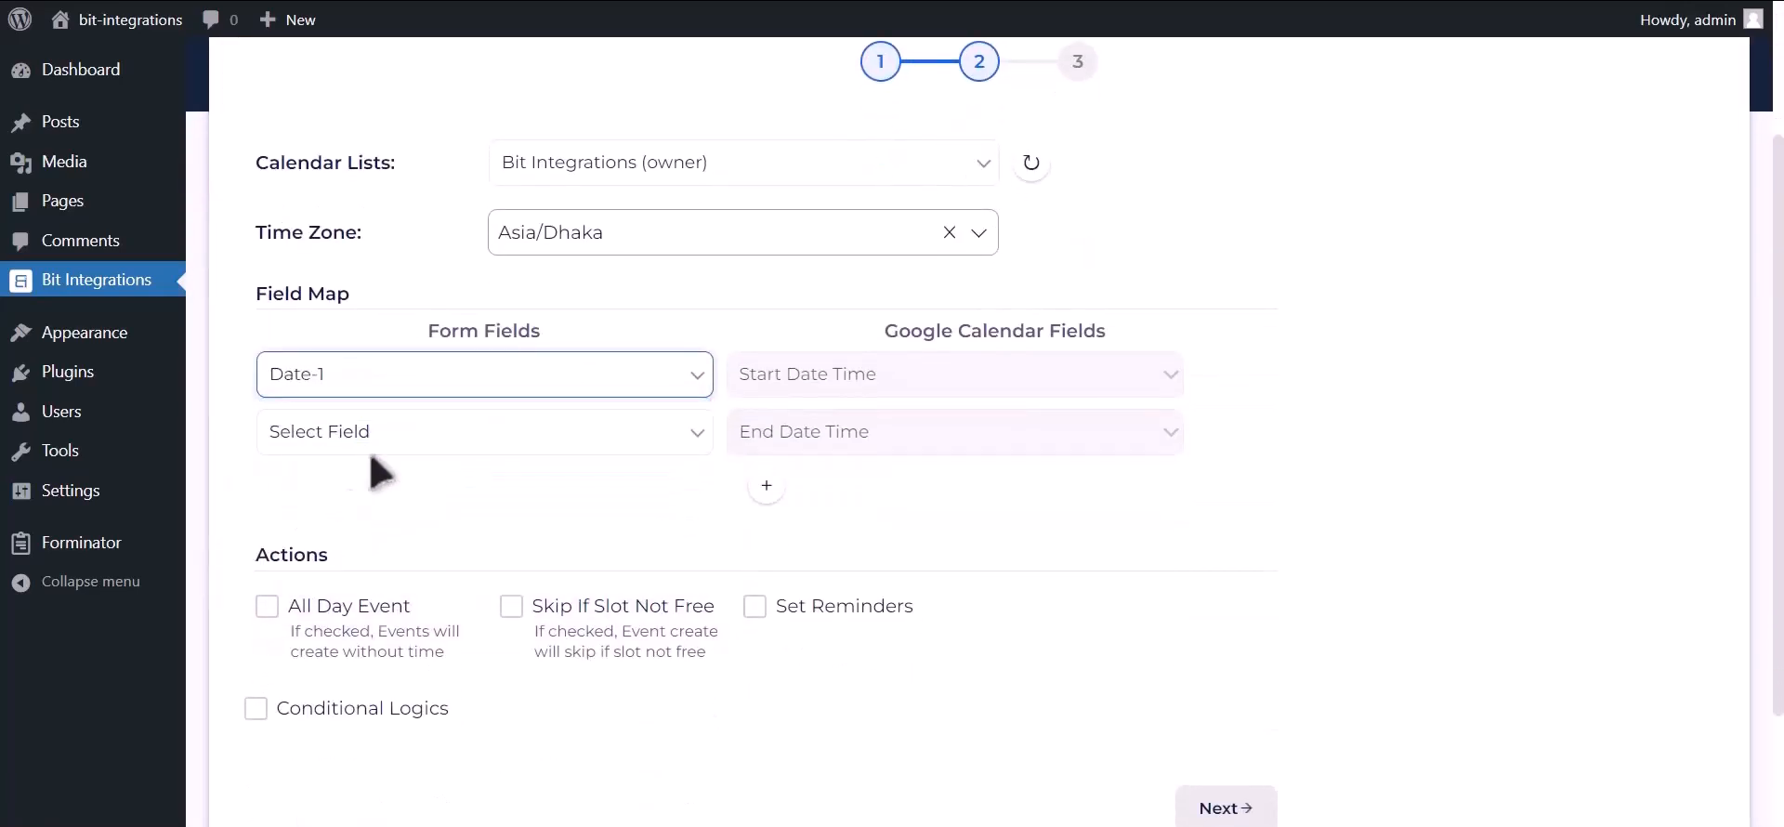
click(483, 431)
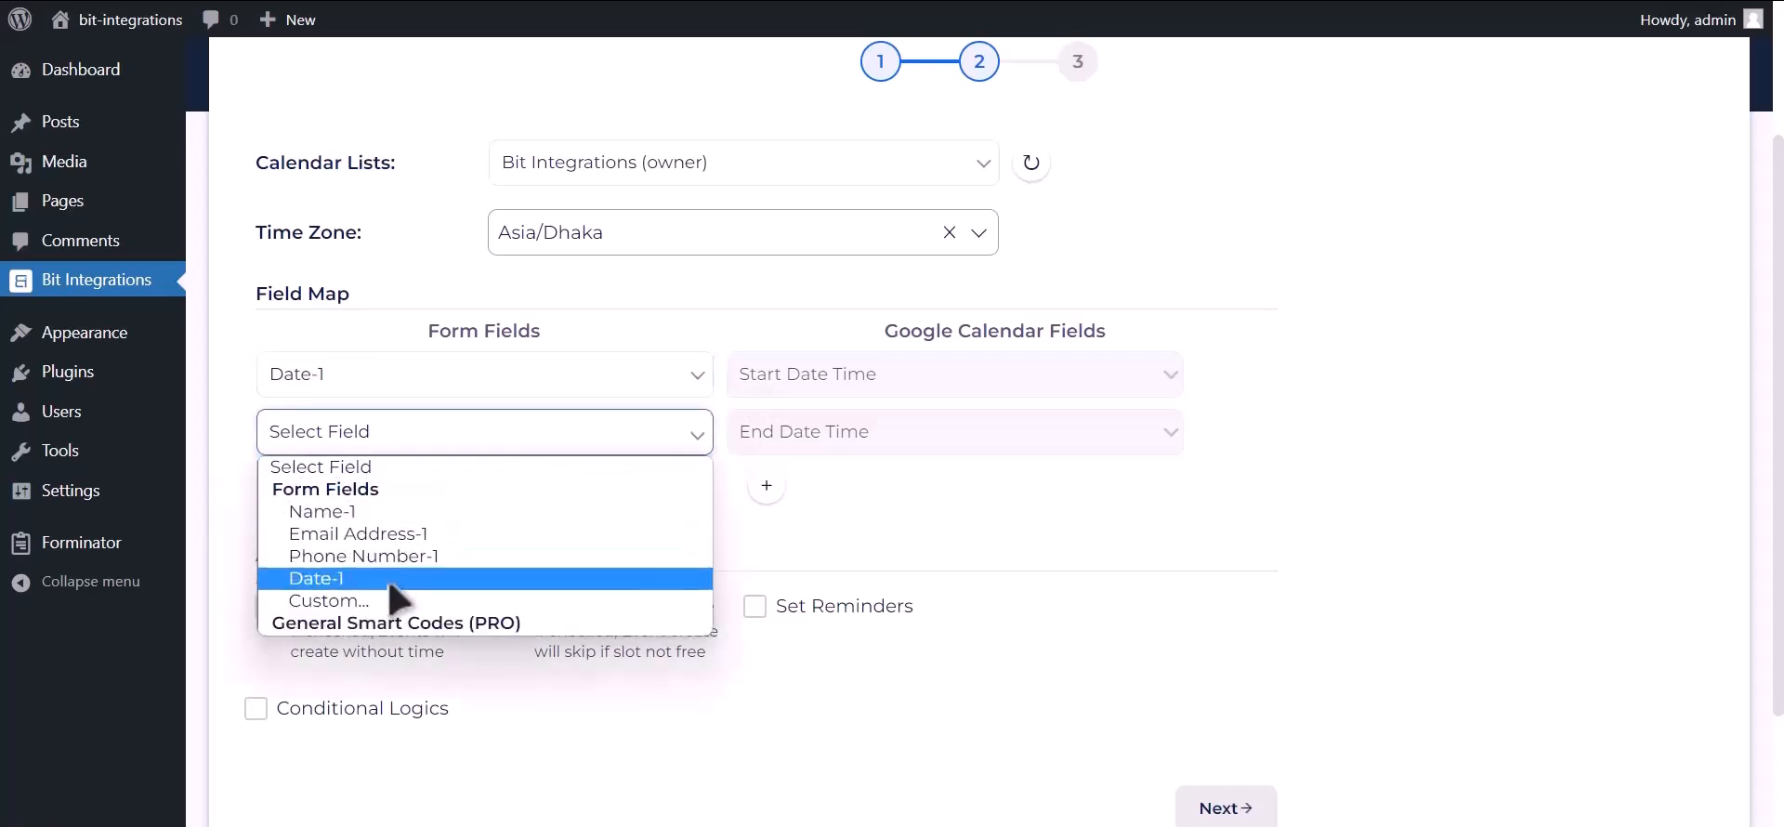
click(316, 578)
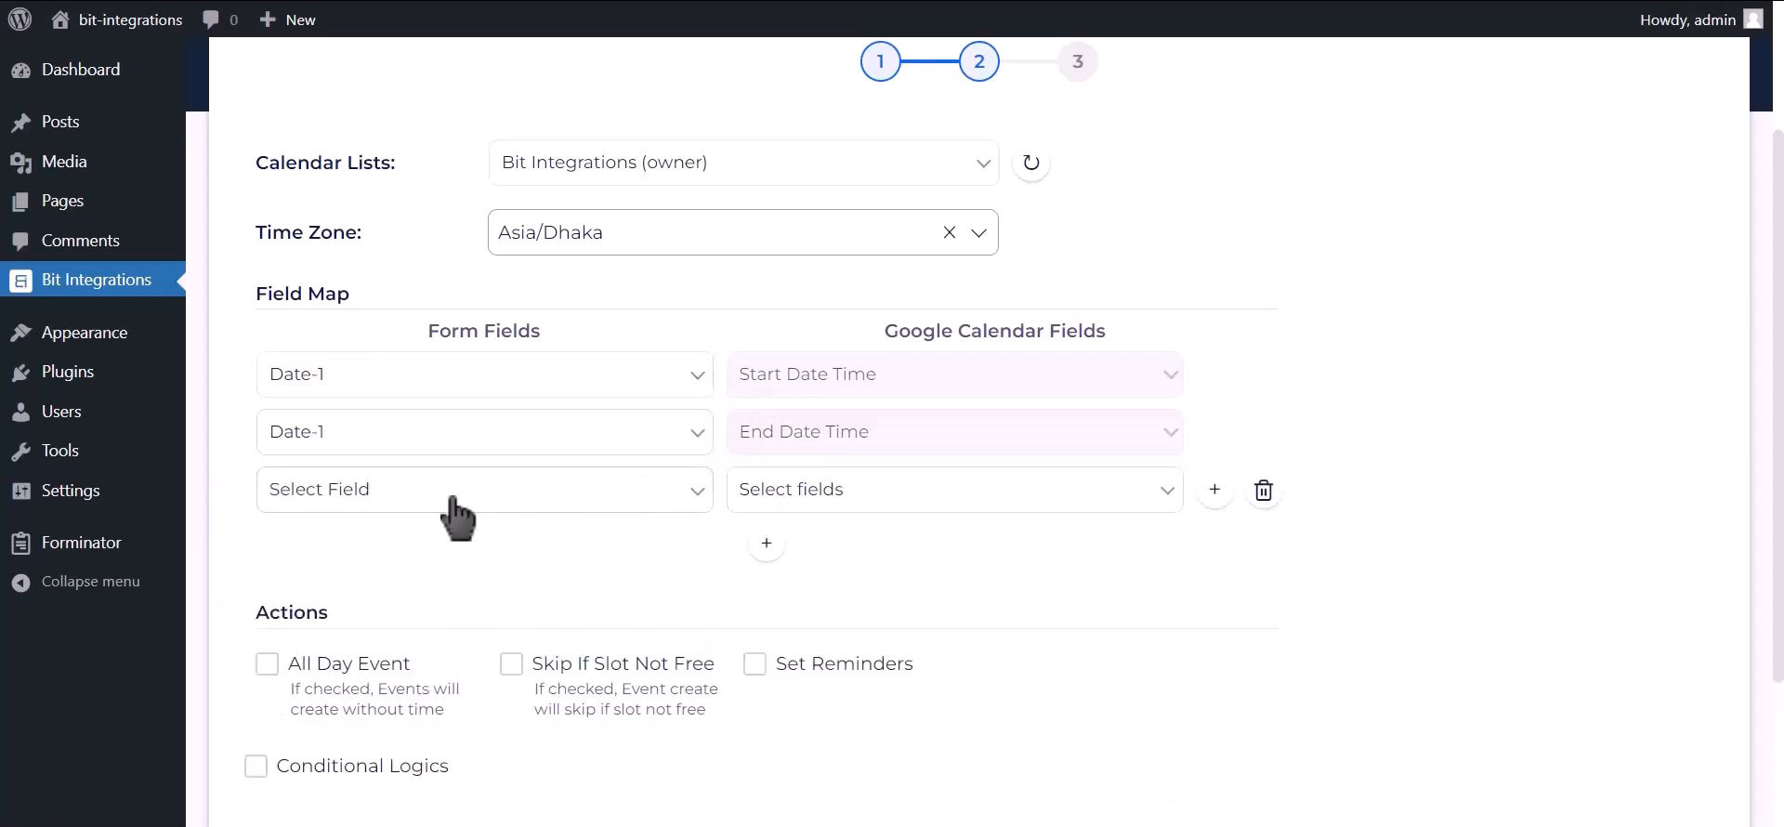
click(481, 489)
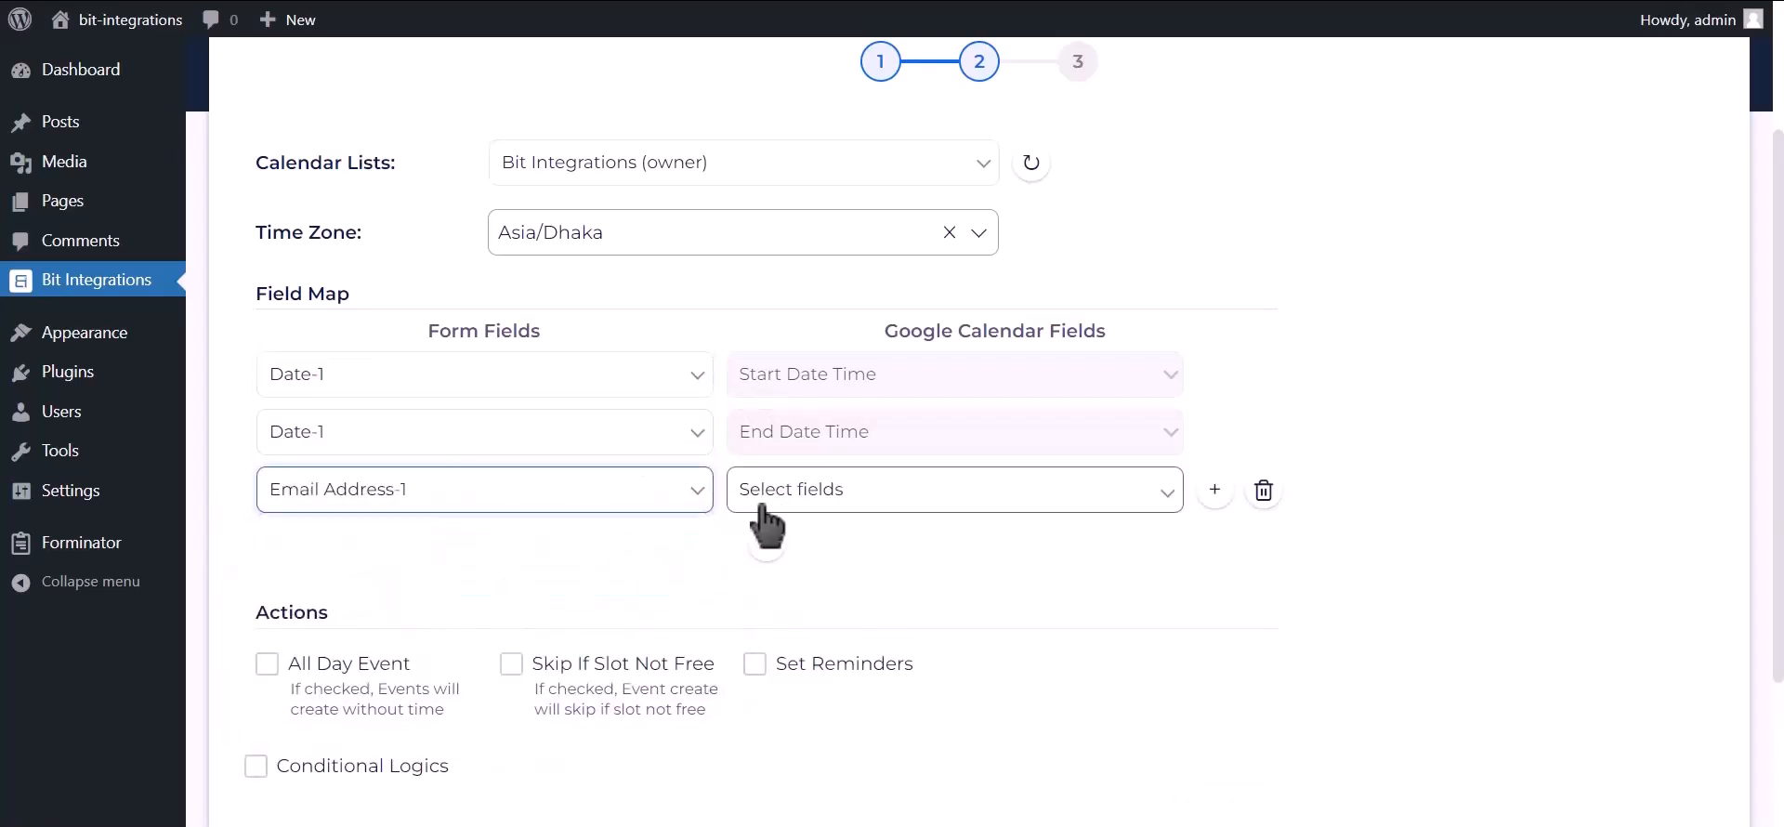
click(954, 488)
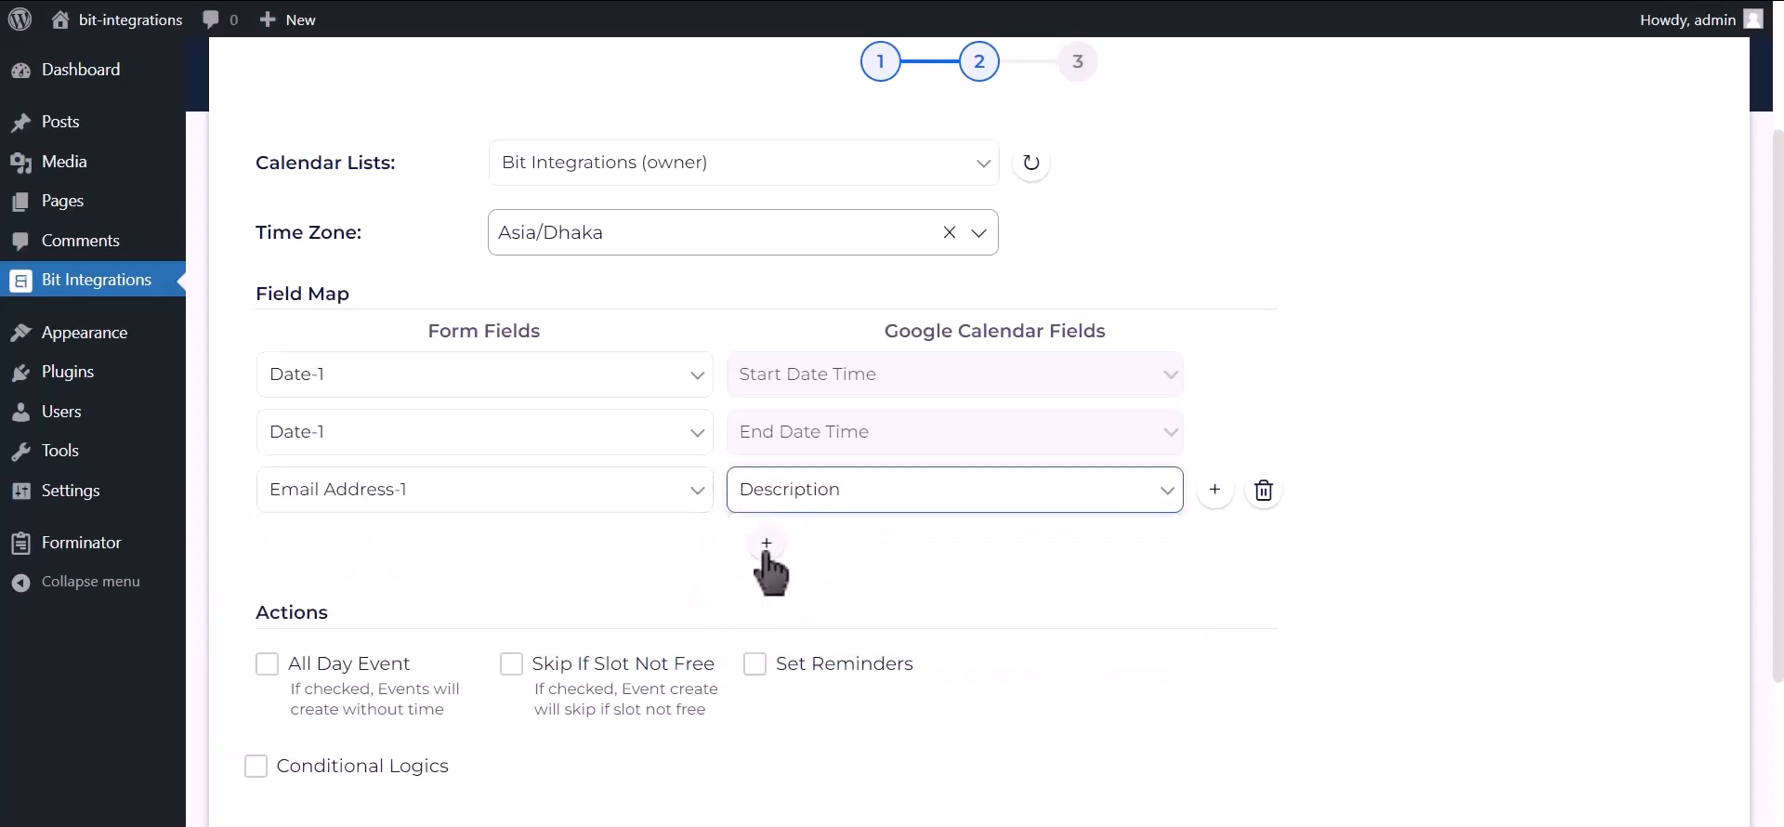
Map Name-1 to Title and Phone Number-1 to Description, and make it an All Day Event.
click(766, 542)
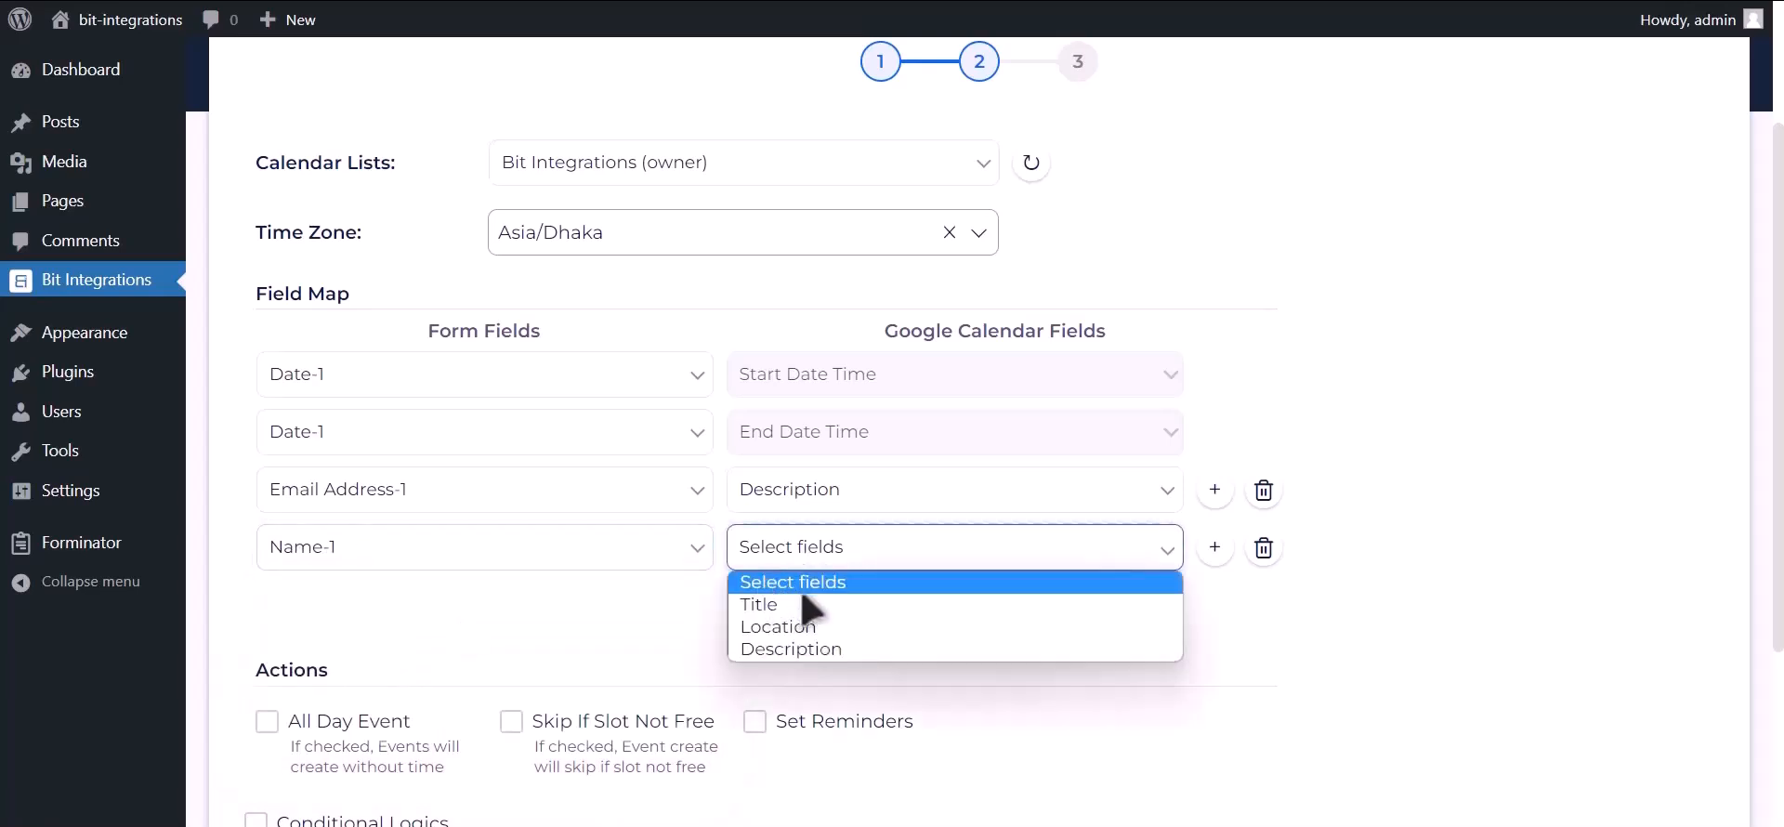
click(758, 604)
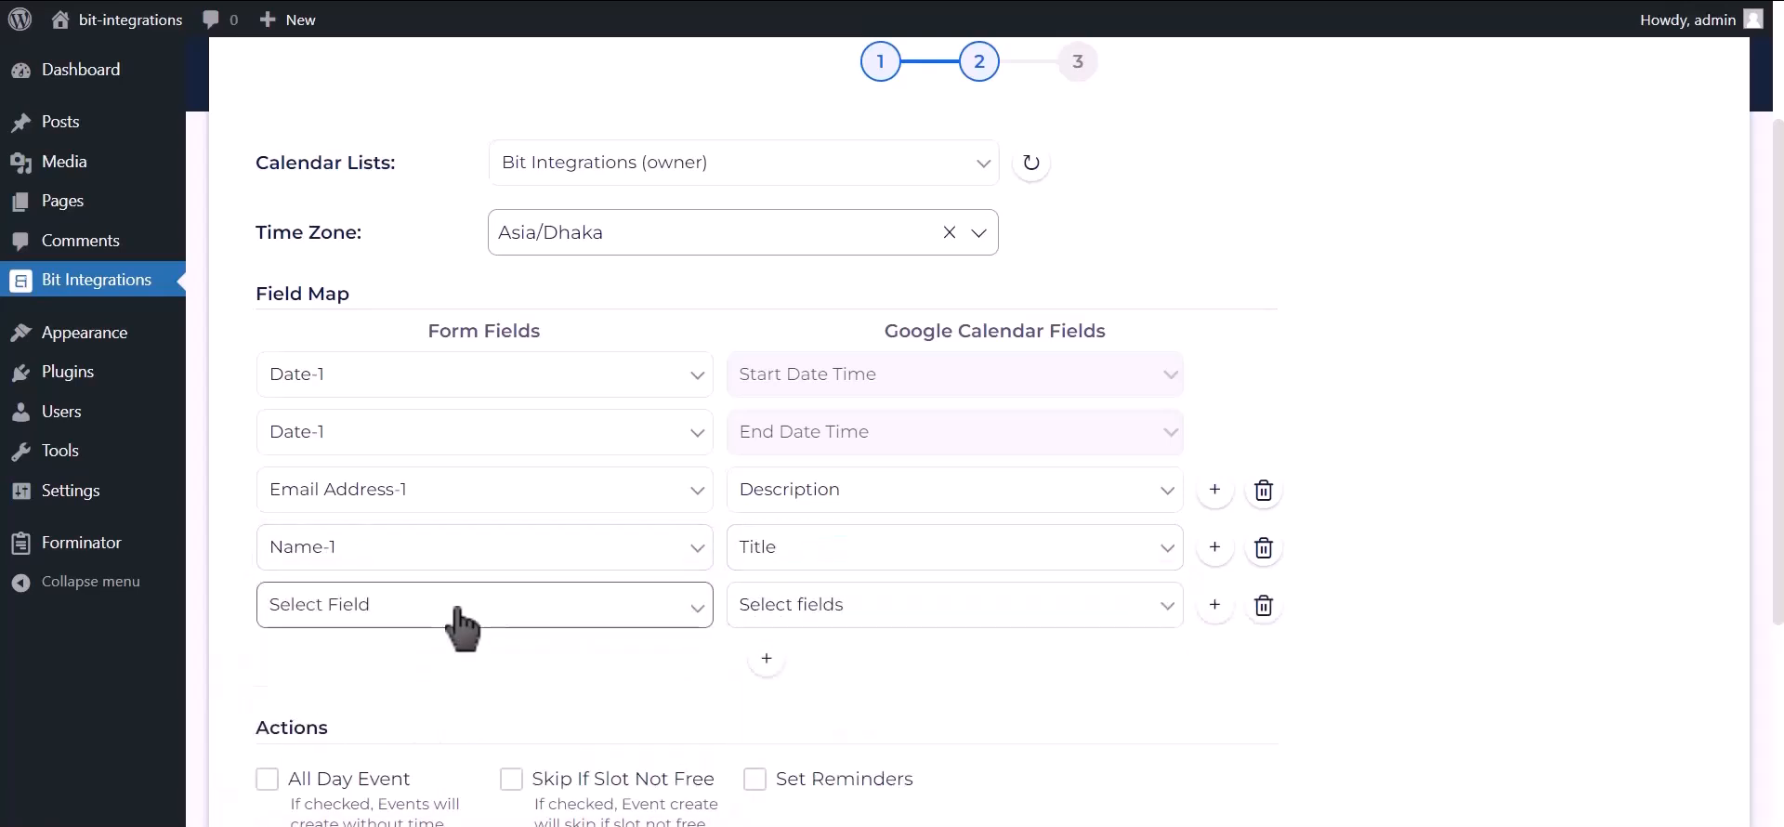
click(483, 604)
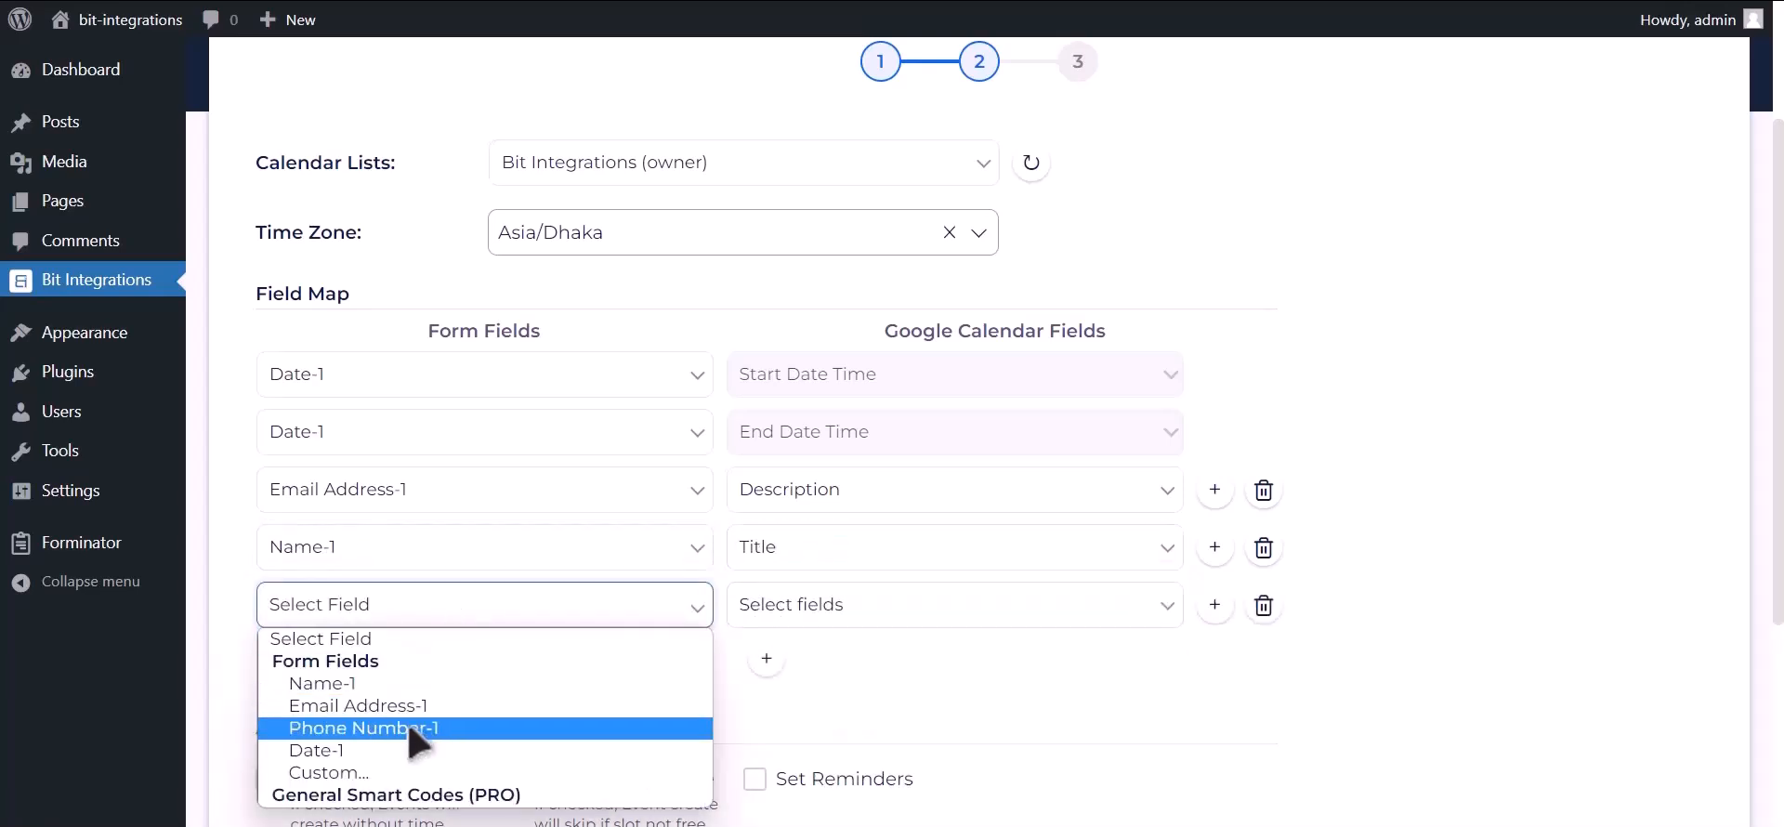
click(361, 727)
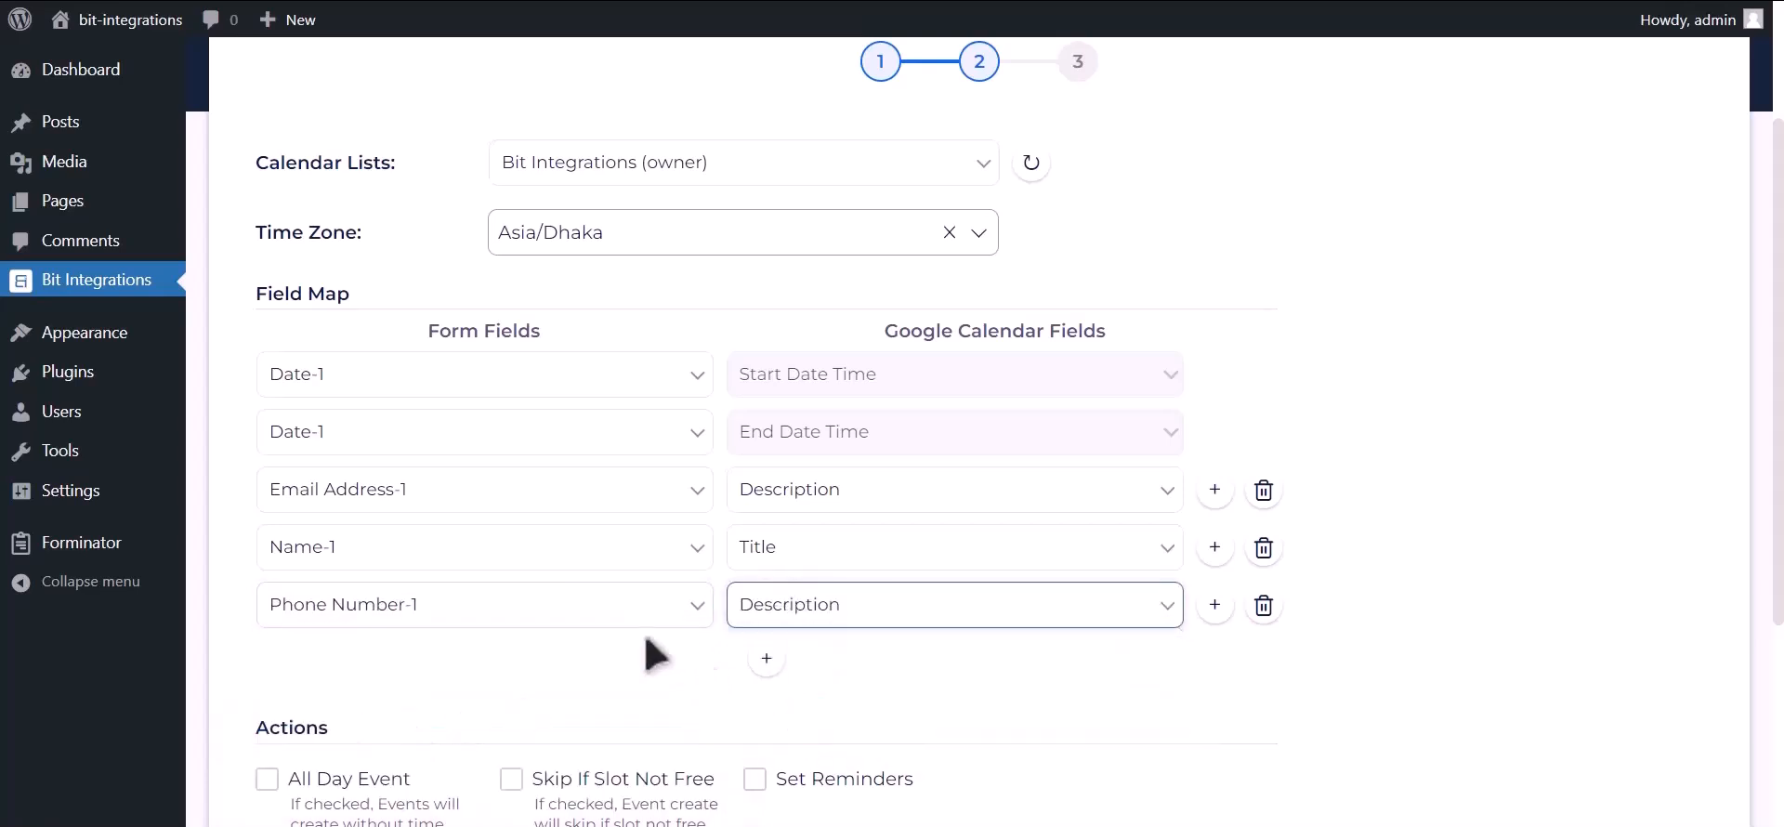
click(268, 583)
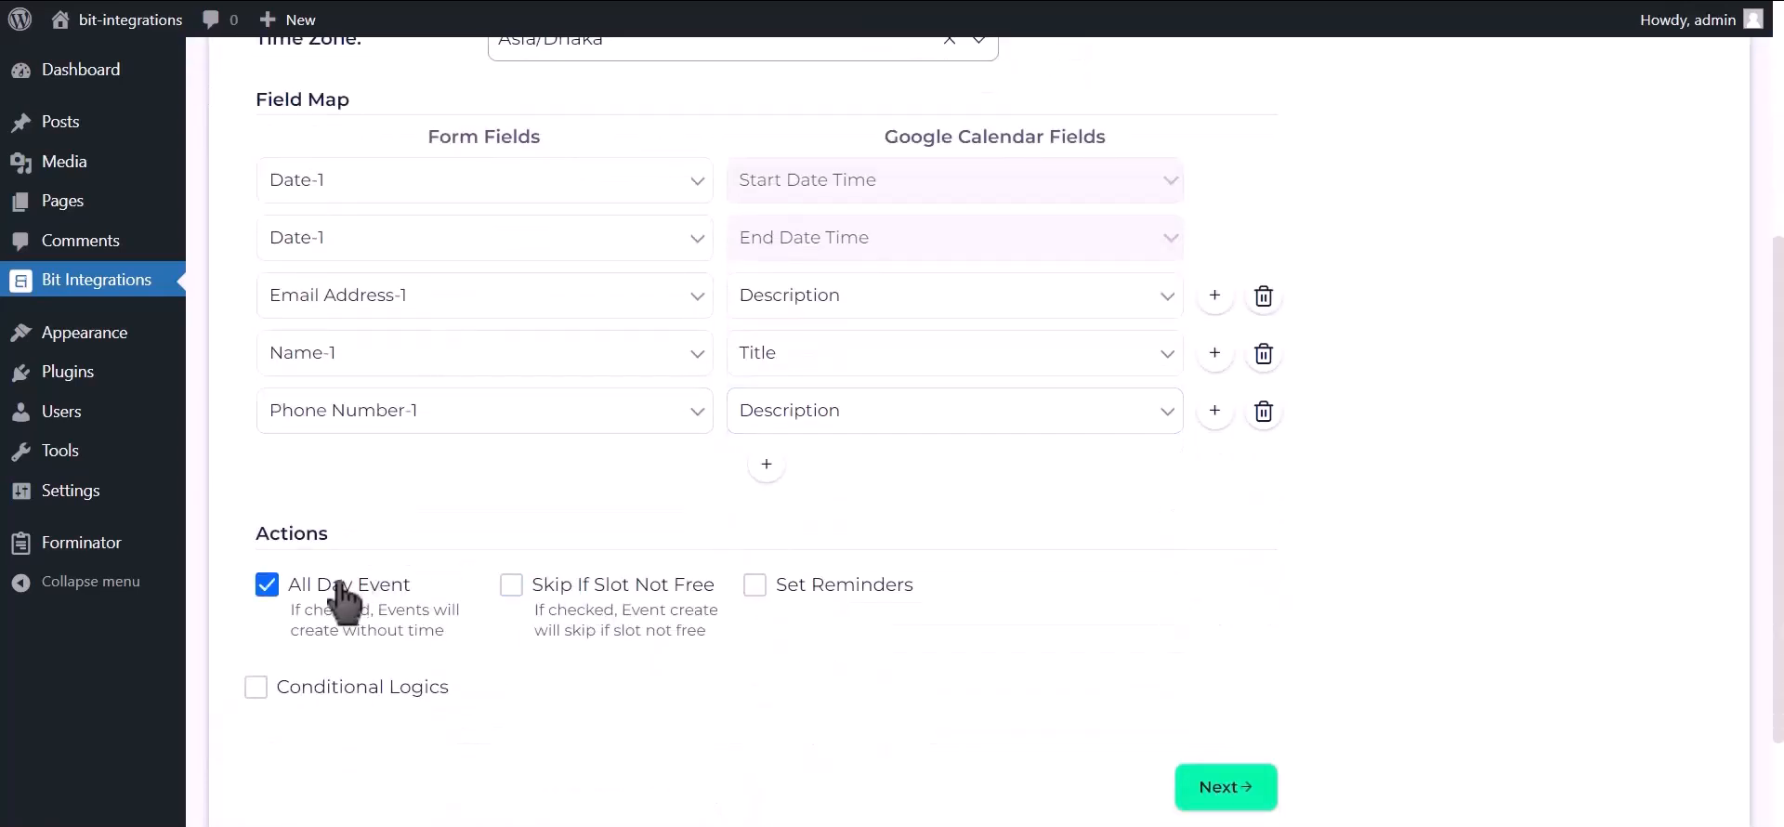
Proceed to the final step and Finish & Save the integration.
scroll(down, 3)
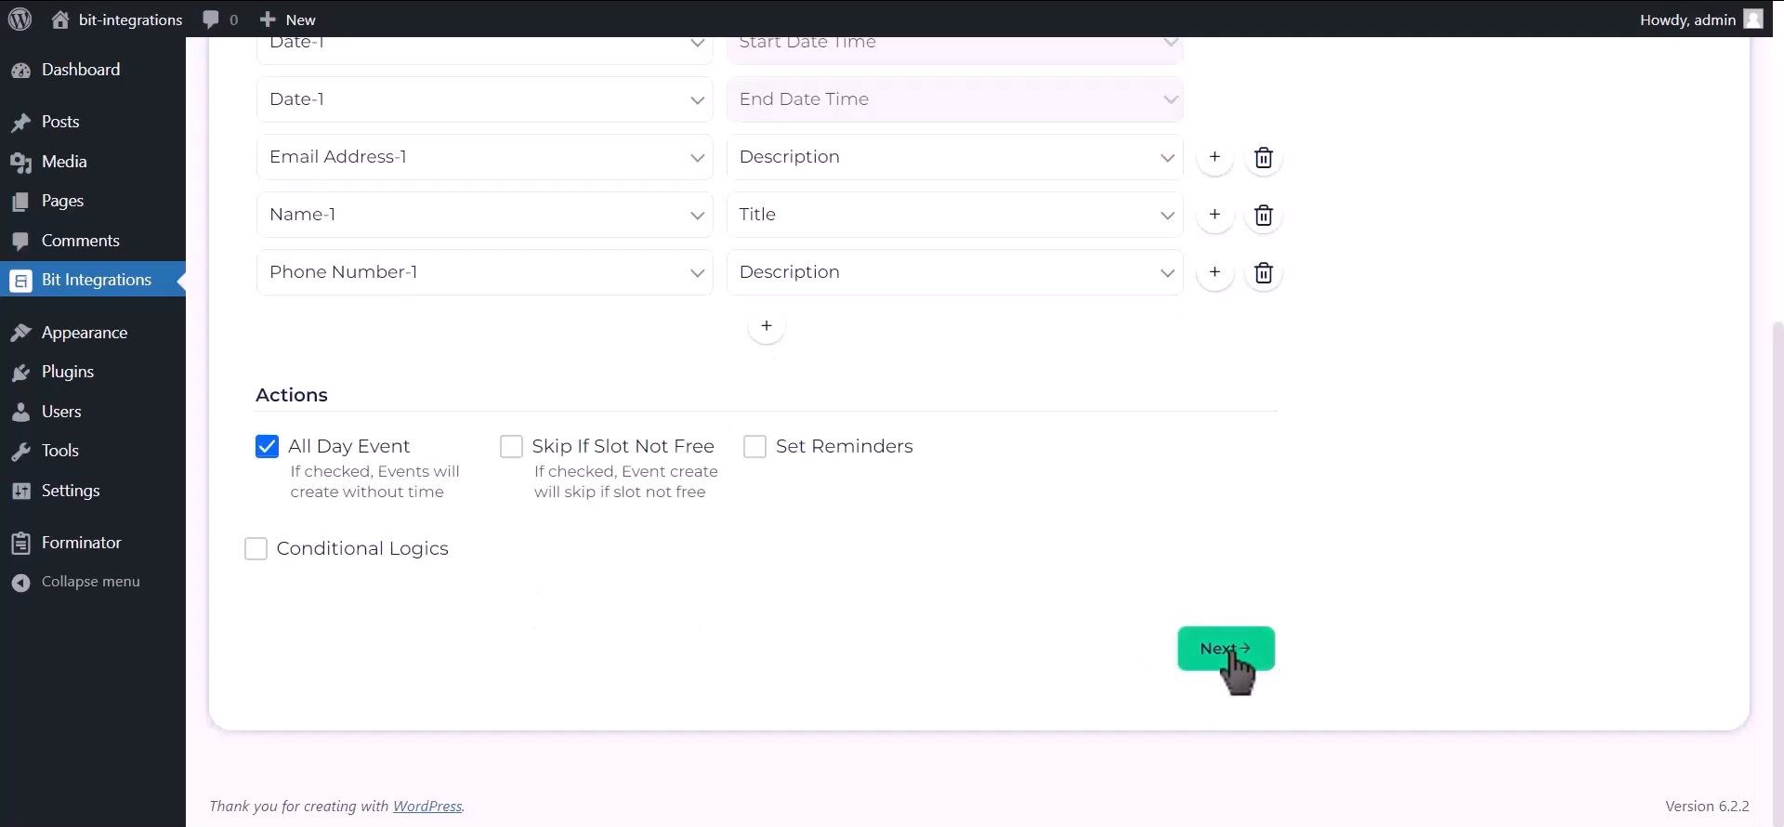
click(1226, 649)
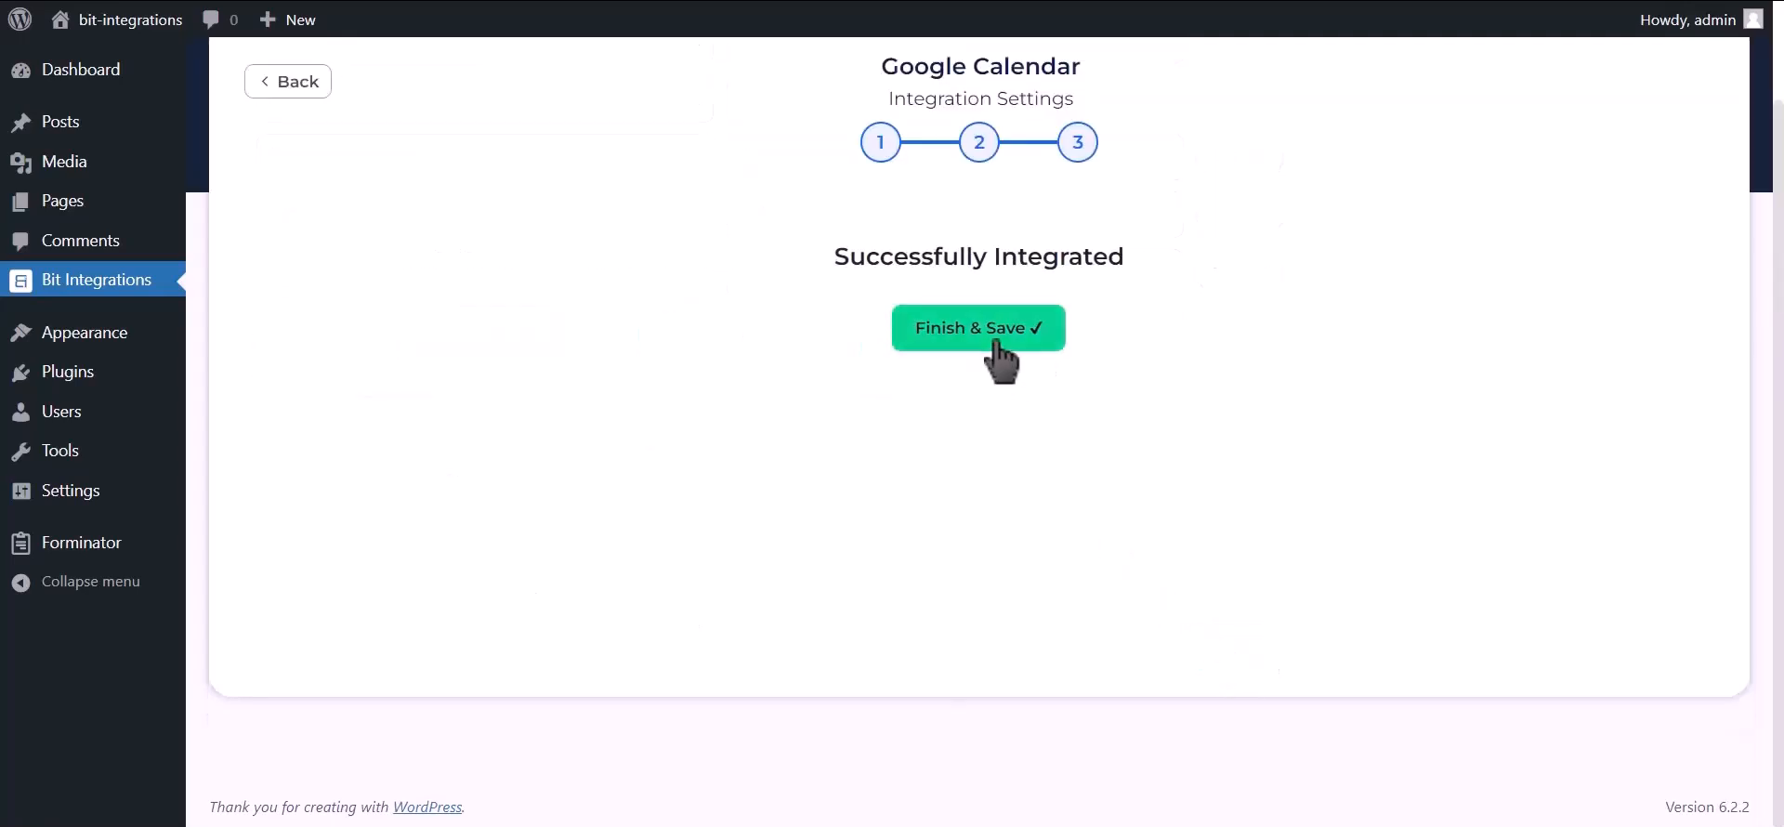
click(977, 327)
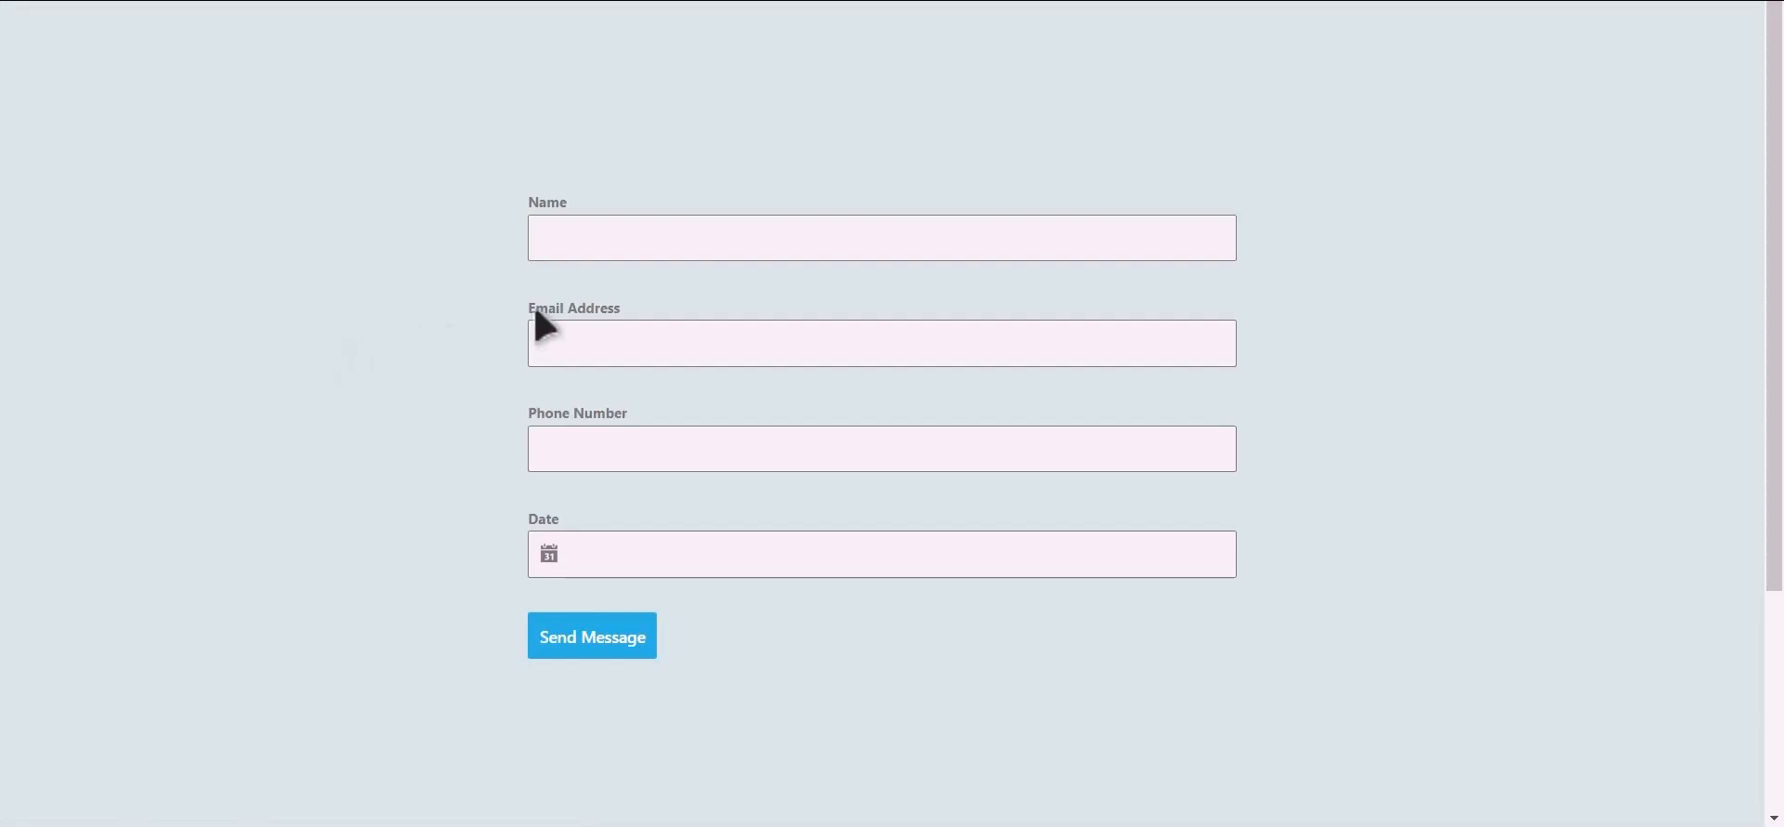
Fill the form with name 'Bit Integrations', the email address and phone 444555666.
text(B)
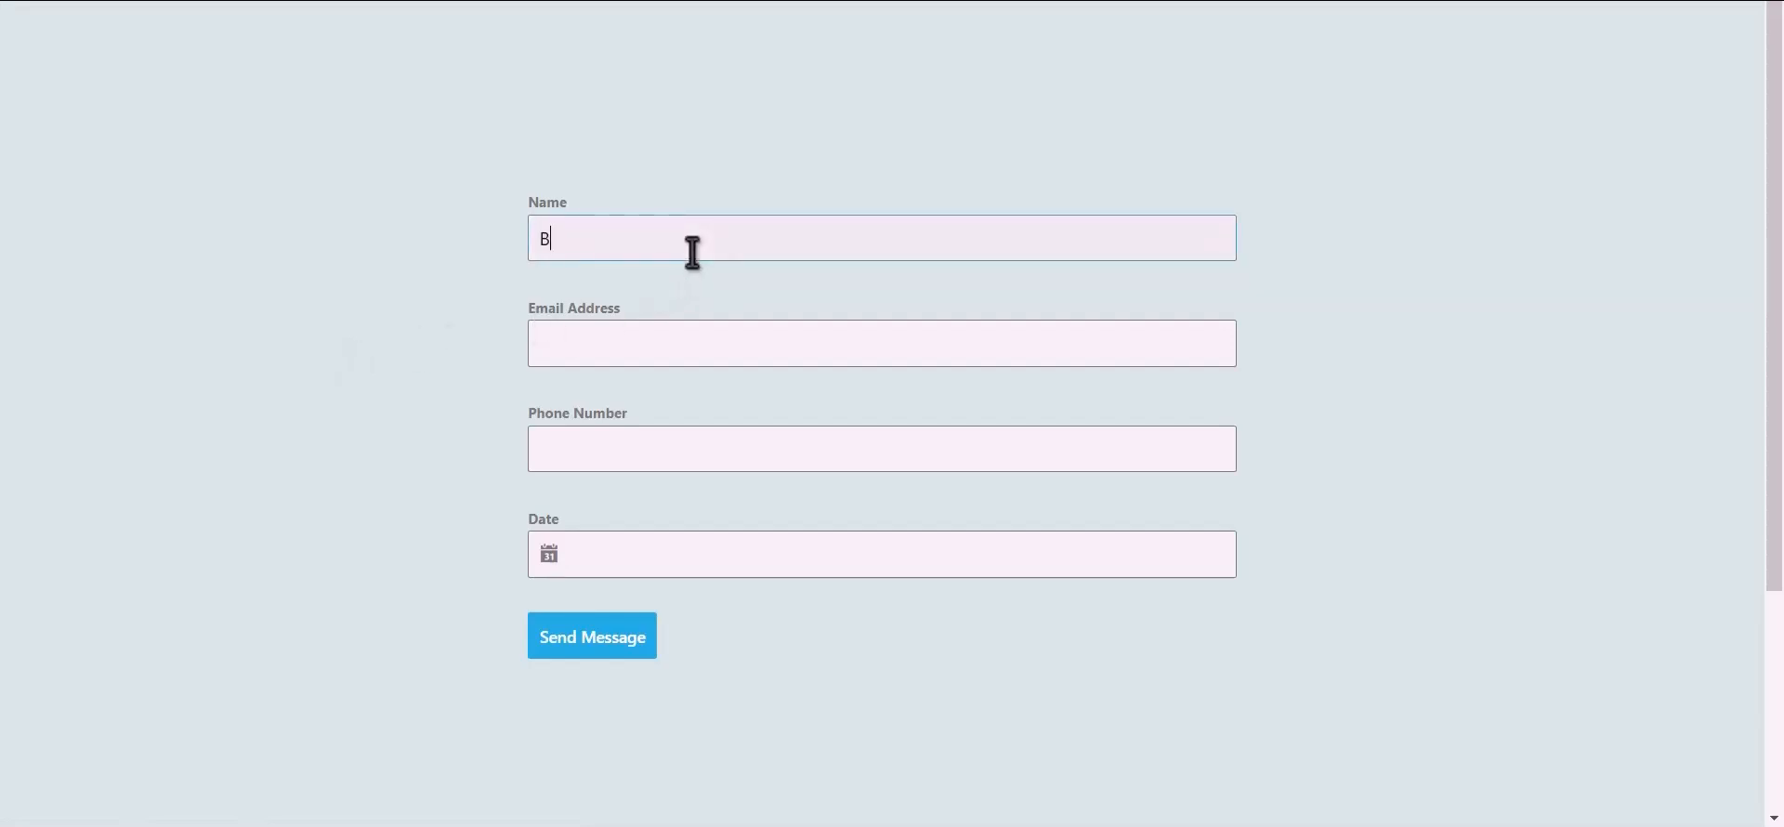
text(it Integ)
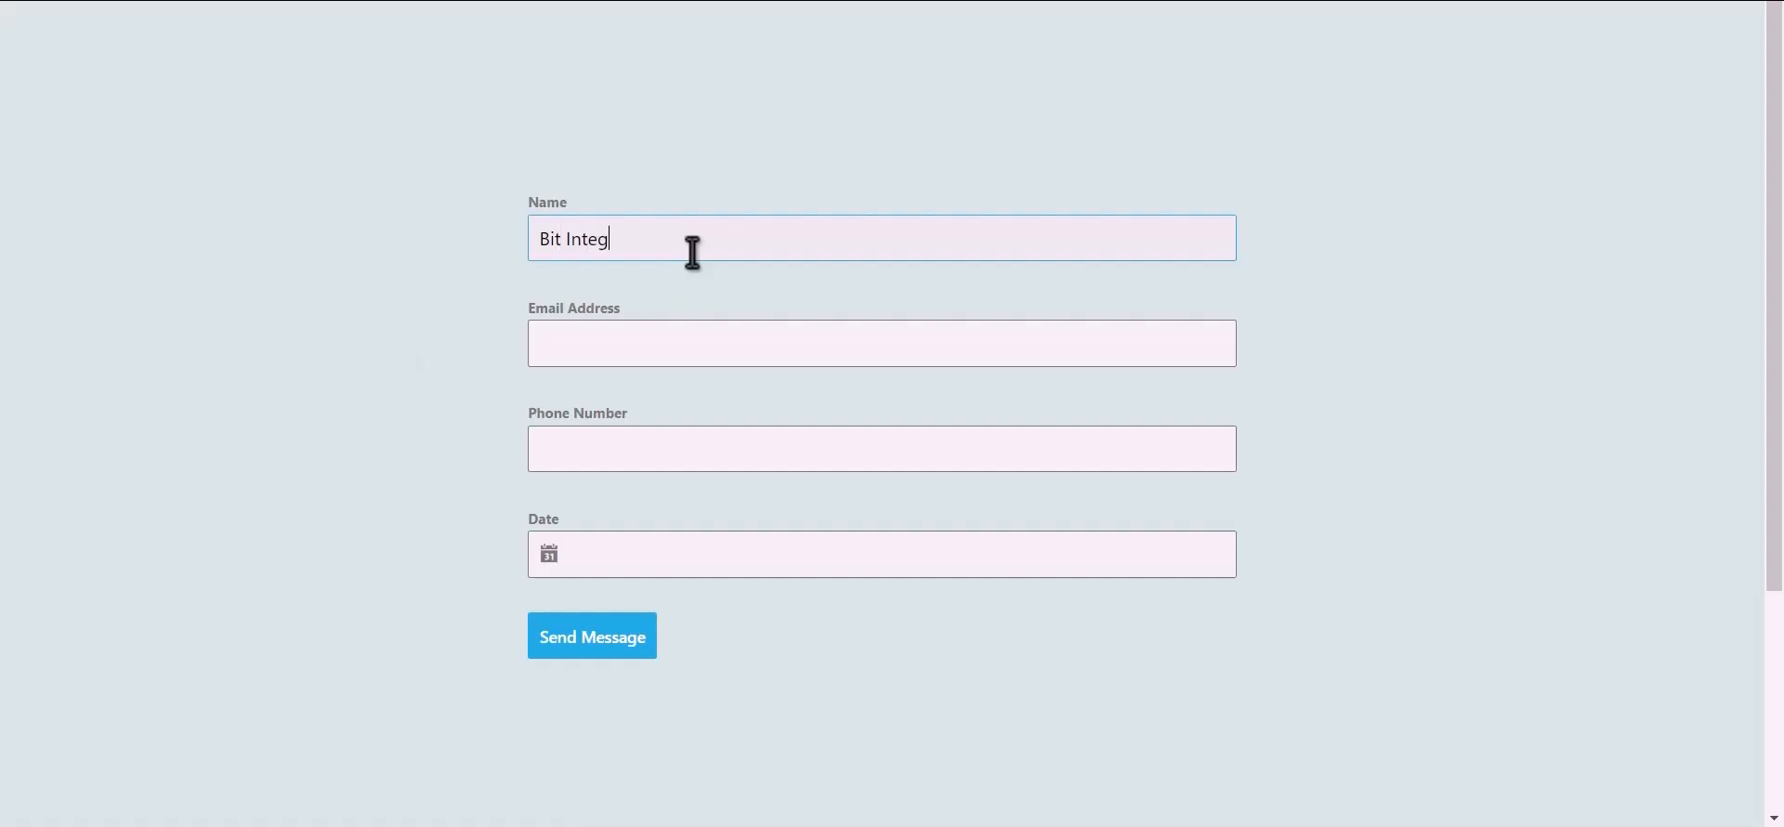
text(rations)
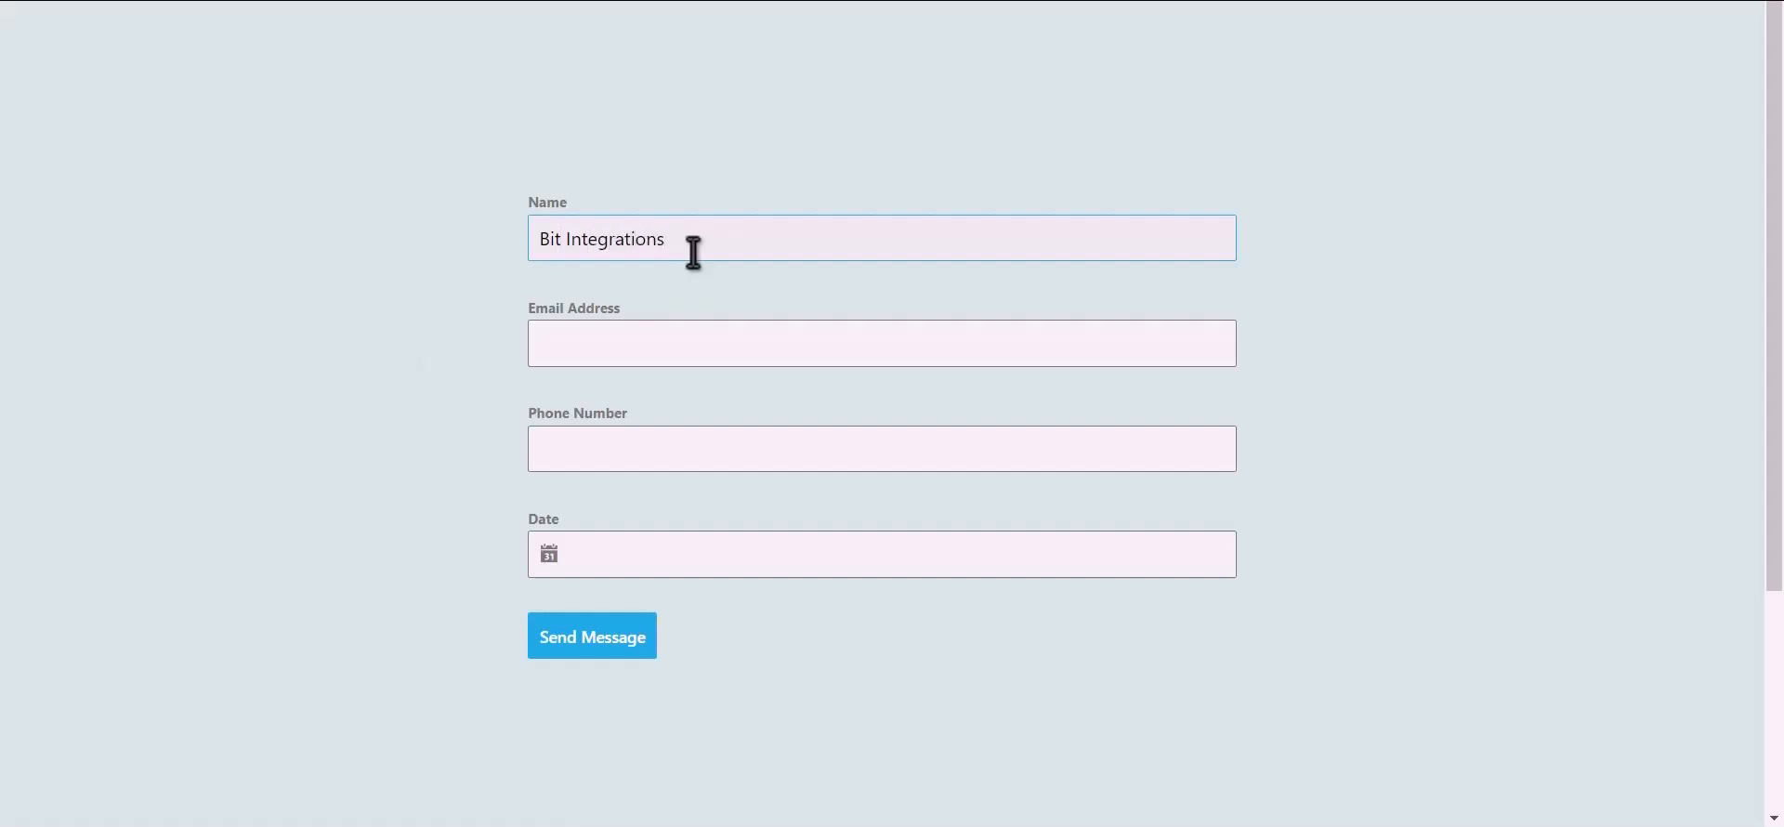
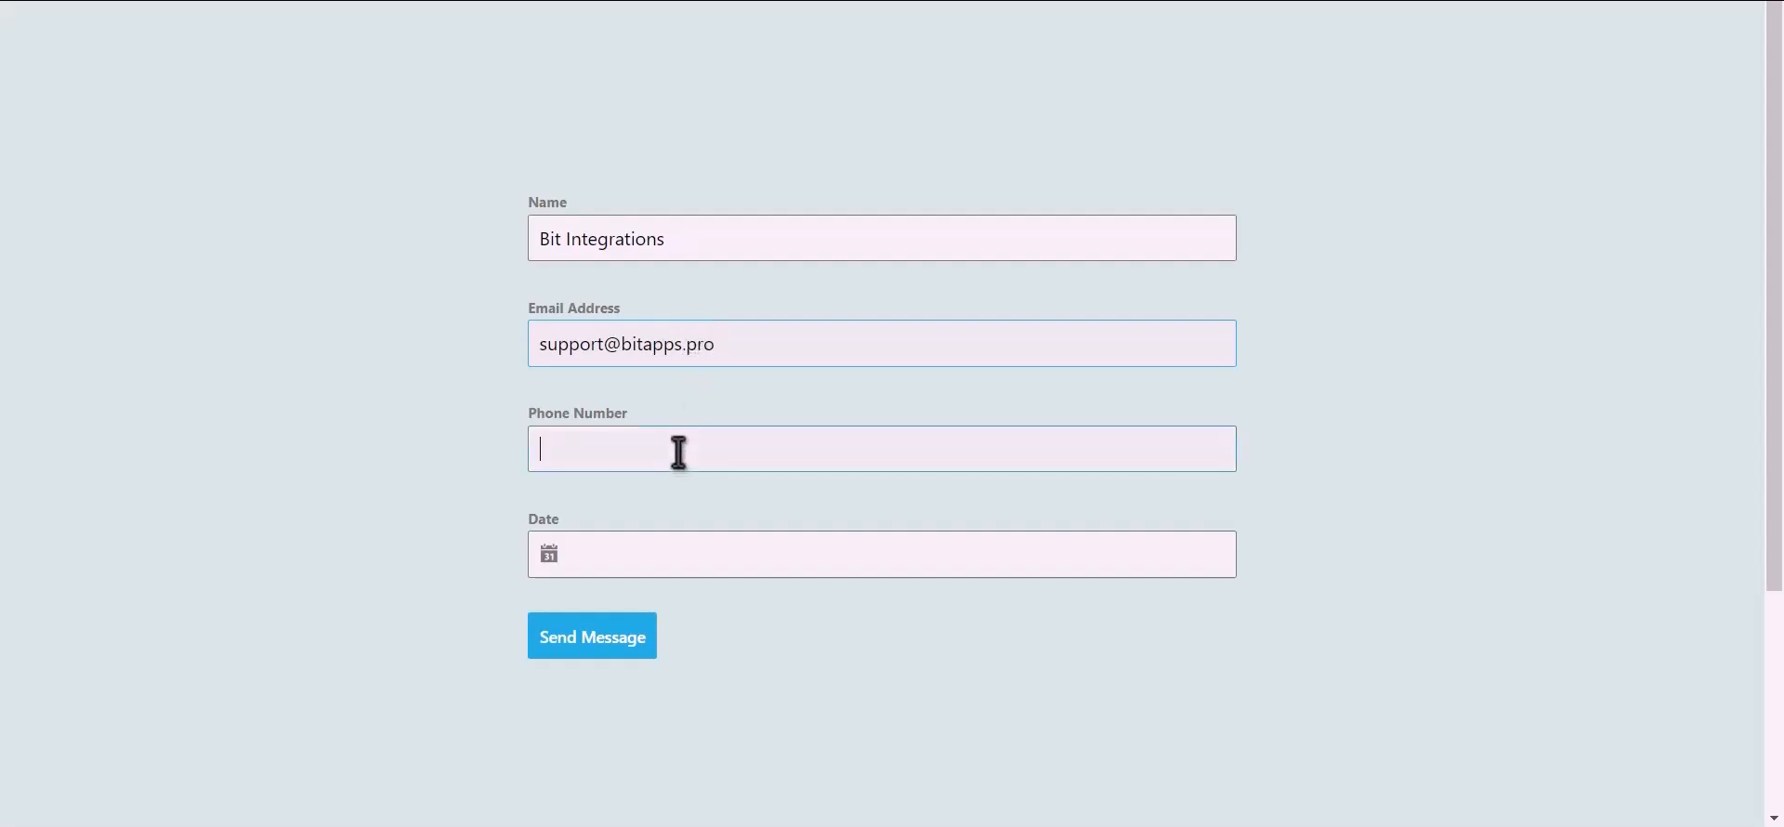
text(444555666)
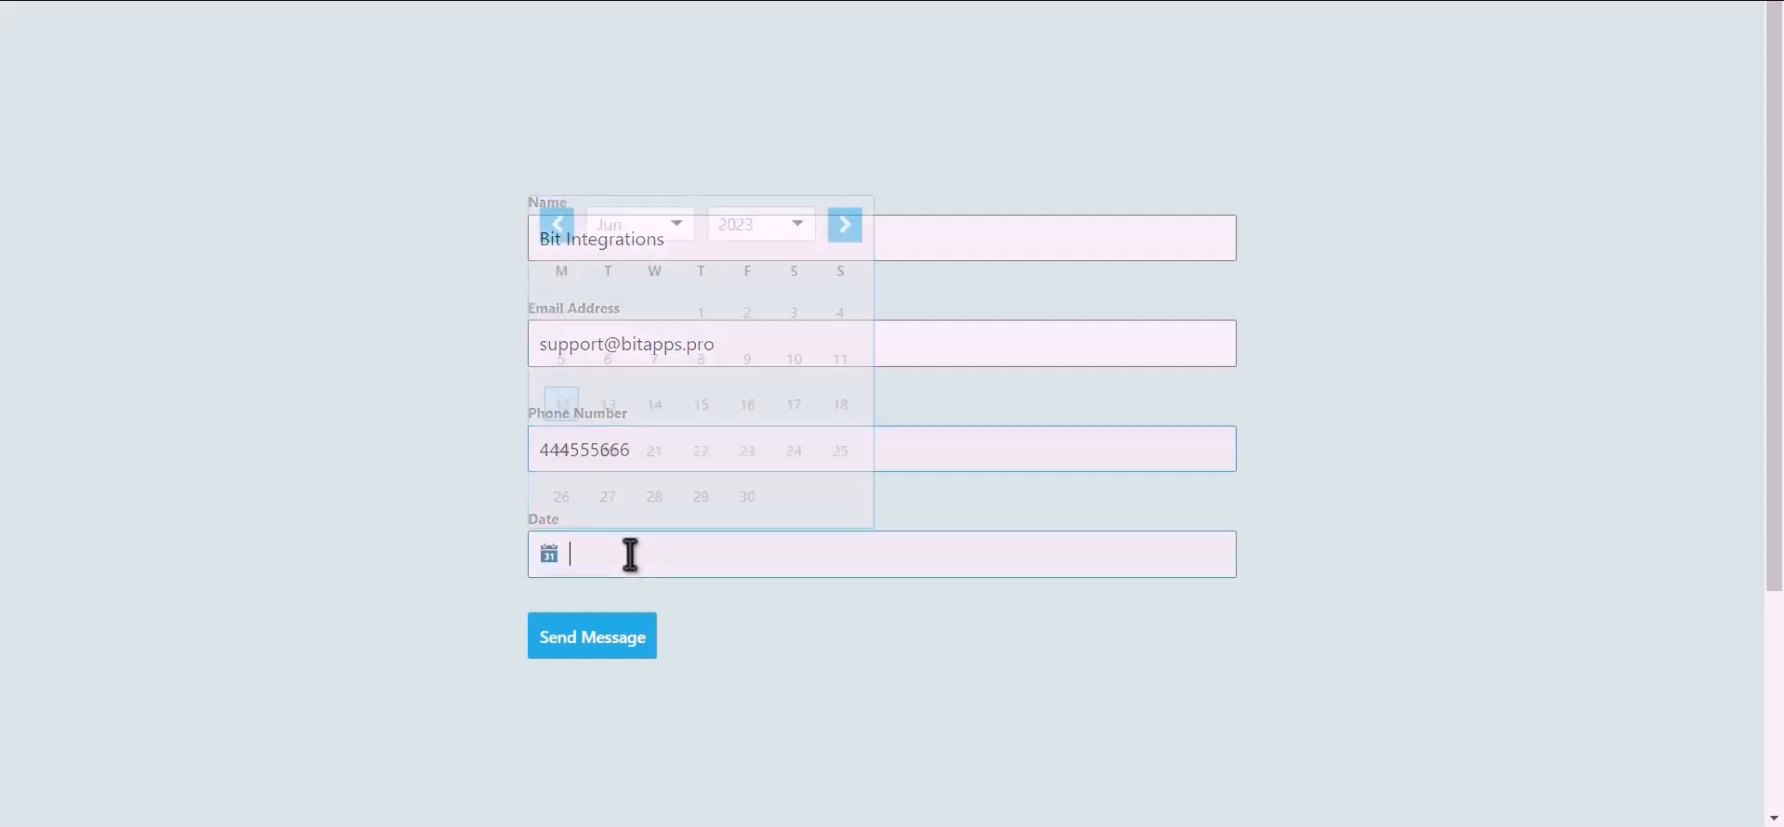
Pick 13 June 2023 as the date and send the message.
click(608, 403)
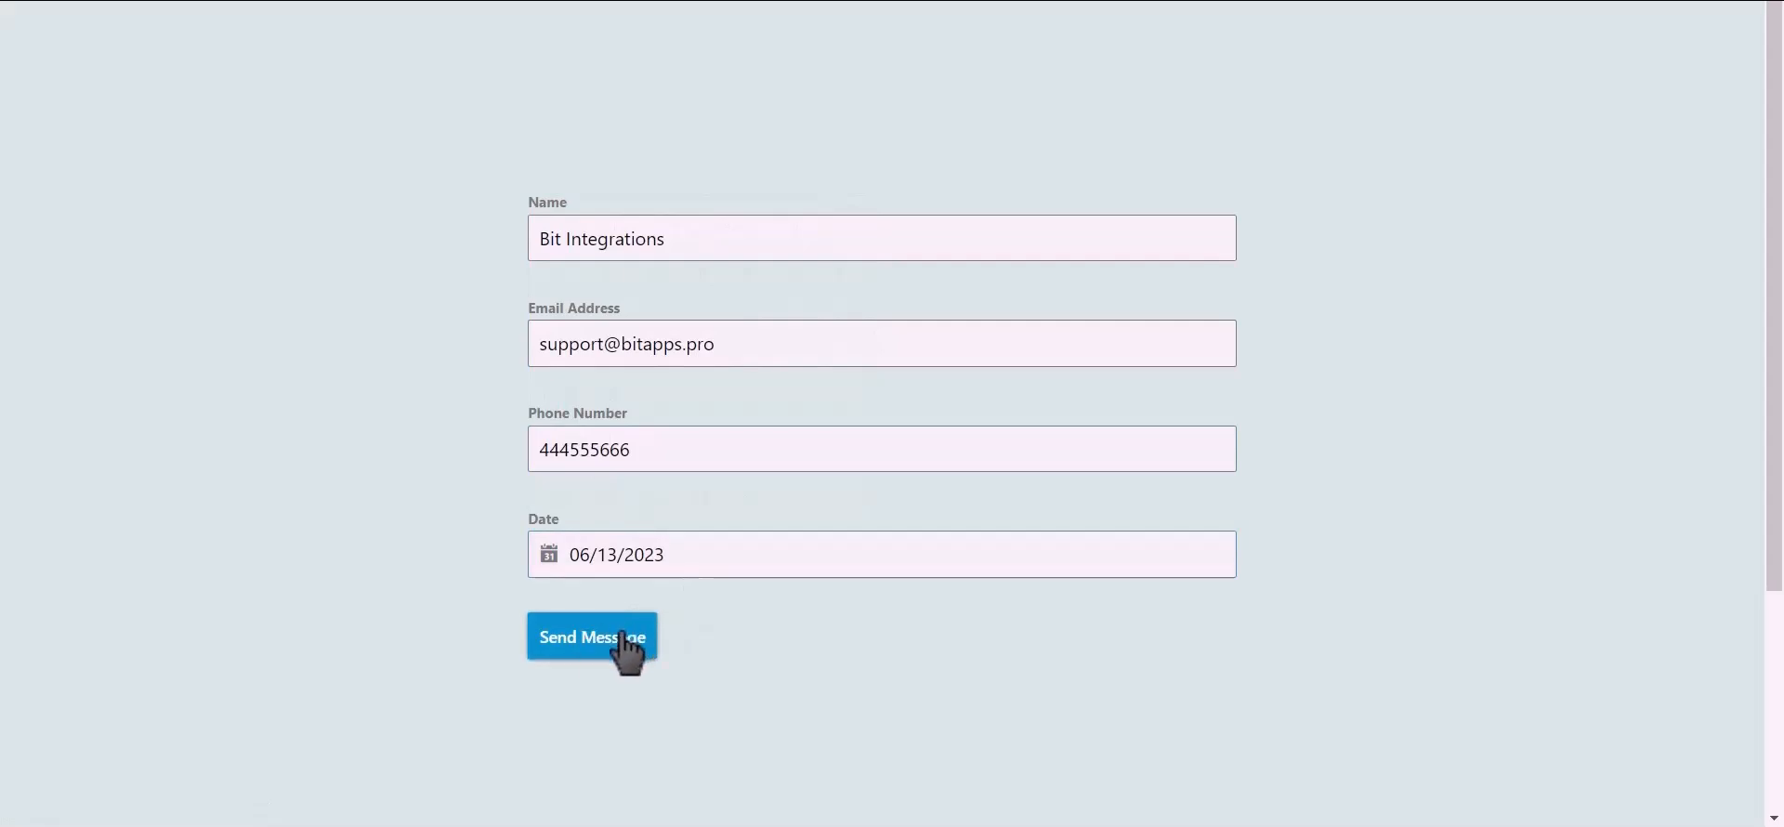
click(591, 635)
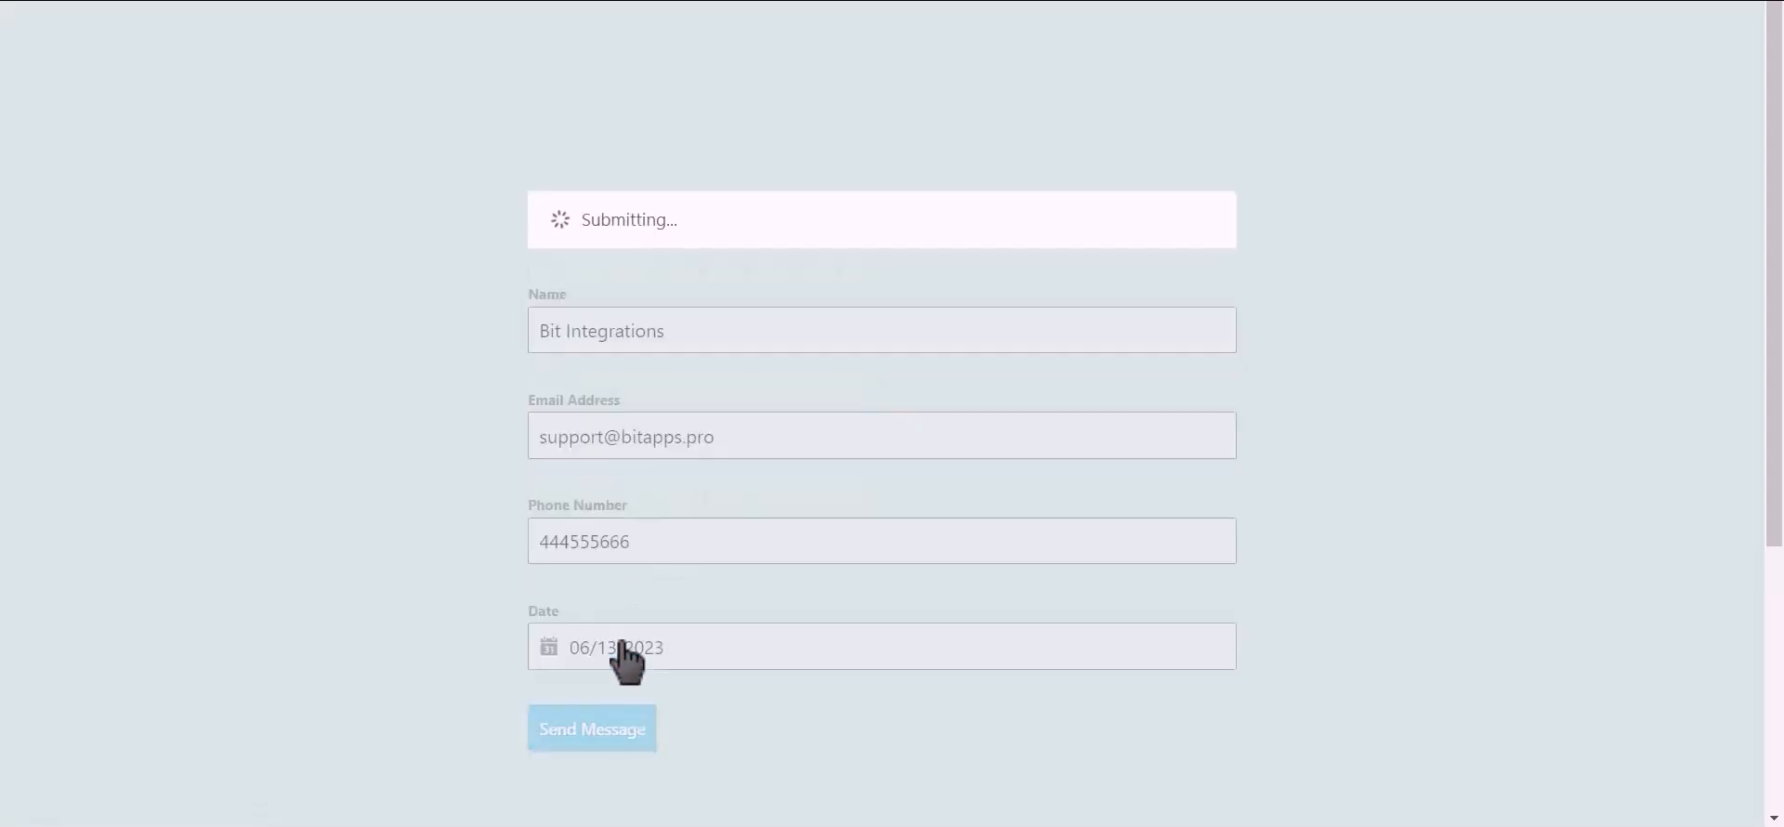
click(591, 728)
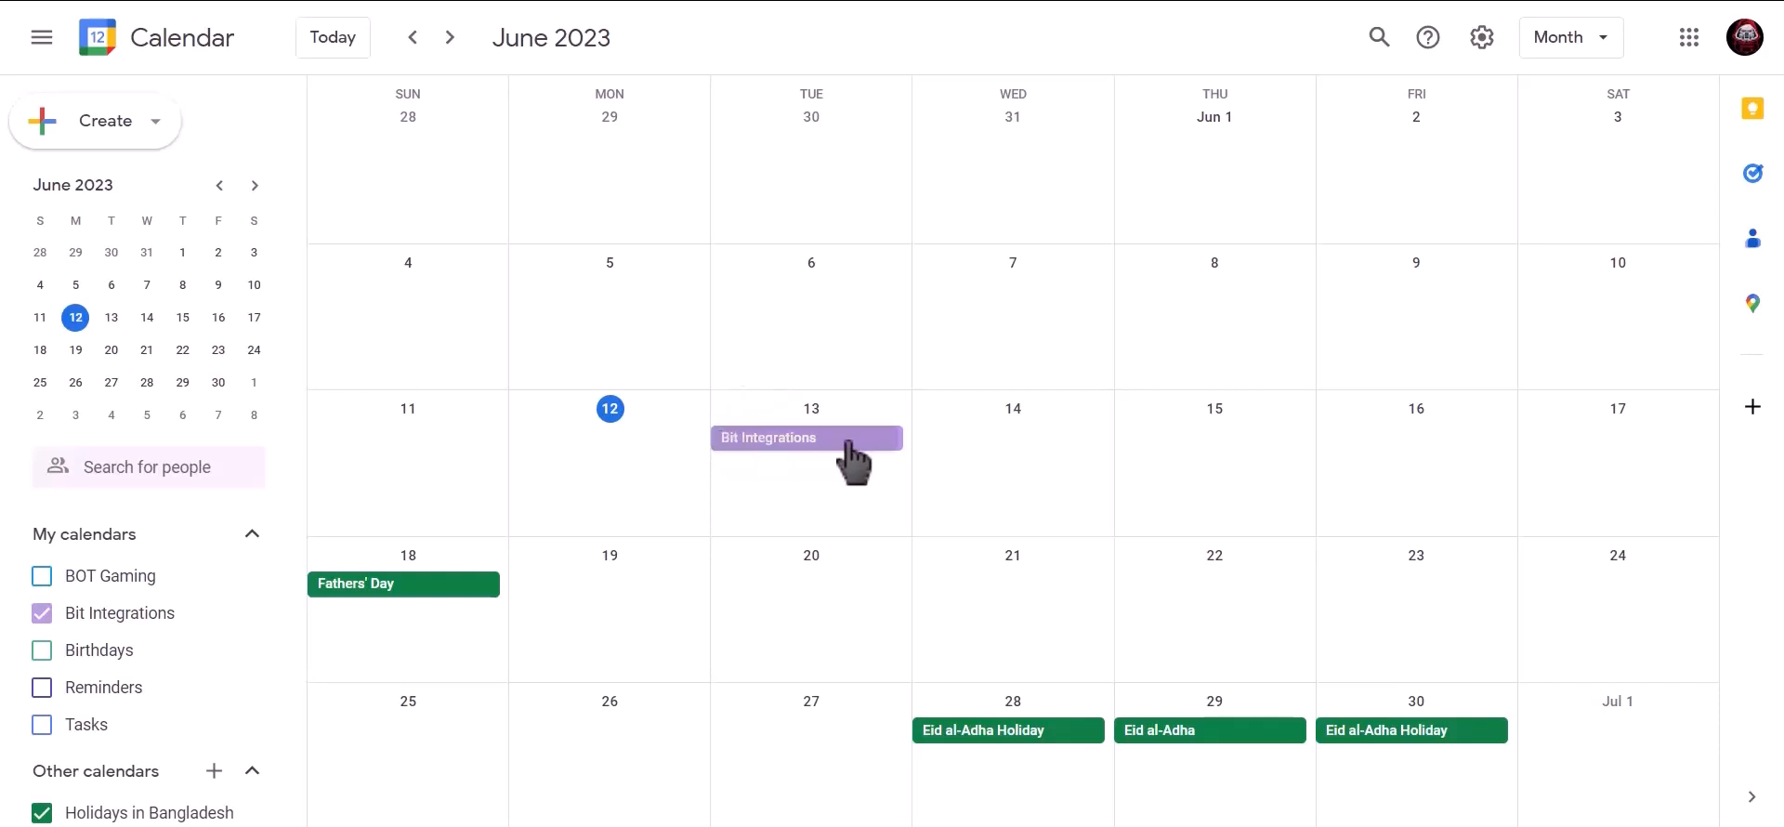
mouse_move(879, 472)
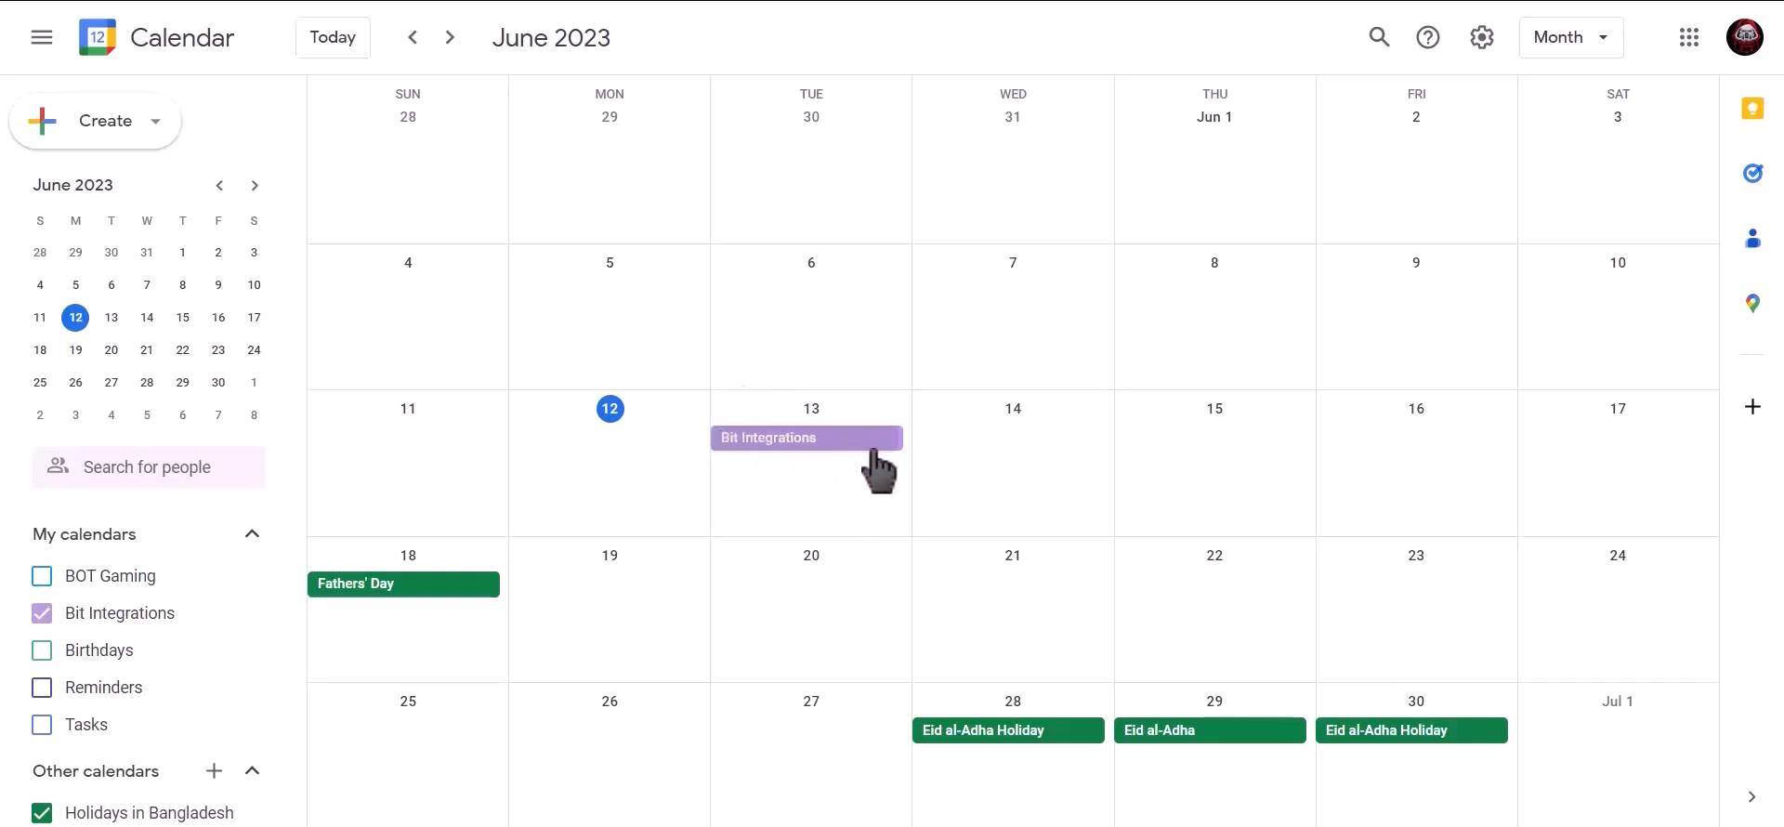
Open the Bit Integrations event on June 13 showing phone 444555666.
click(807, 436)
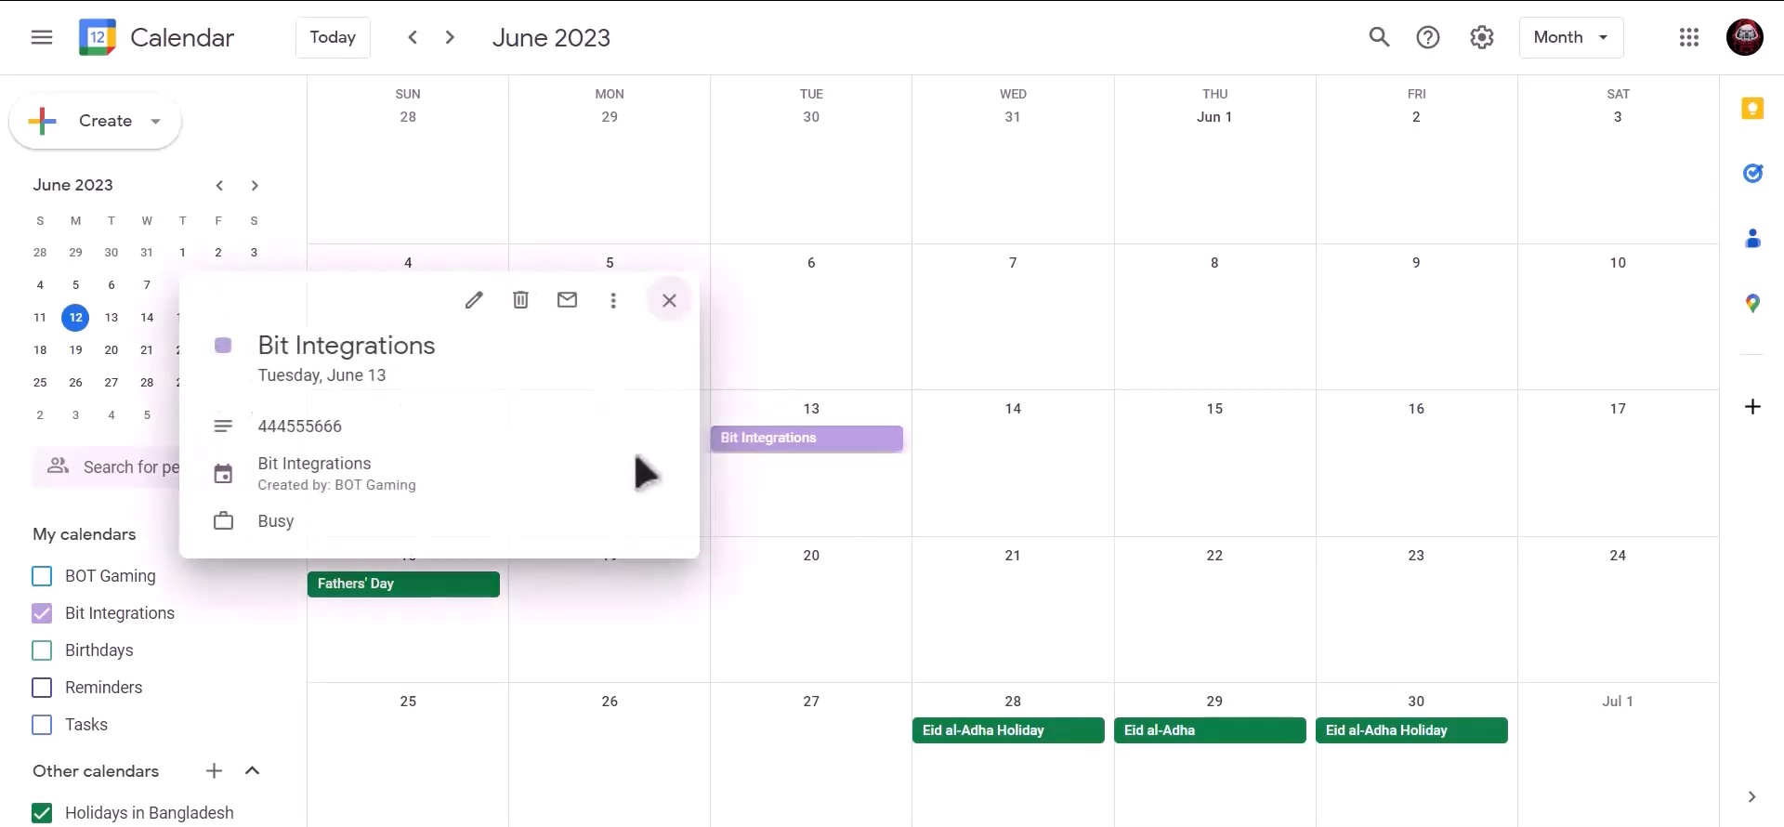